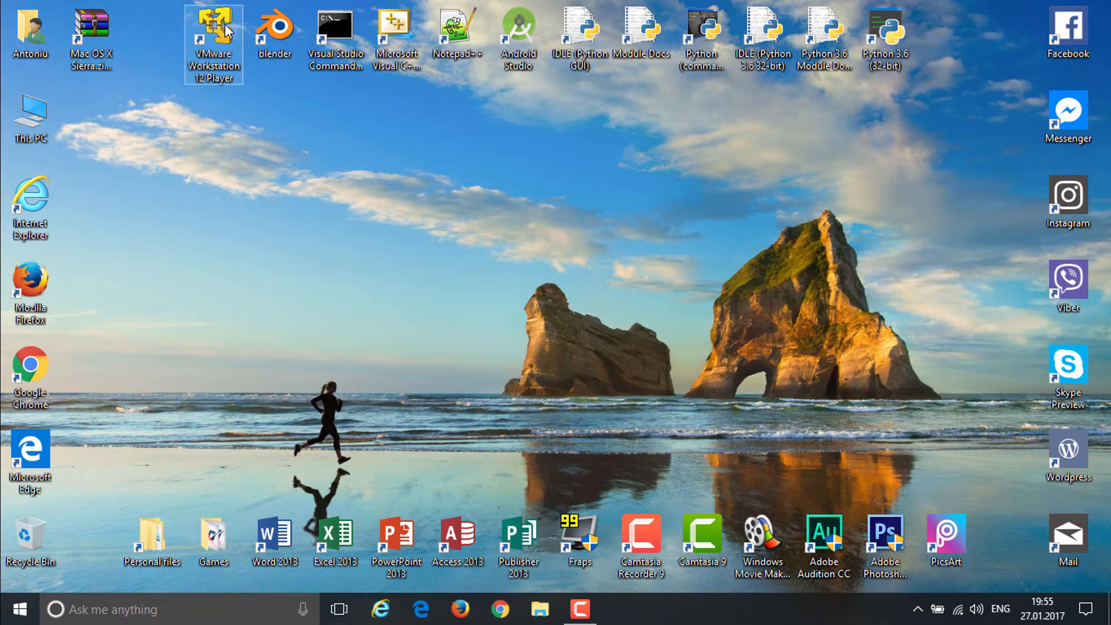
mouse_move(493, 205)
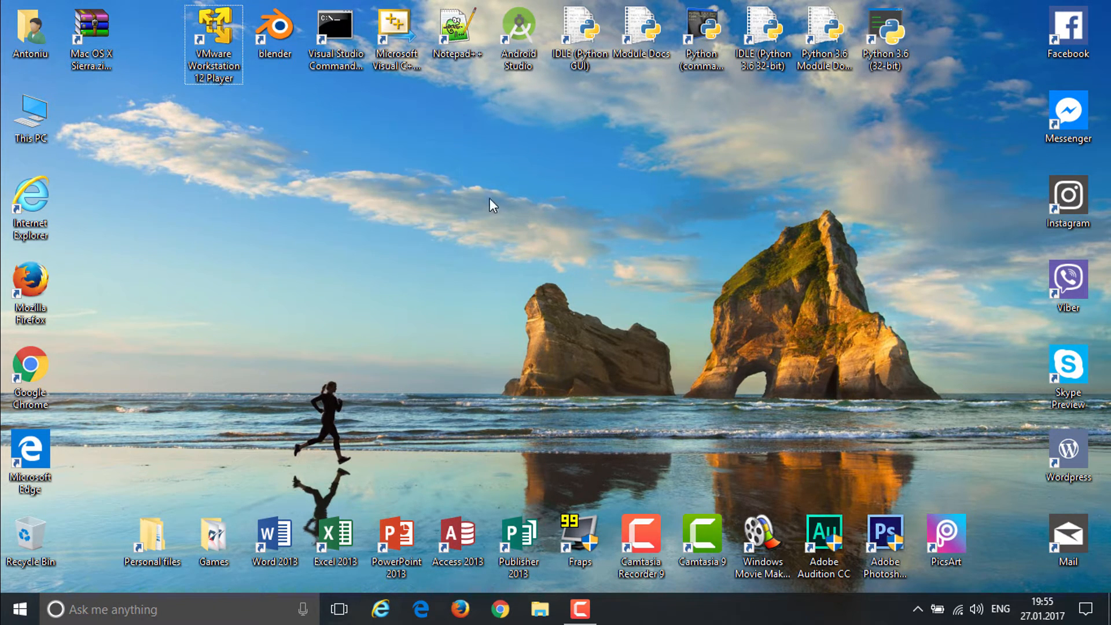
mouse_move(474, 294)
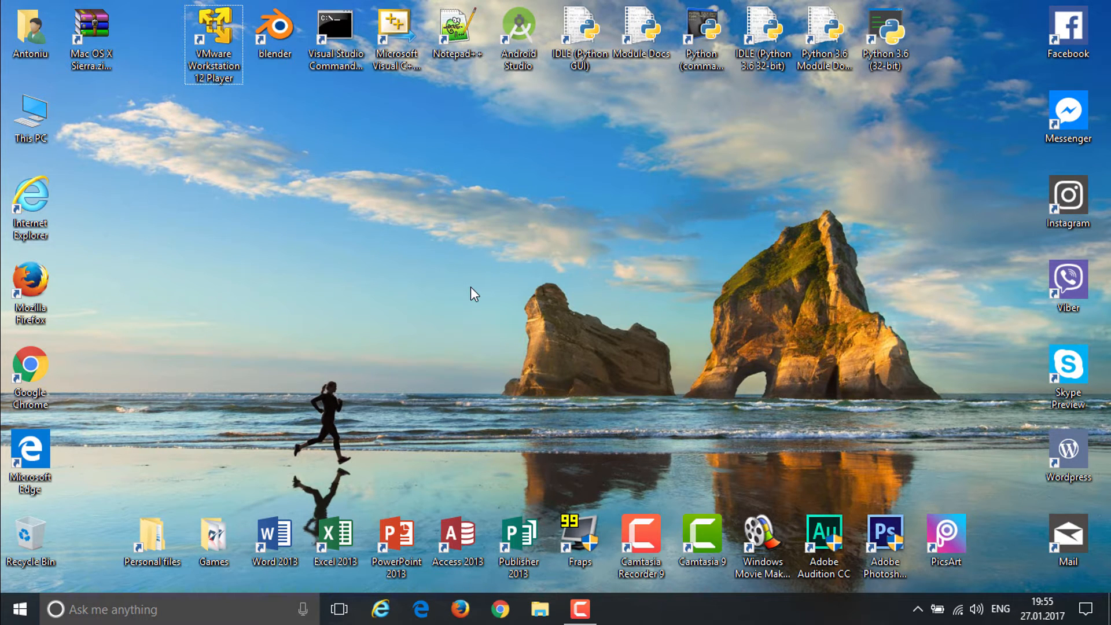
mouse_move(756, 220)
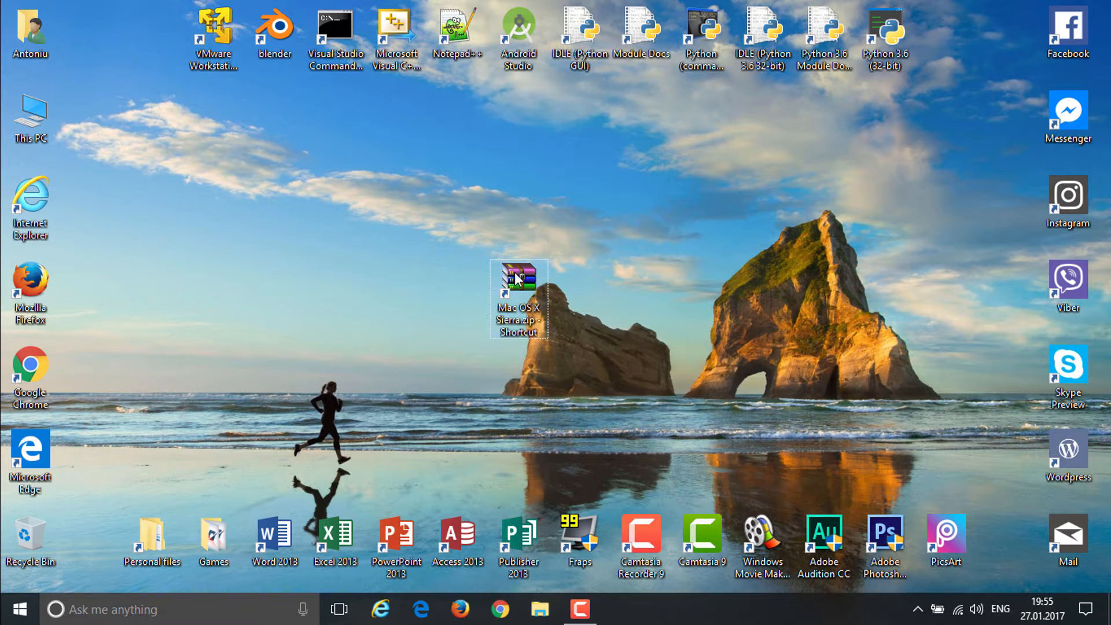
Extract the Sierra zip onto the Desktop, skipping replacement of the existing Sierra rar
right_click(518, 298)
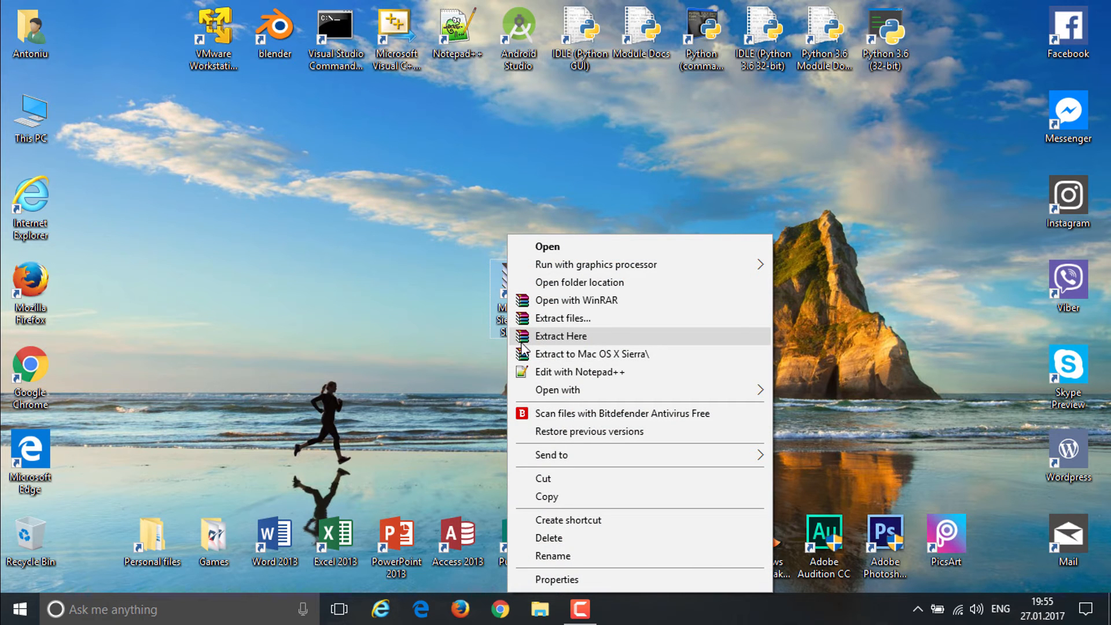
left_click(561, 336)
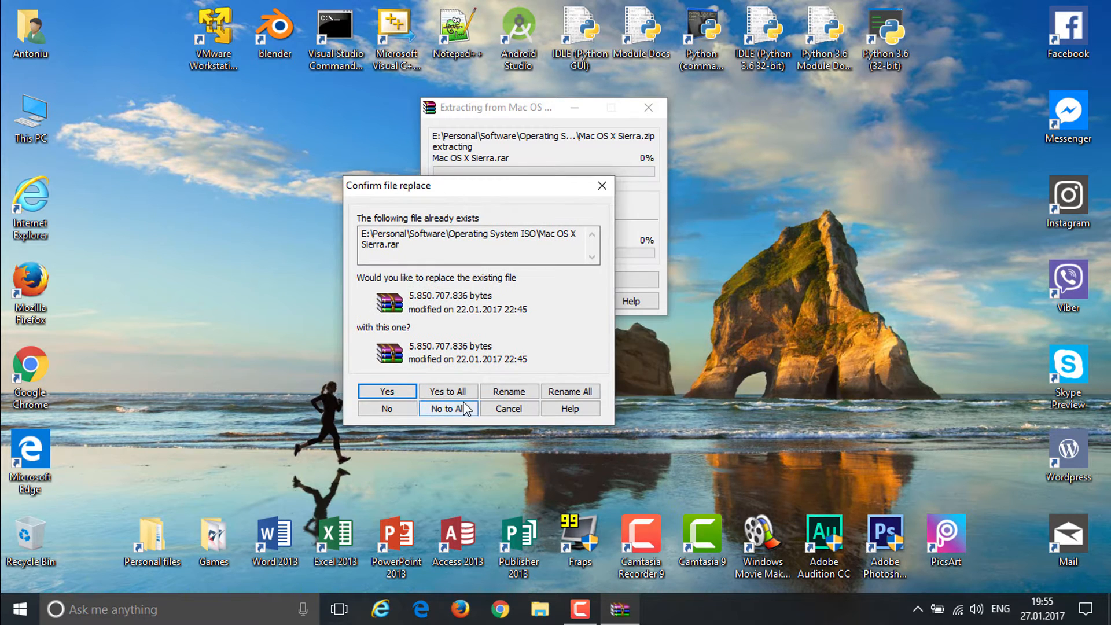
left_click(447, 408)
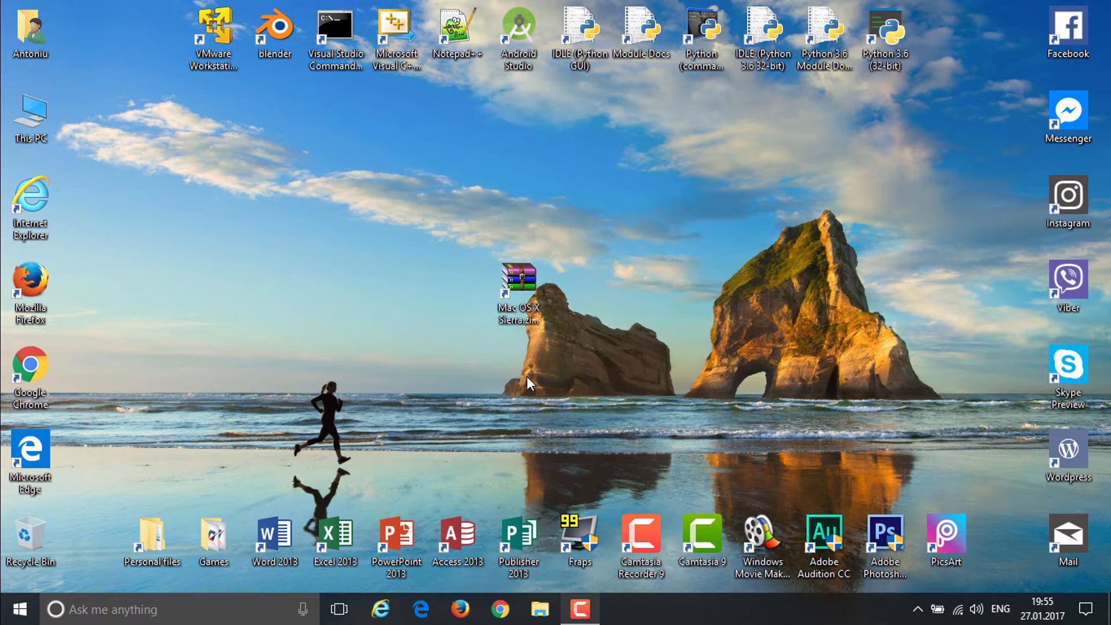
right_click(518, 290)
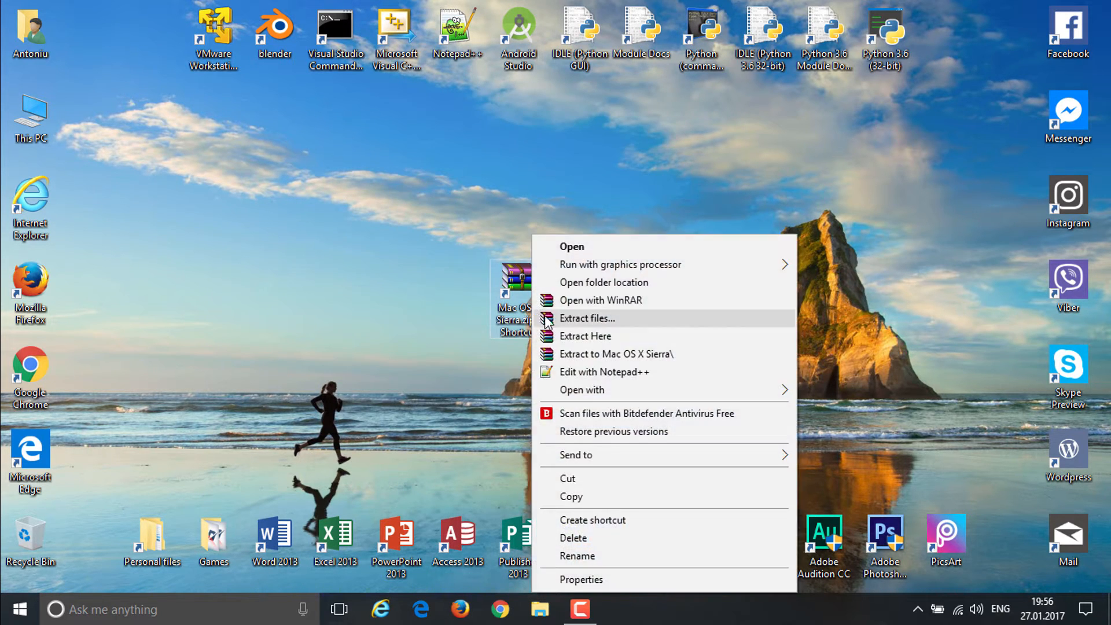
left_click(587, 318)
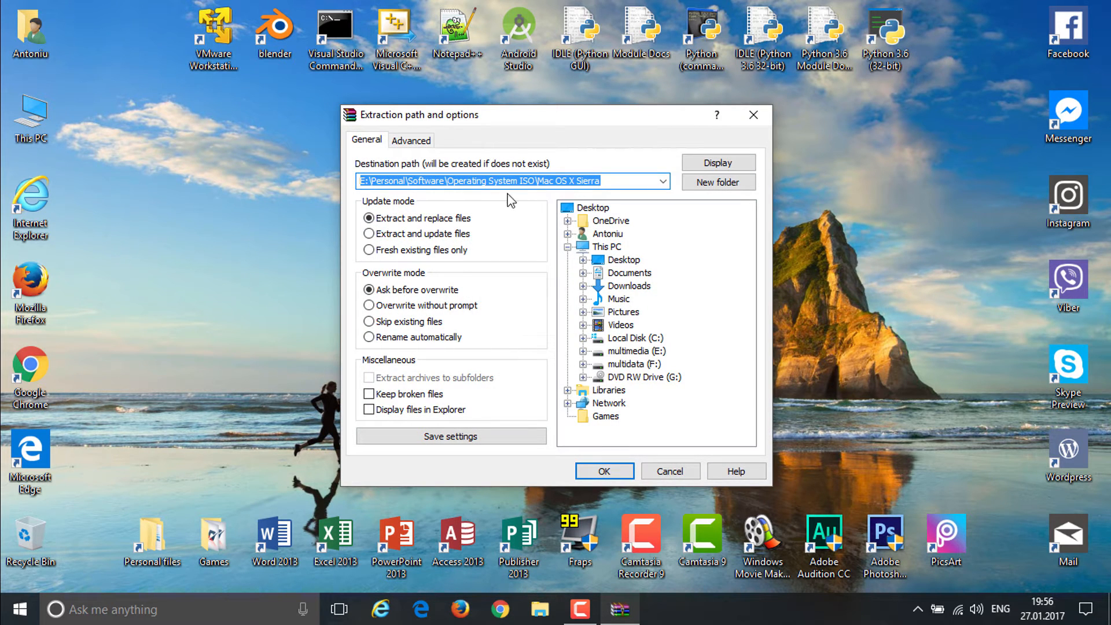
left_click(594, 207)
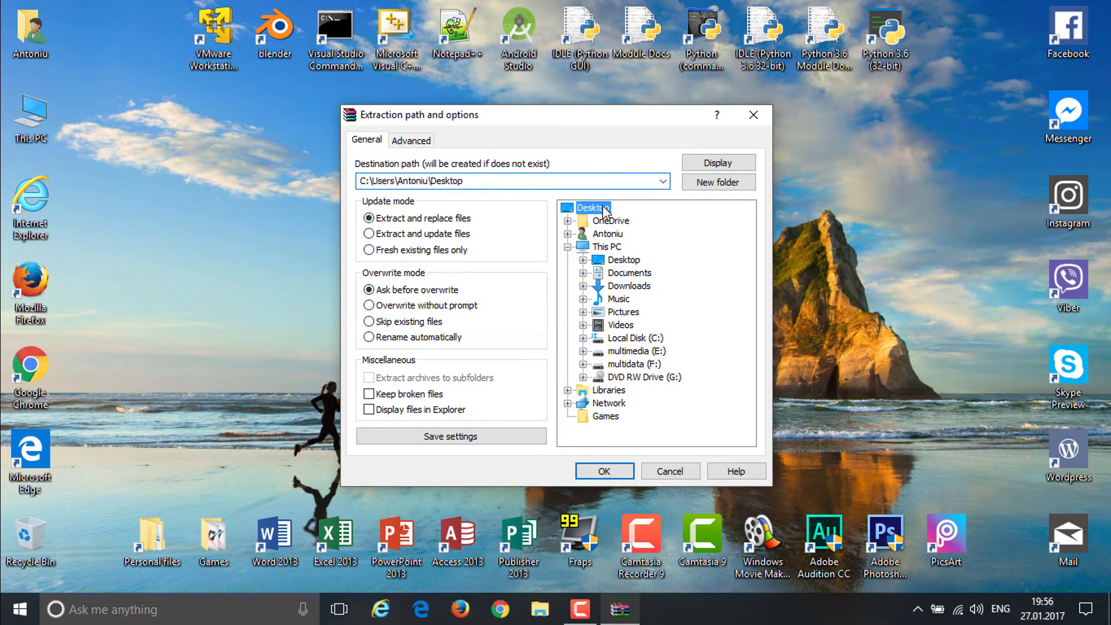
left_click(603, 470)
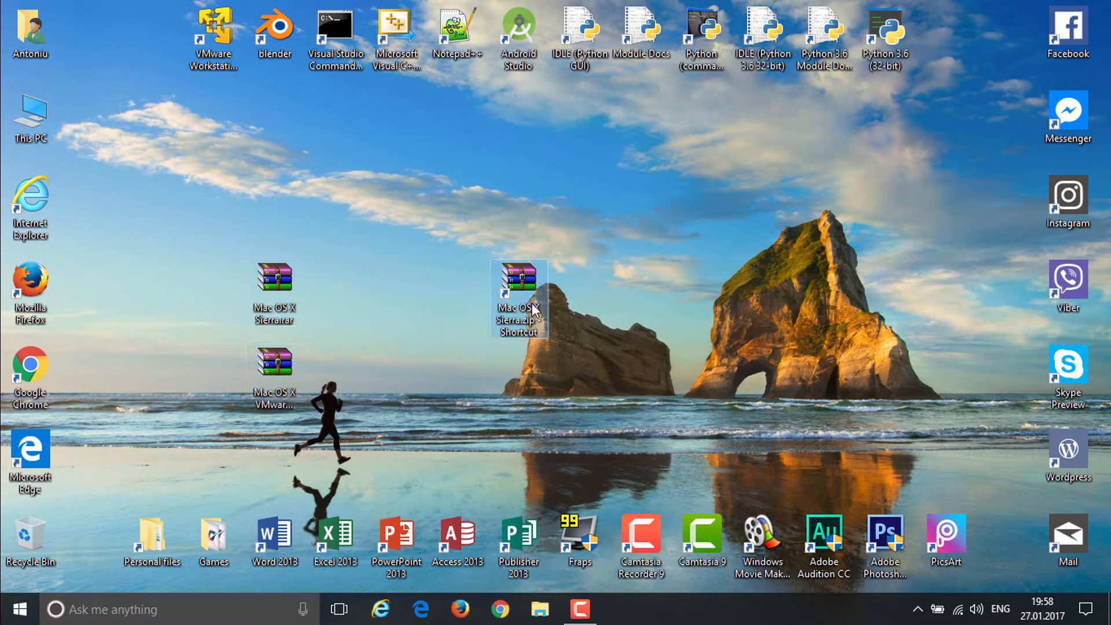
Delete the zip shortcut and extract Mac OS X Sierra.rar into a 'Mac OS X Sierra' folder
right_click(518, 296)
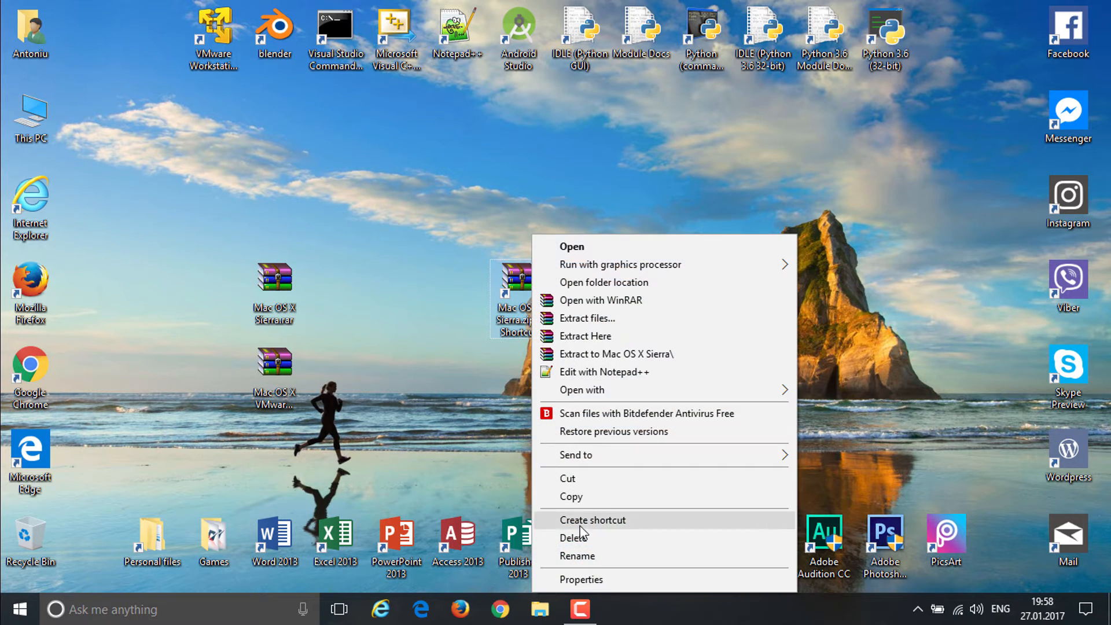
left_click(578, 536)
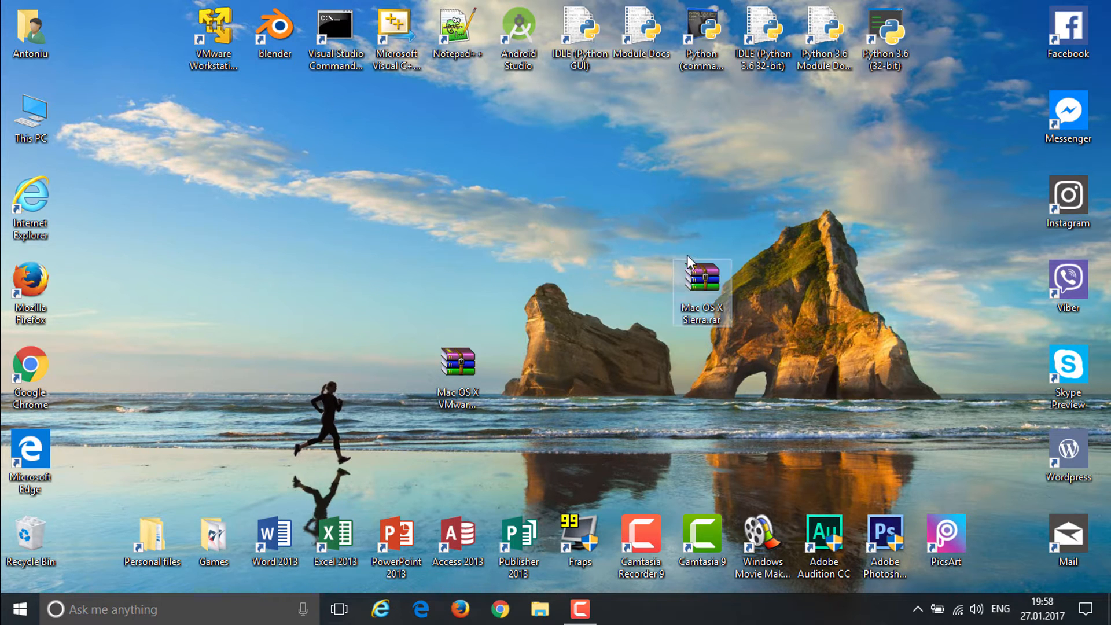
mouse_move(708, 298)
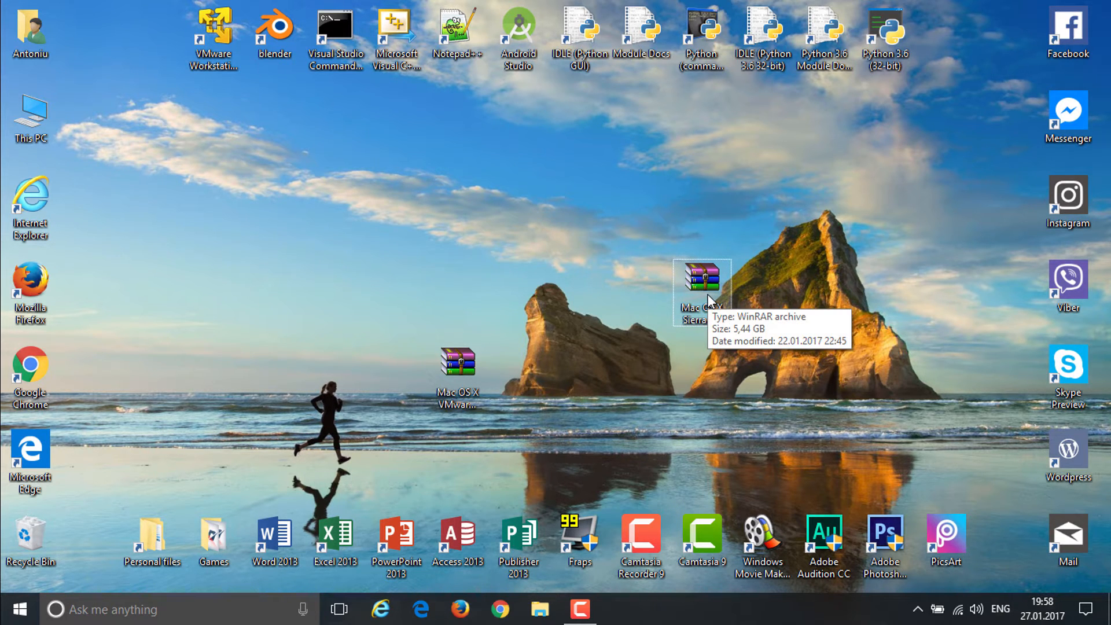
right_click(699, 293)
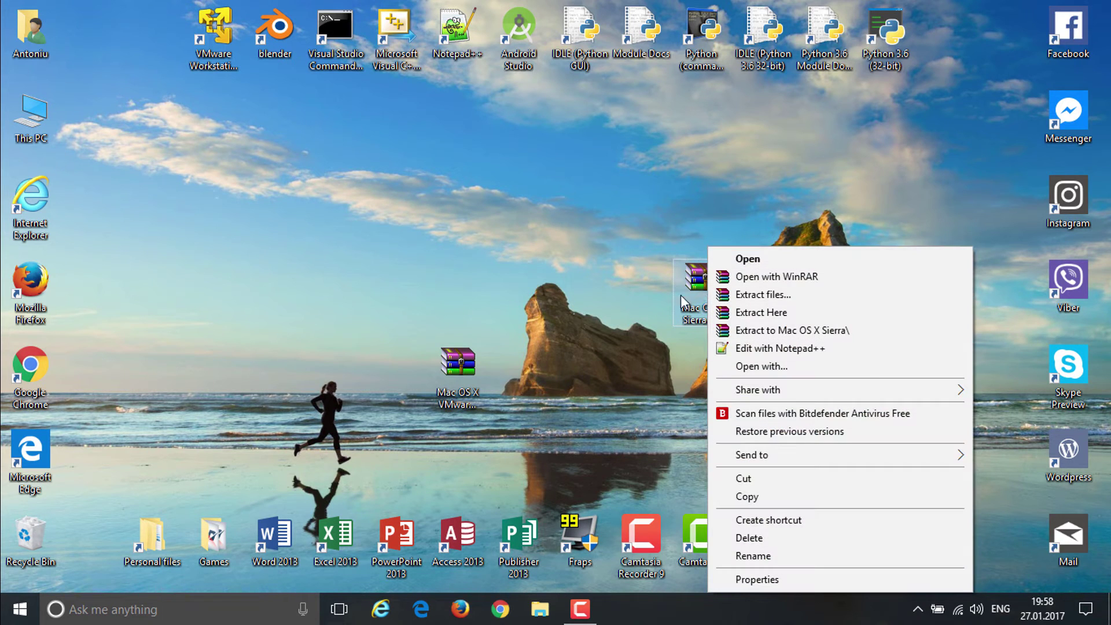
mouse_move(789, 330)
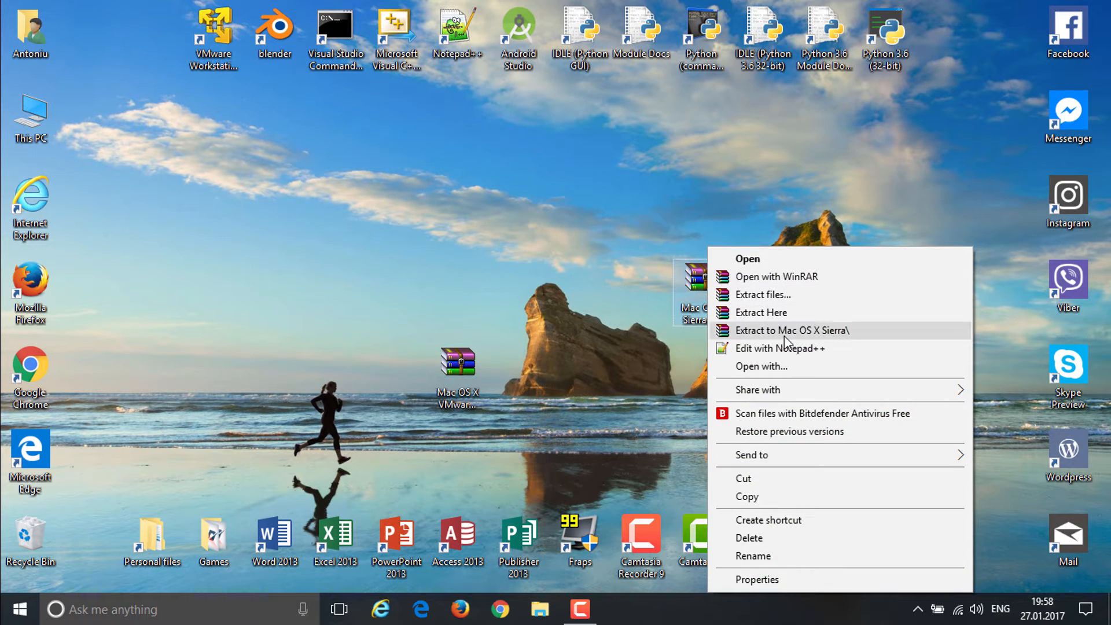
left_click(792, 330)
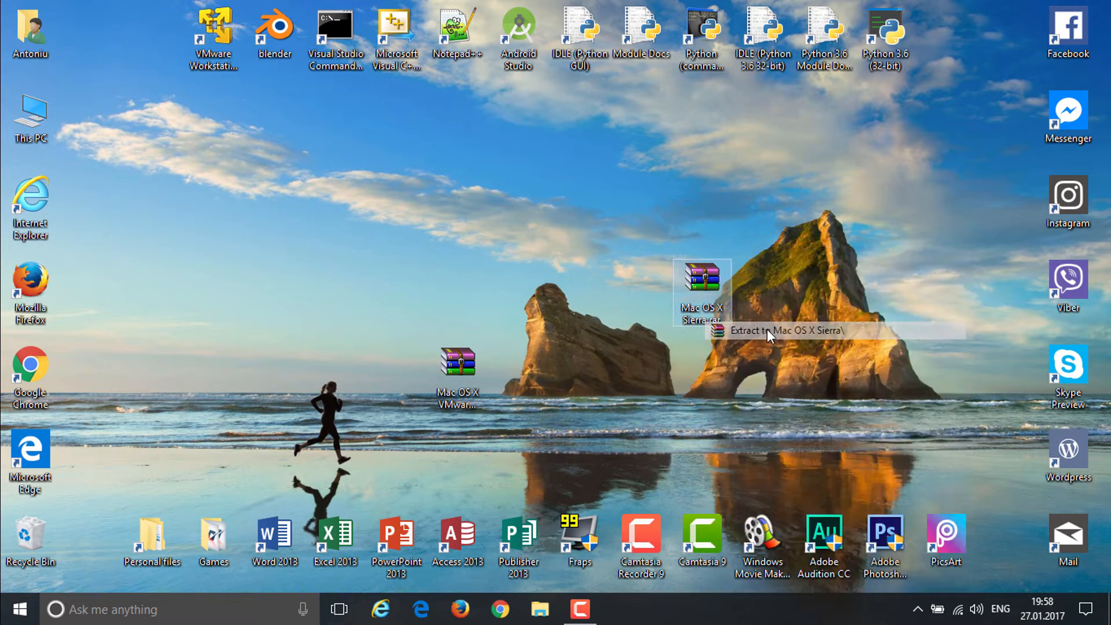
left_click(775, 330)
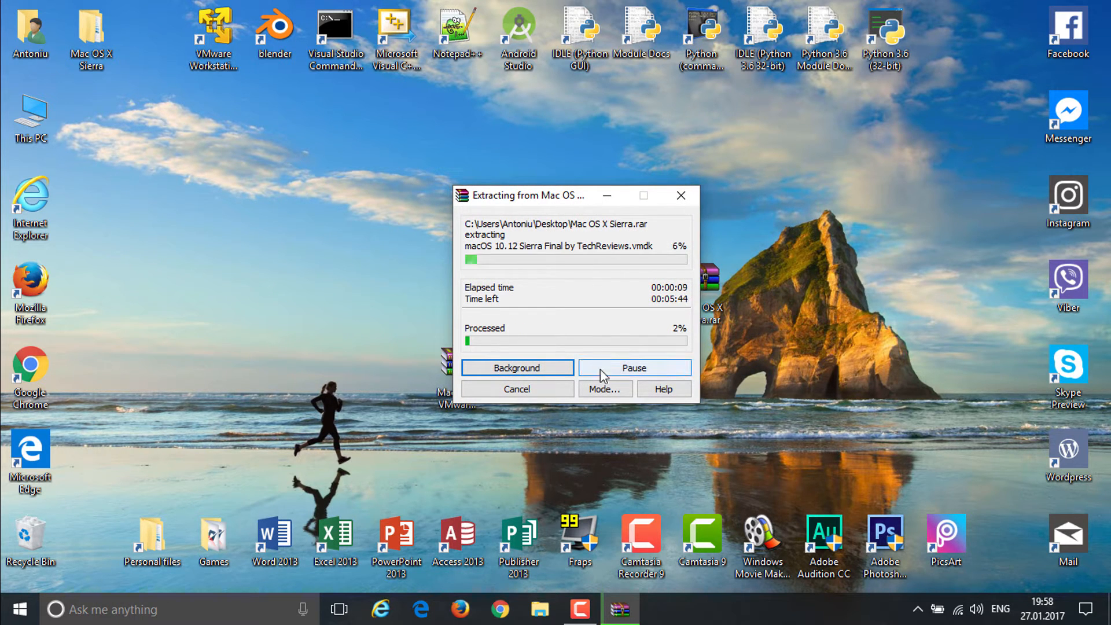
mouse_move(694, 345)
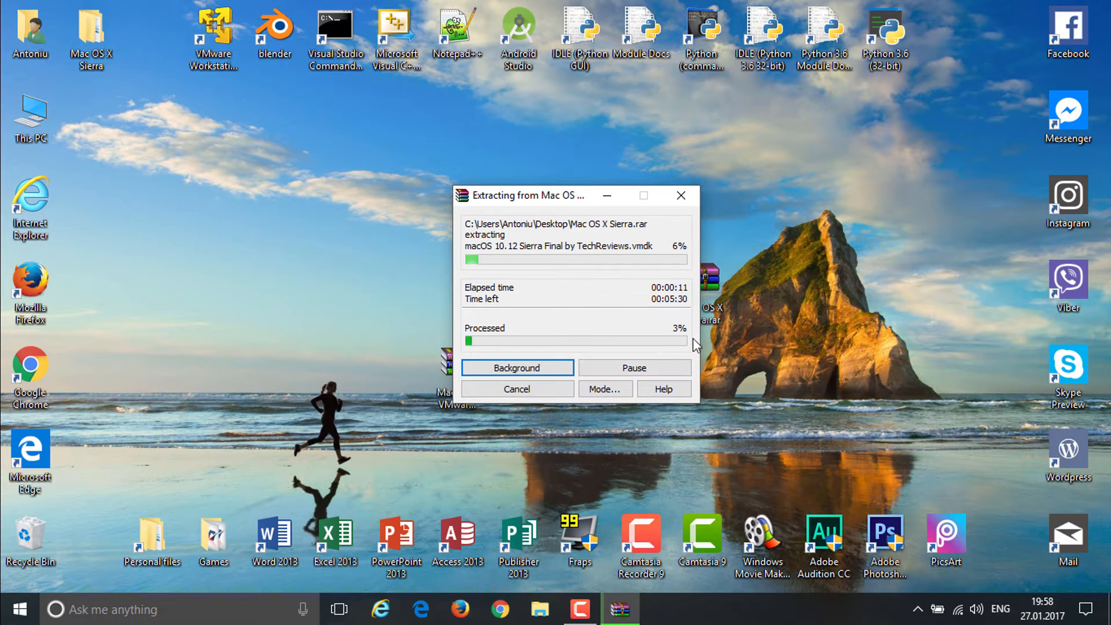
mouse_move(591, 595)
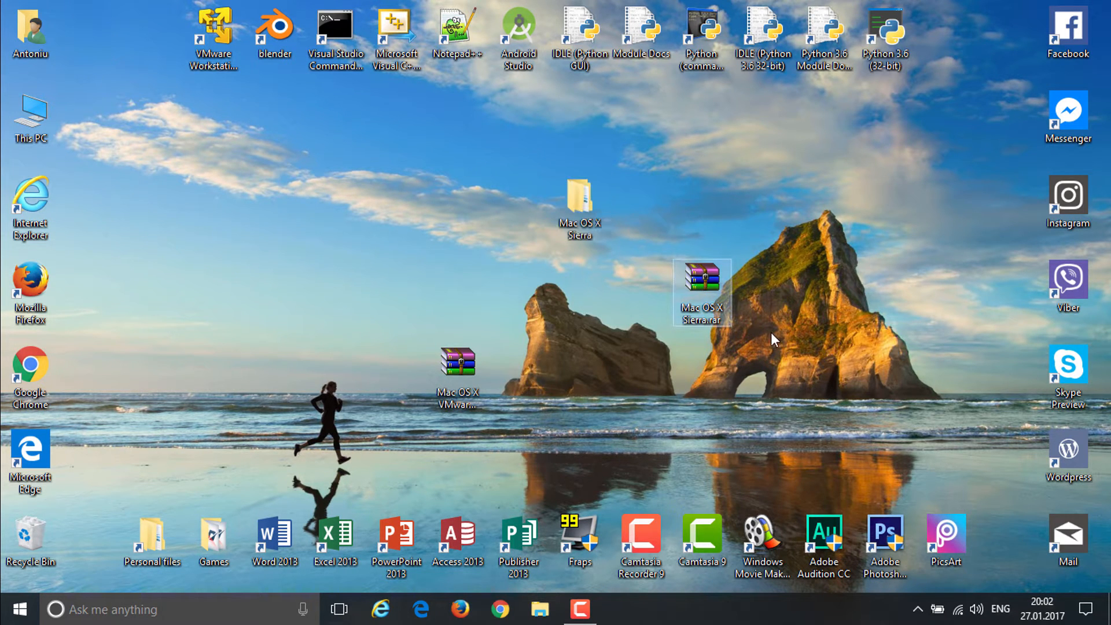
Browse into 'macOS 10.12 Sierra Final by TechReviews', select the vmdk, then close the window
double_click(579, 200)
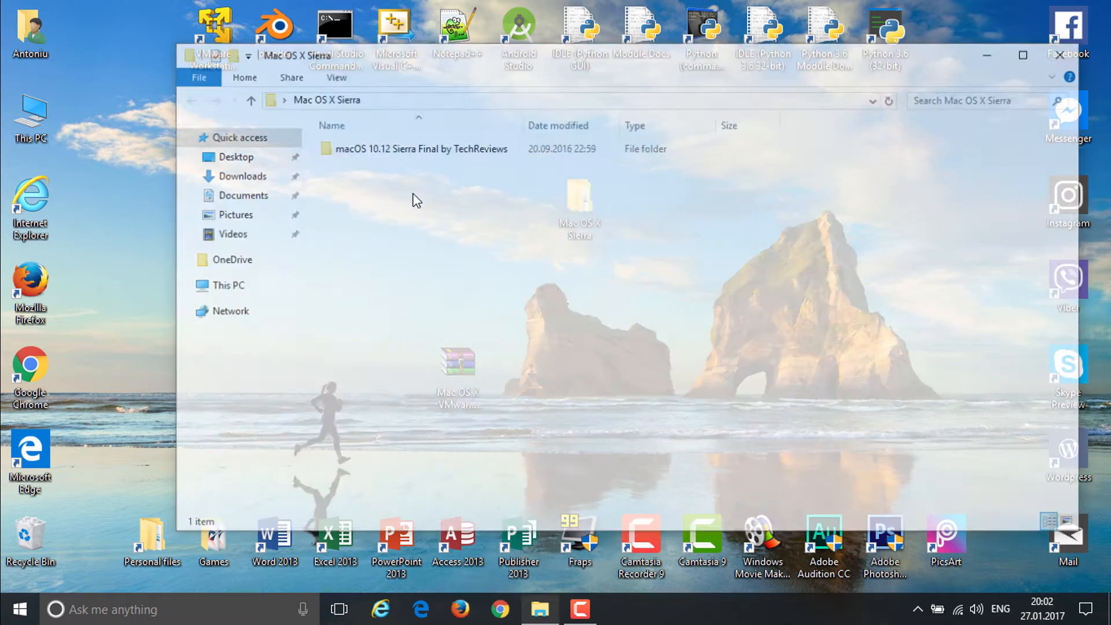
double_click(421, 148)
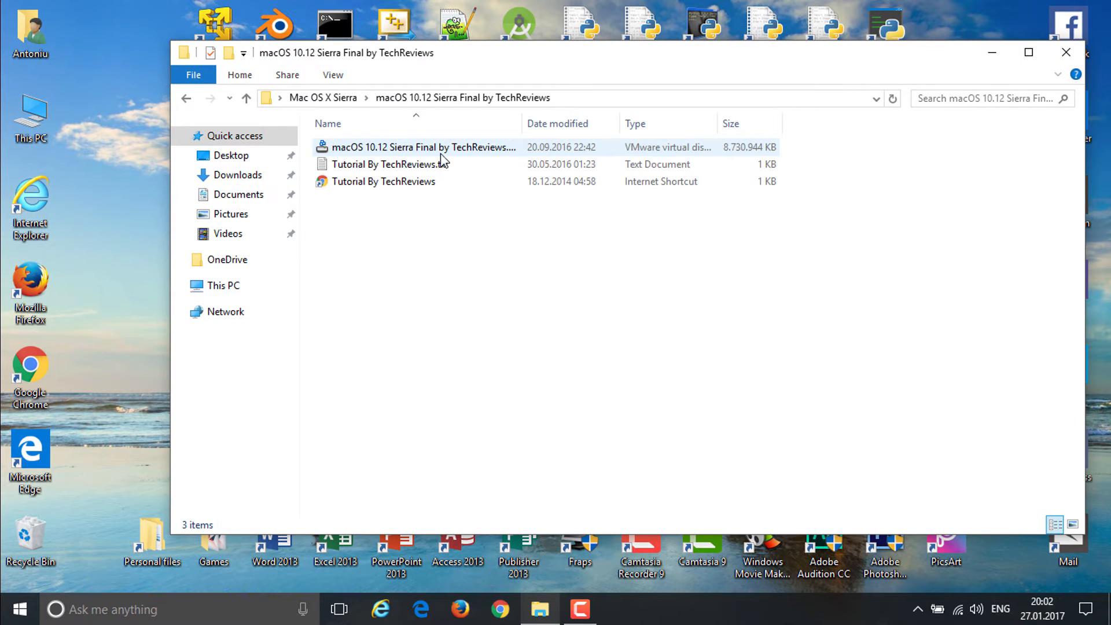
left_click(422, 148)
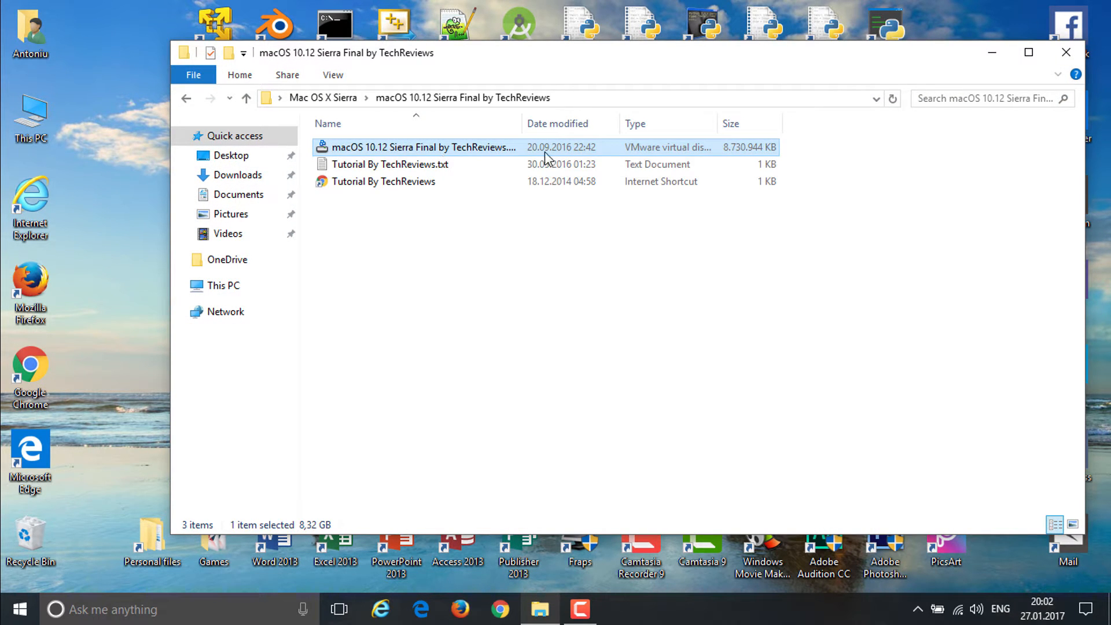
mouse_move(468, 147)
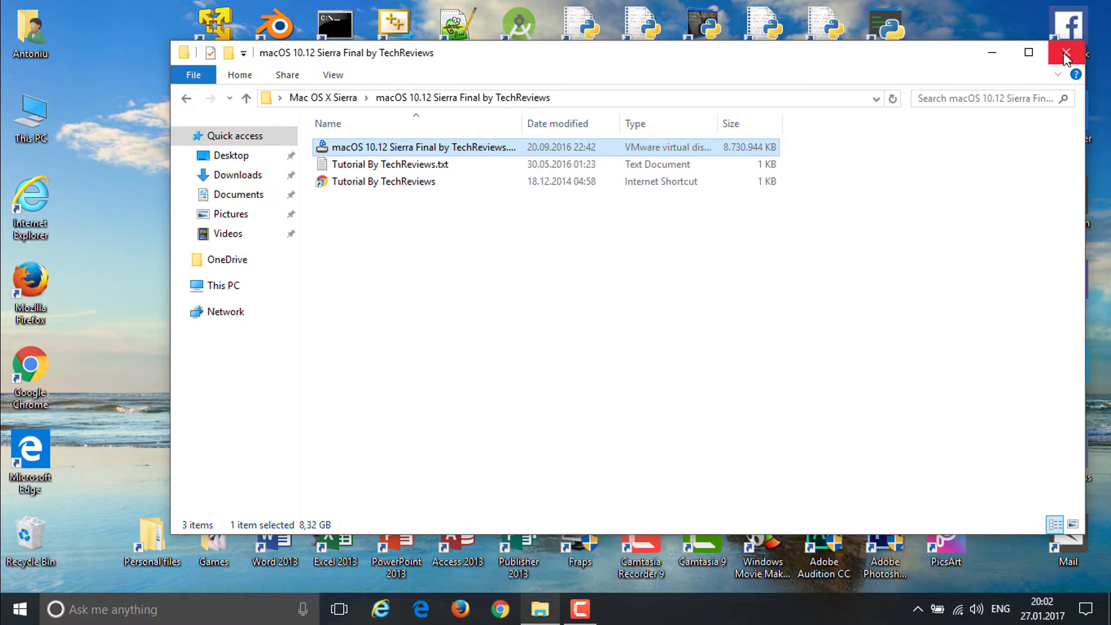
left_click(1065, 53)
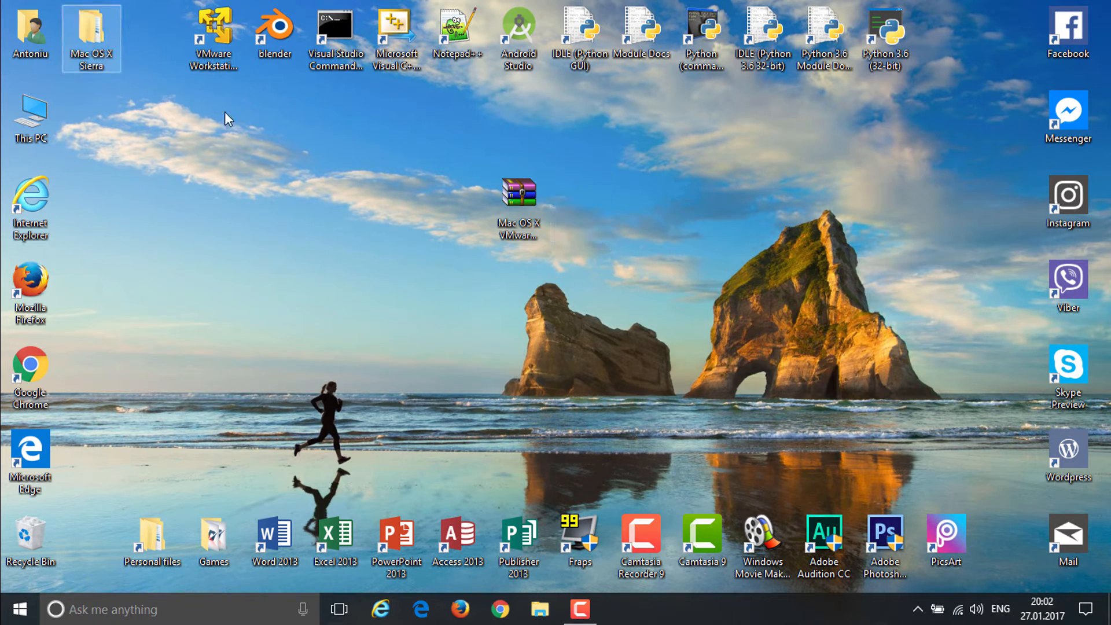
Open the Mac OS X VMware tool > All Tool (New) folder and select its files
right_click(517, 205)
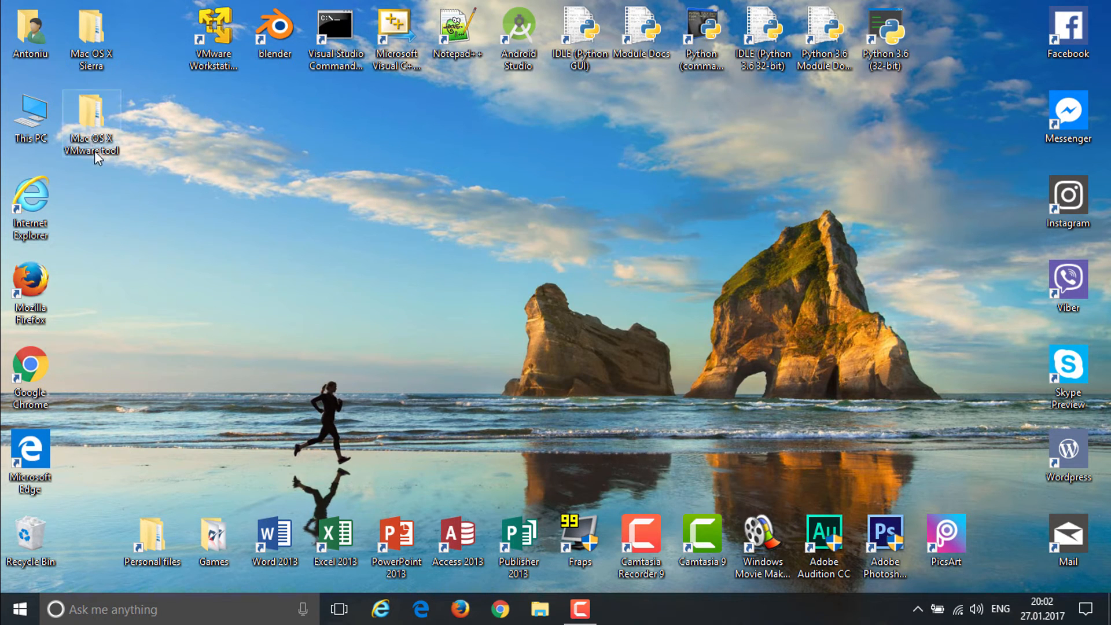
double_click(91, 117)
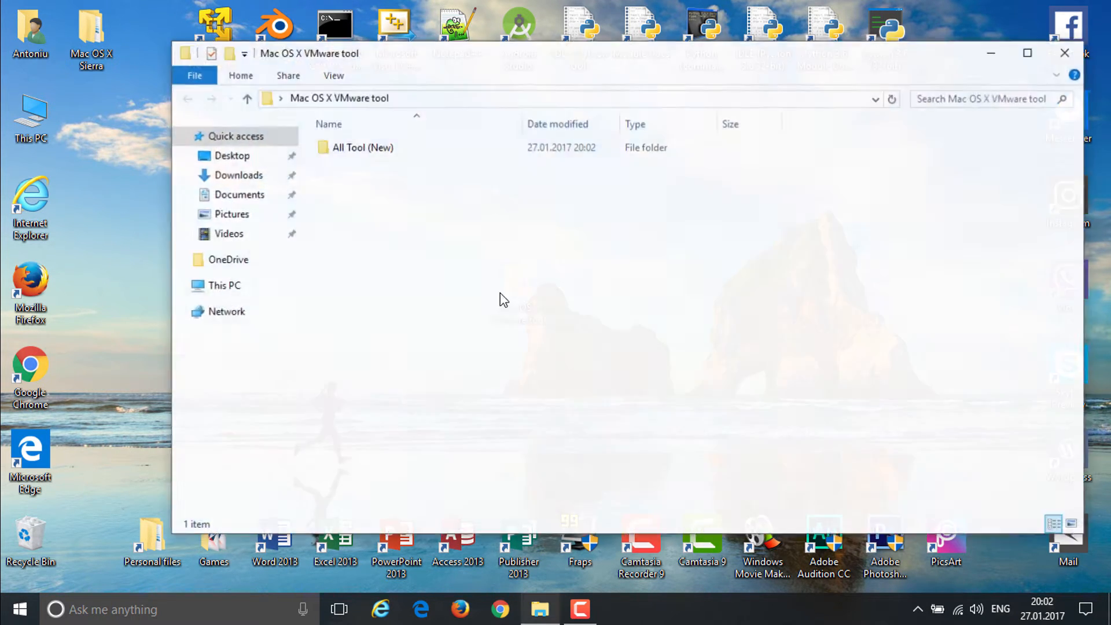
double_click(362, 148)
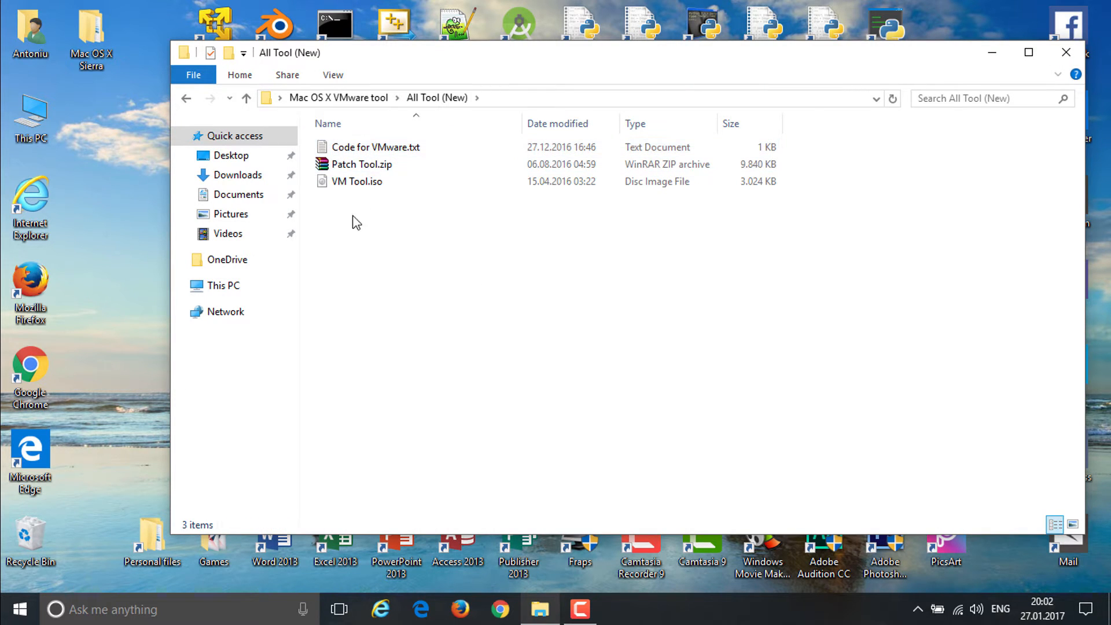
left_click(356, 181)
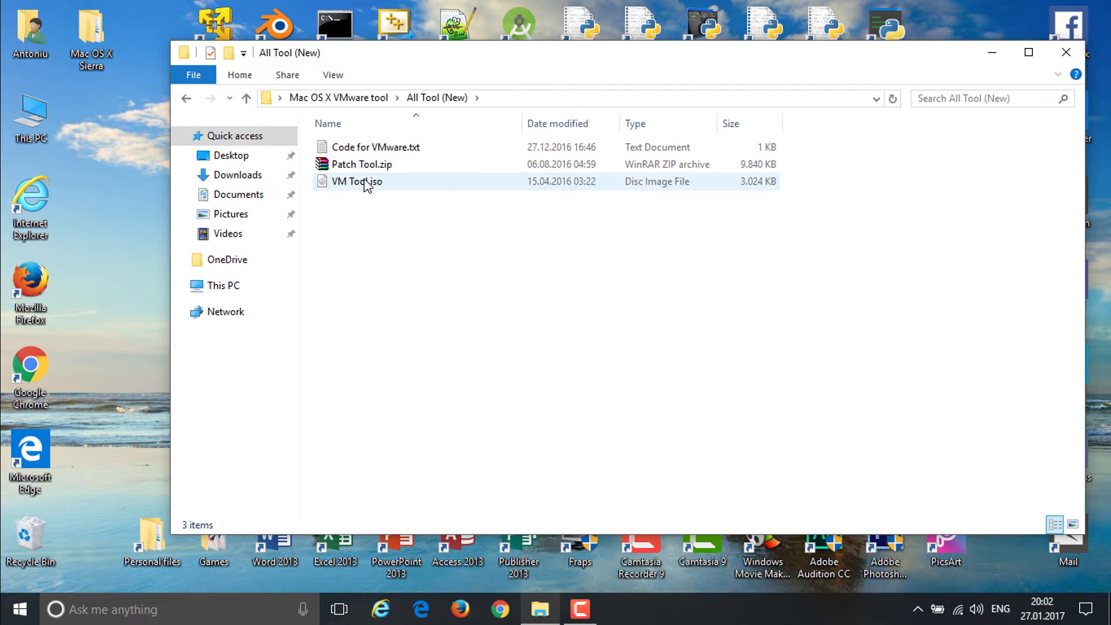
left_click(357, 181)
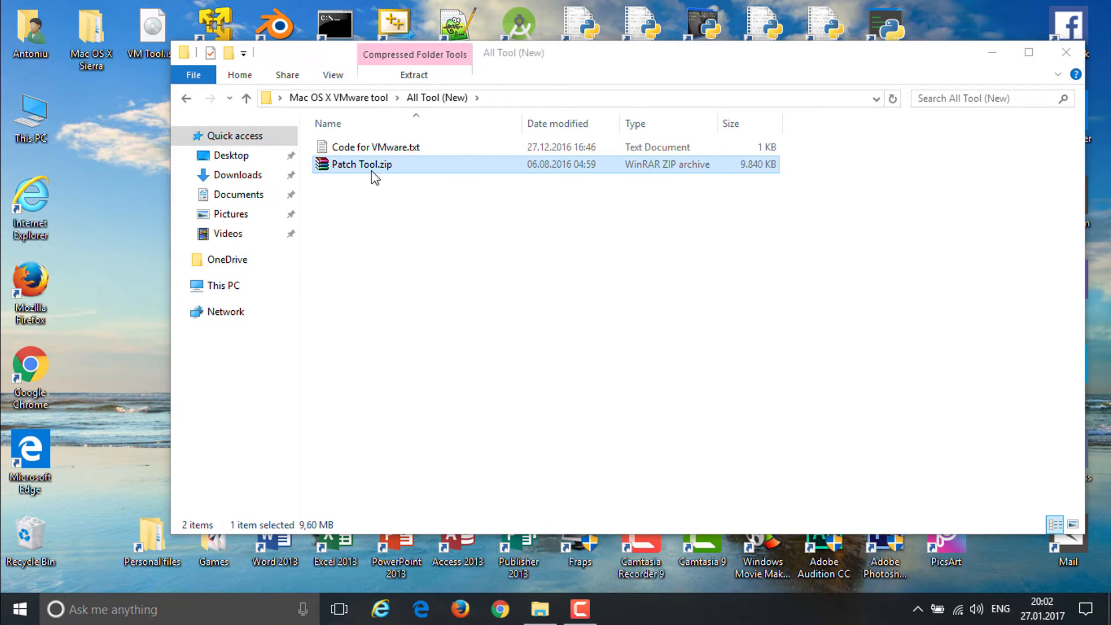
Extract Patch Tool.zip, drag the Patch Tool folder onto the Desktop, and close the window
right_click(360, 164)
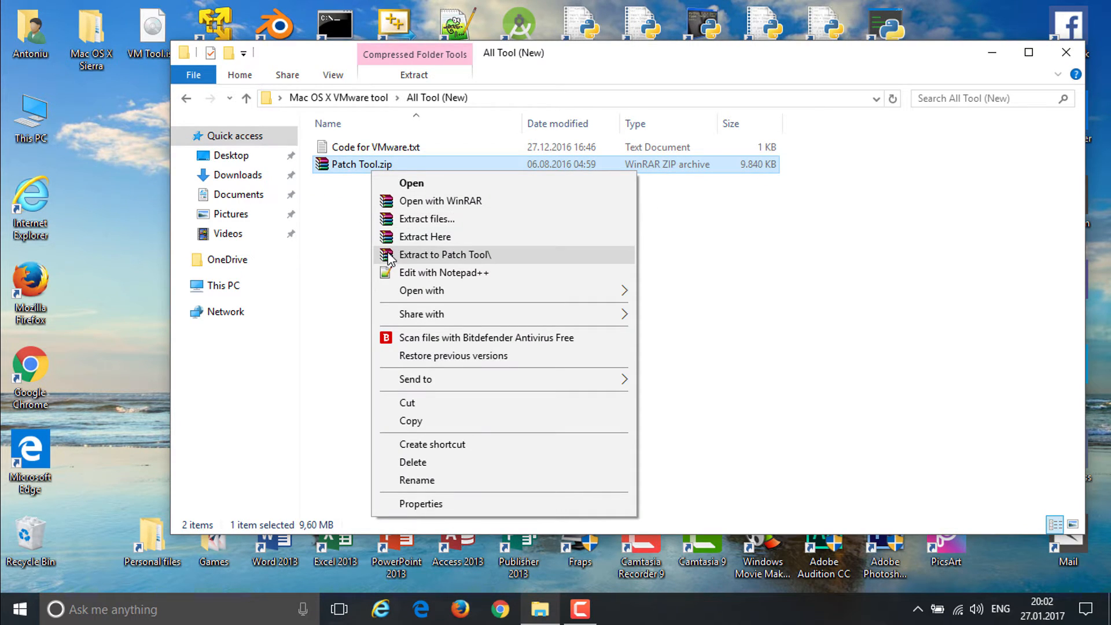
left_click(445, 255)
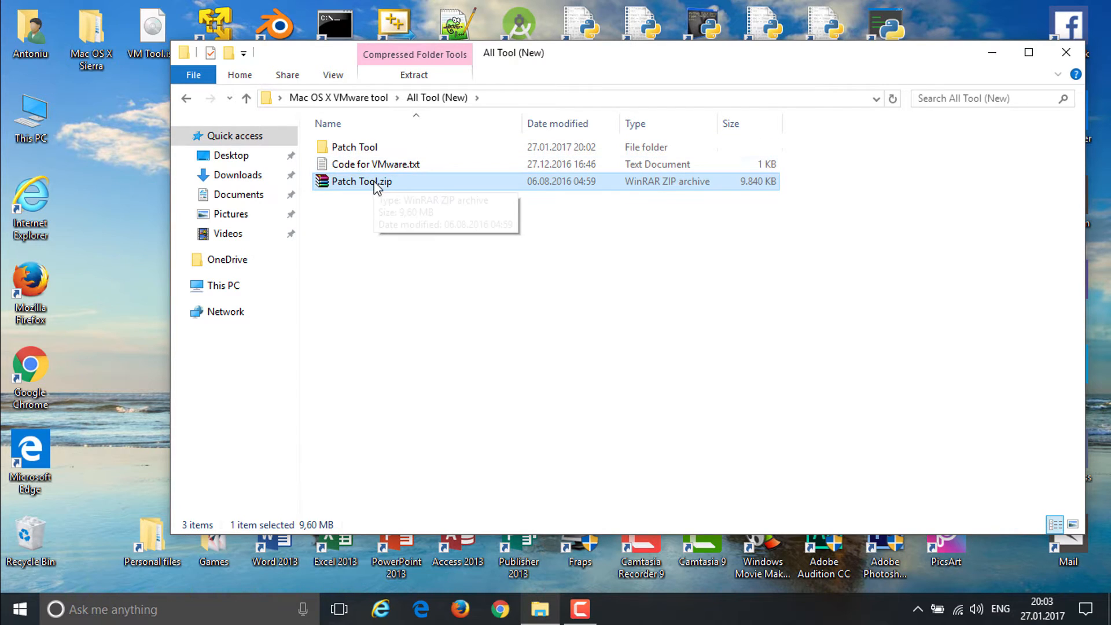
left_click(355, 147)
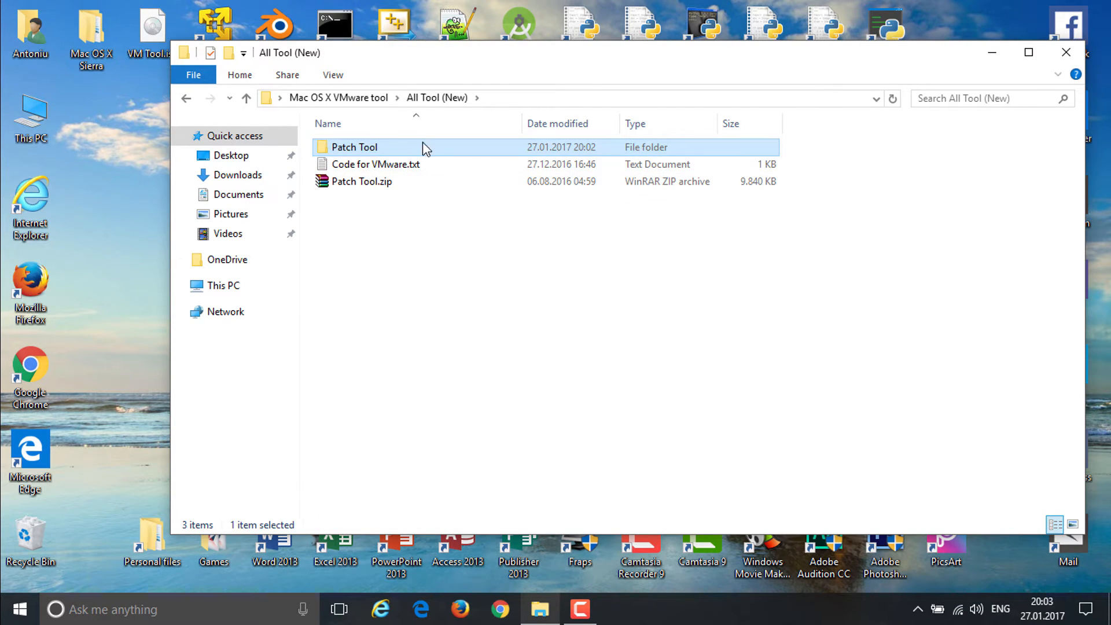
left_click_drag(354, 147, 91, 116)
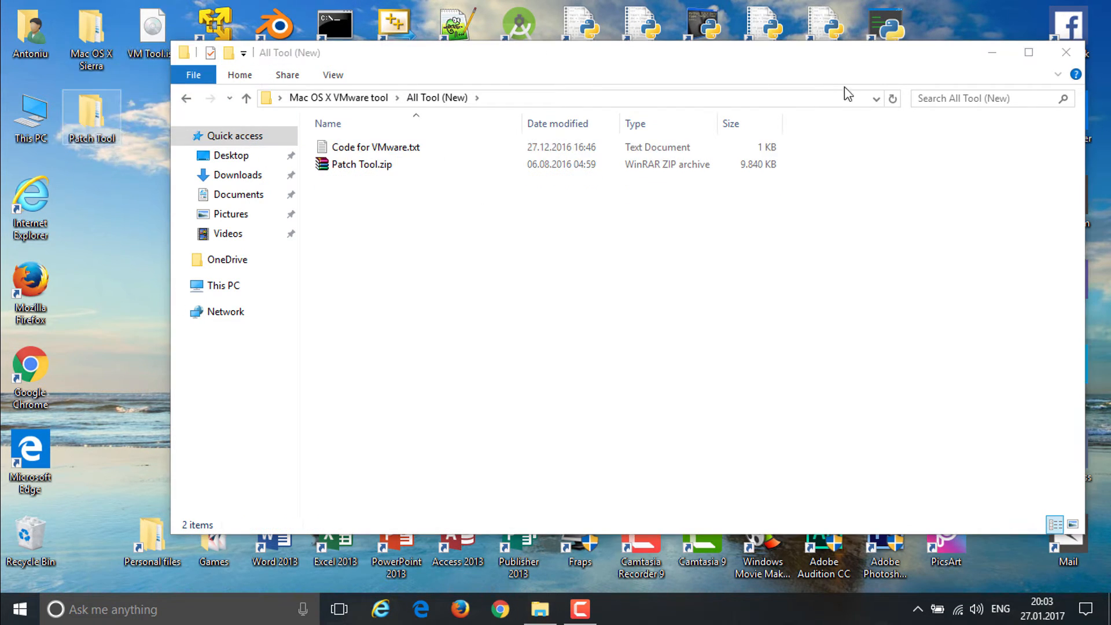
left_click(1064, 53)
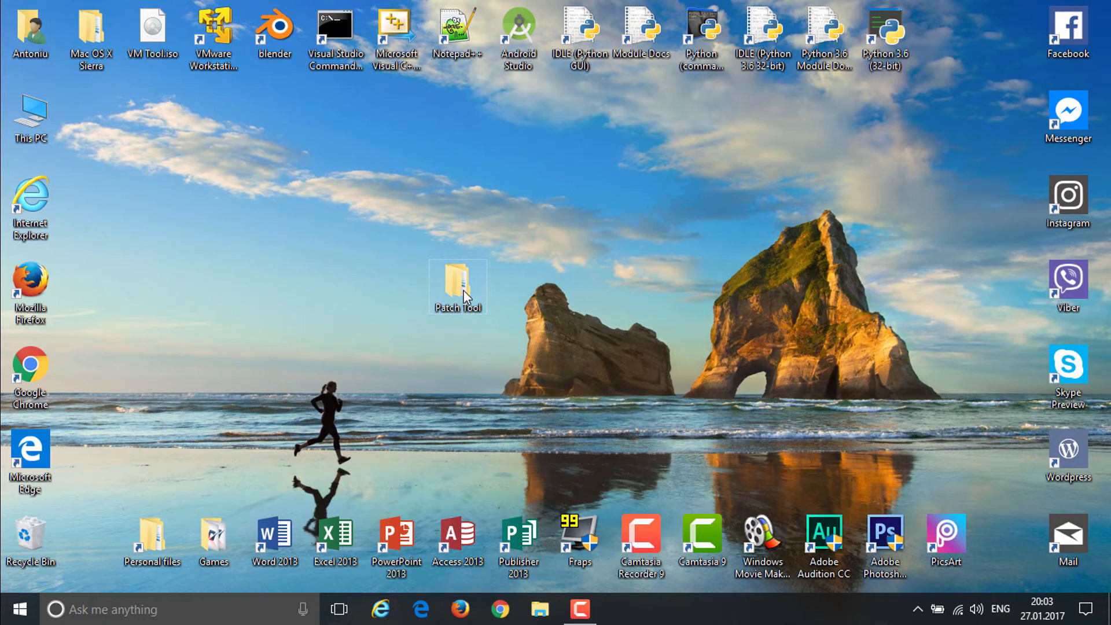
double_click(457, 287)
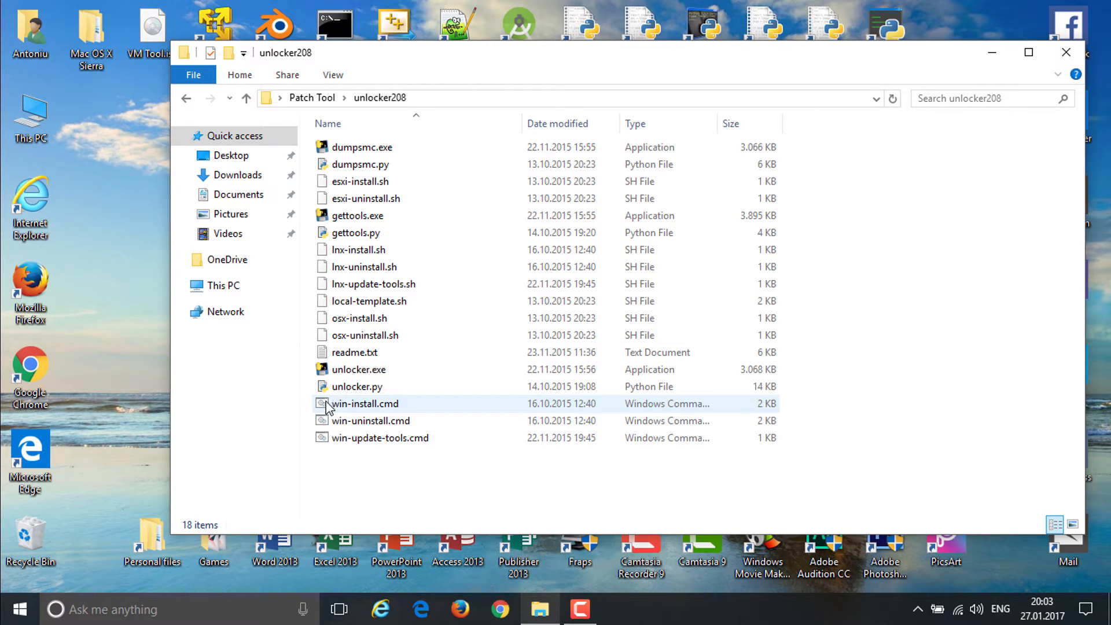
right_click(362, 403)
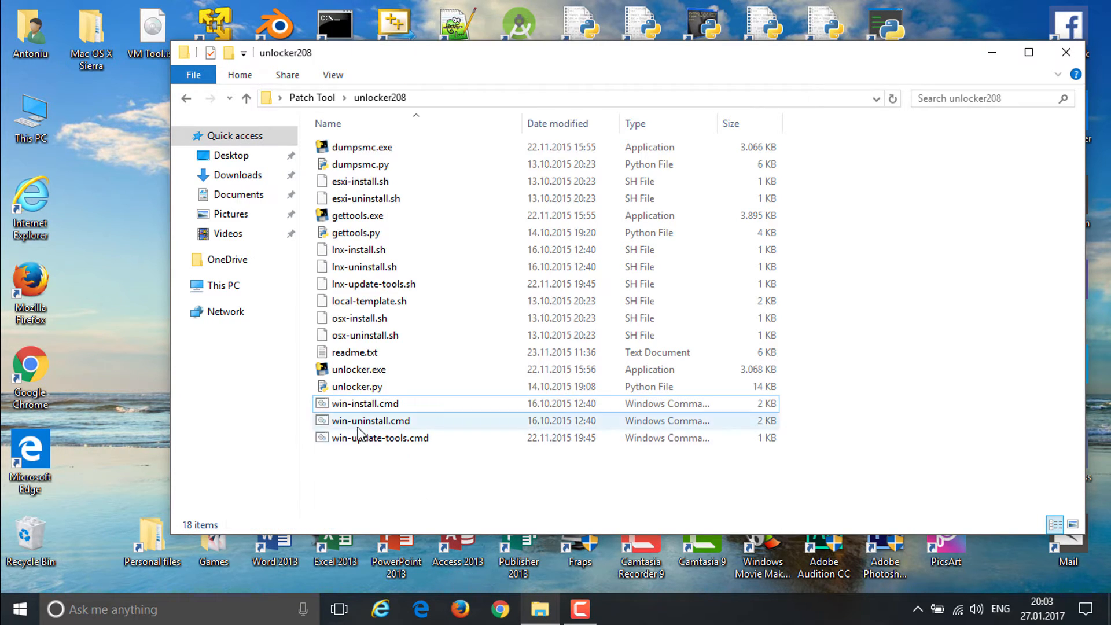
right_click(369, 420)
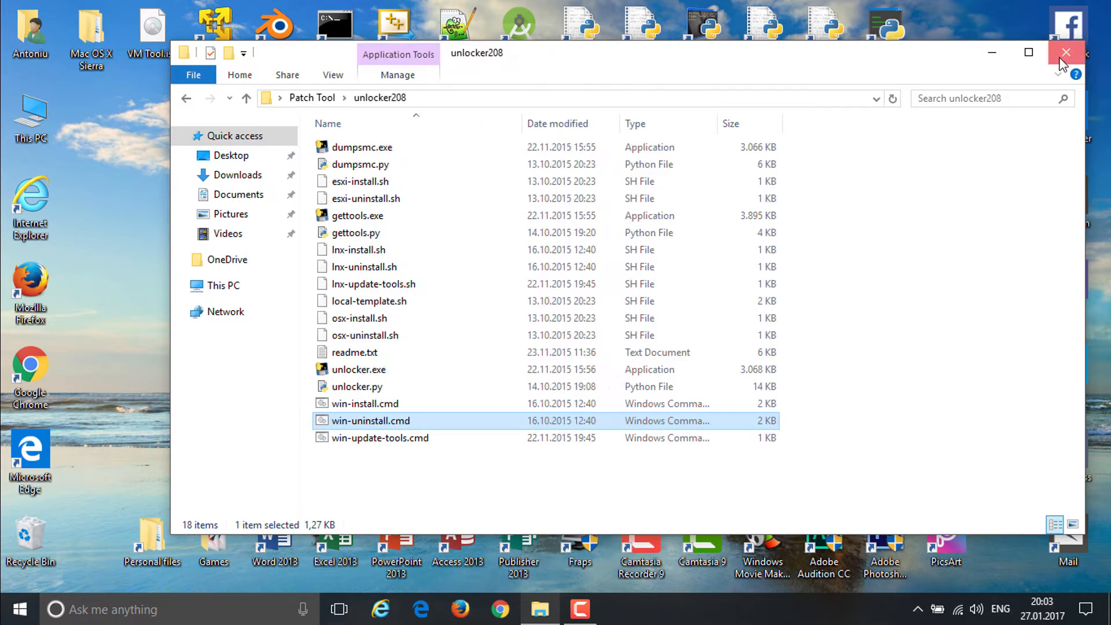
left_click(1066, 53)
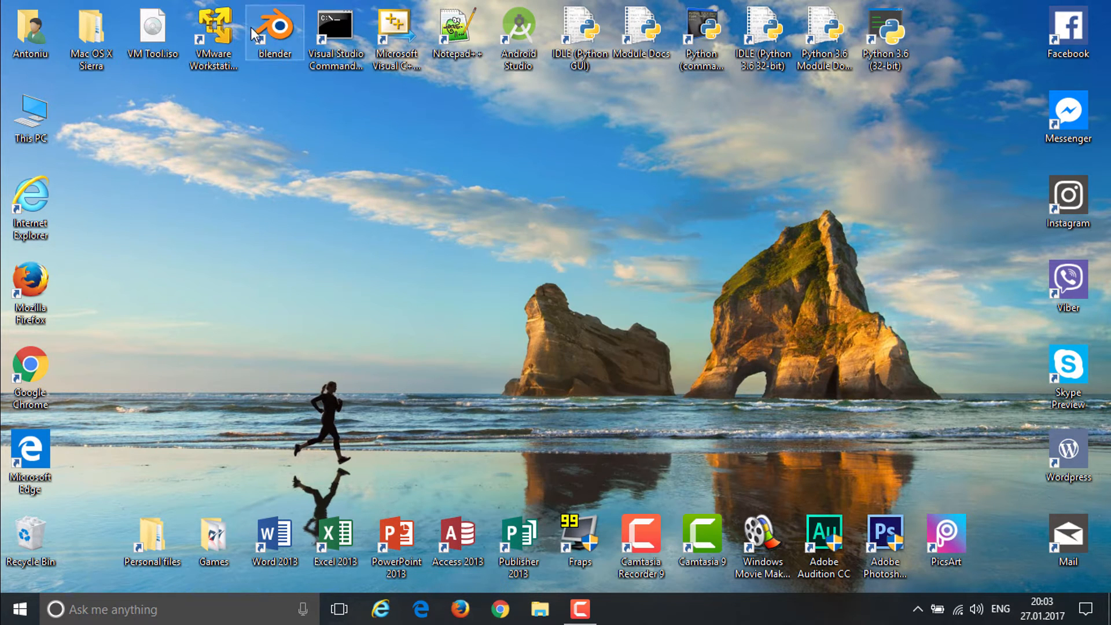
mouse_move(212, 32)
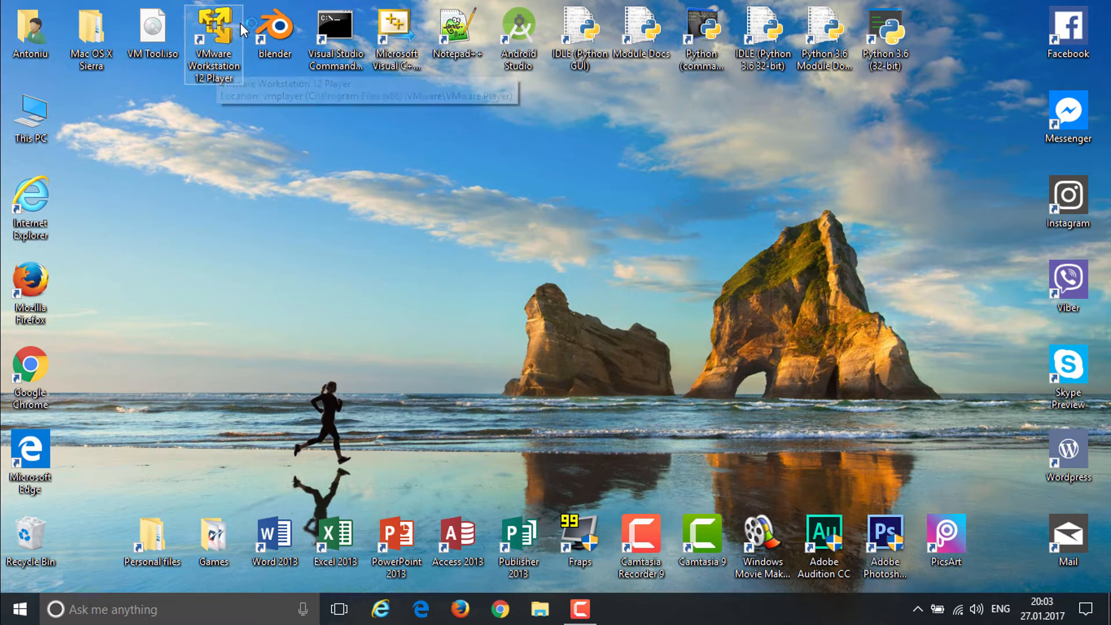
mouse_move(363, 308)
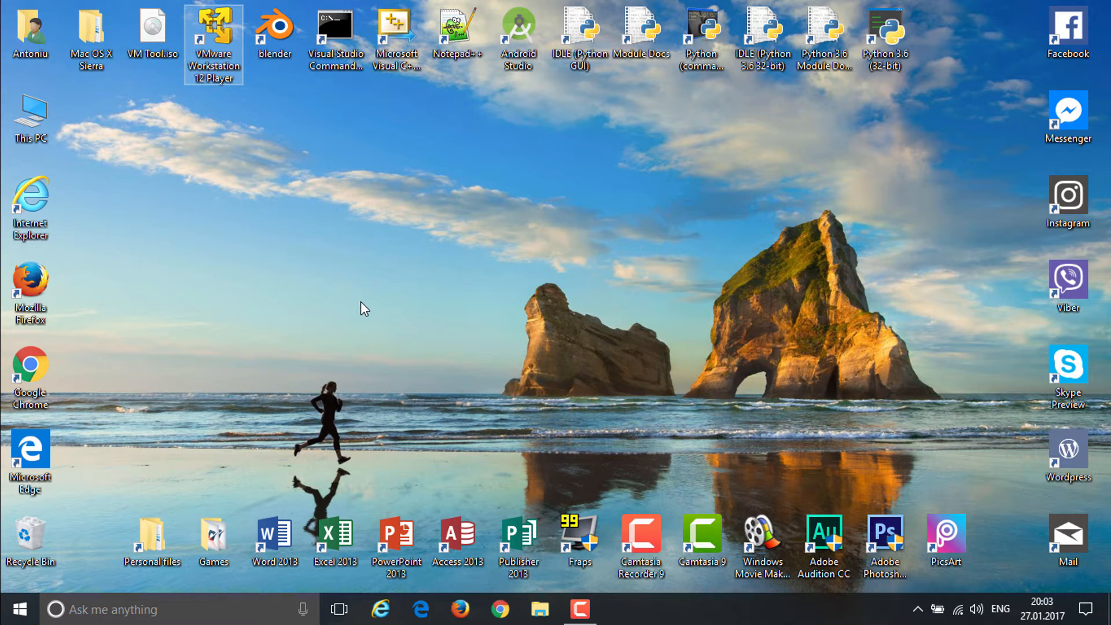
mouse_move(216, 21)
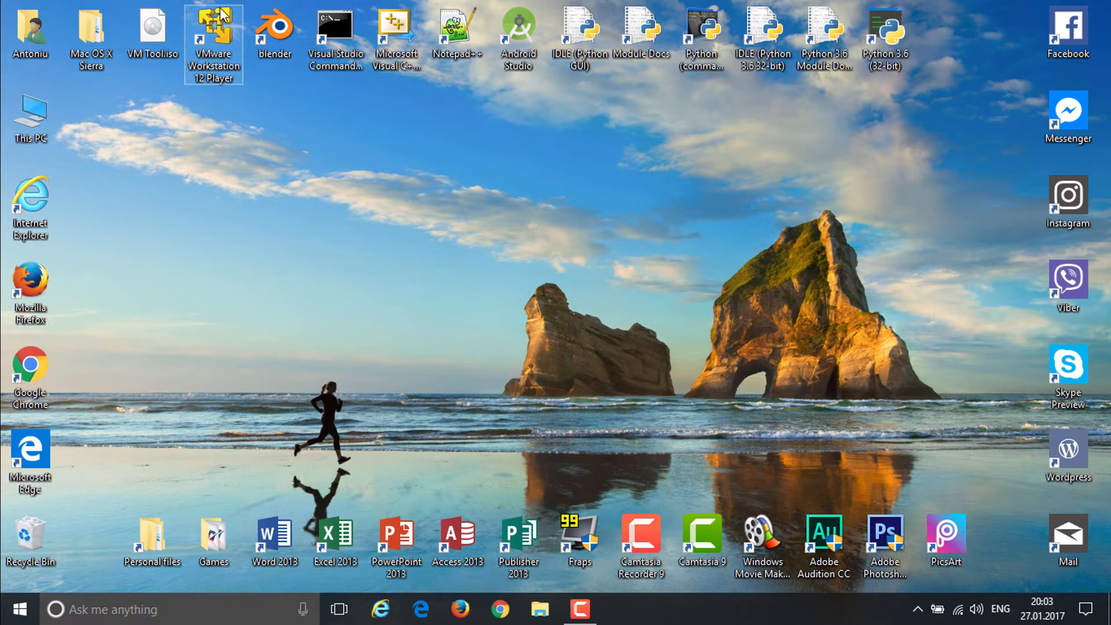
double_click(213, 39)
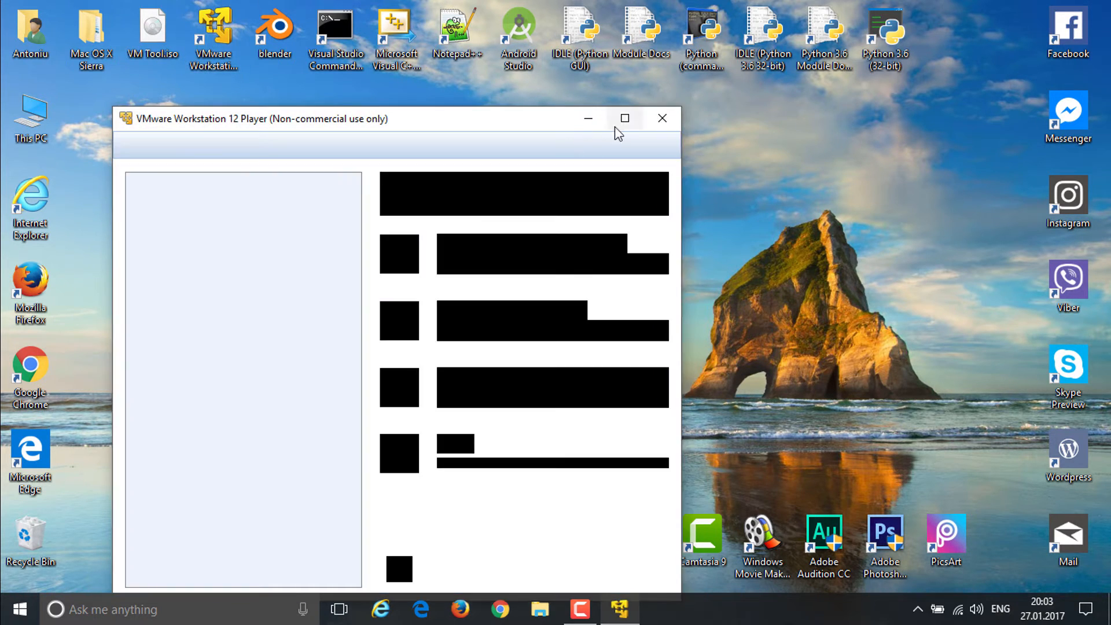
left_click(624, 118)
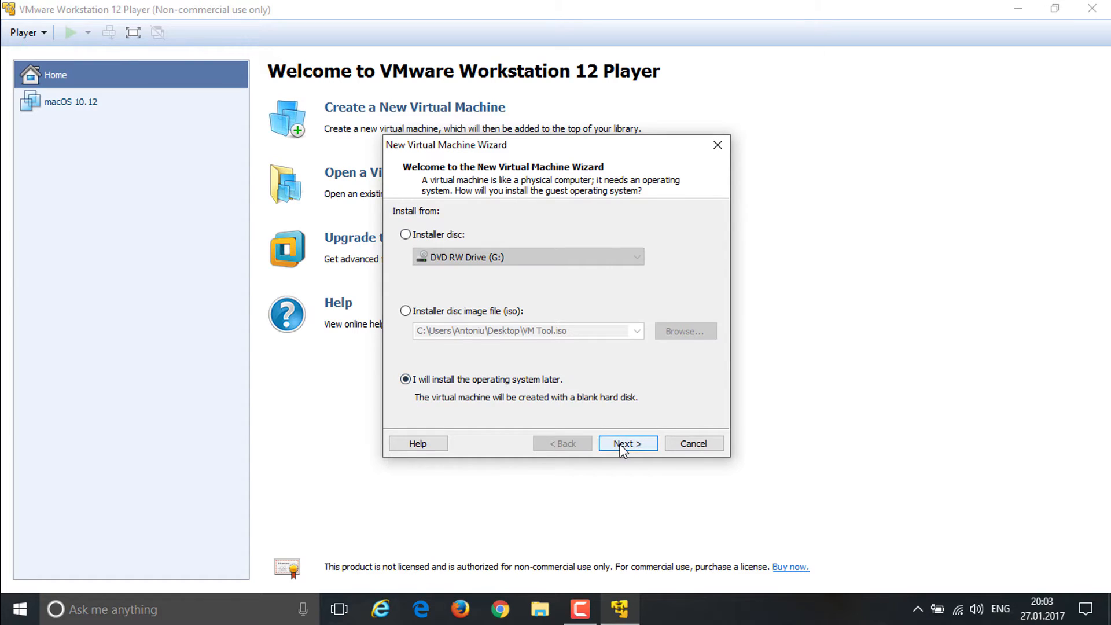
left_click(626, 443)
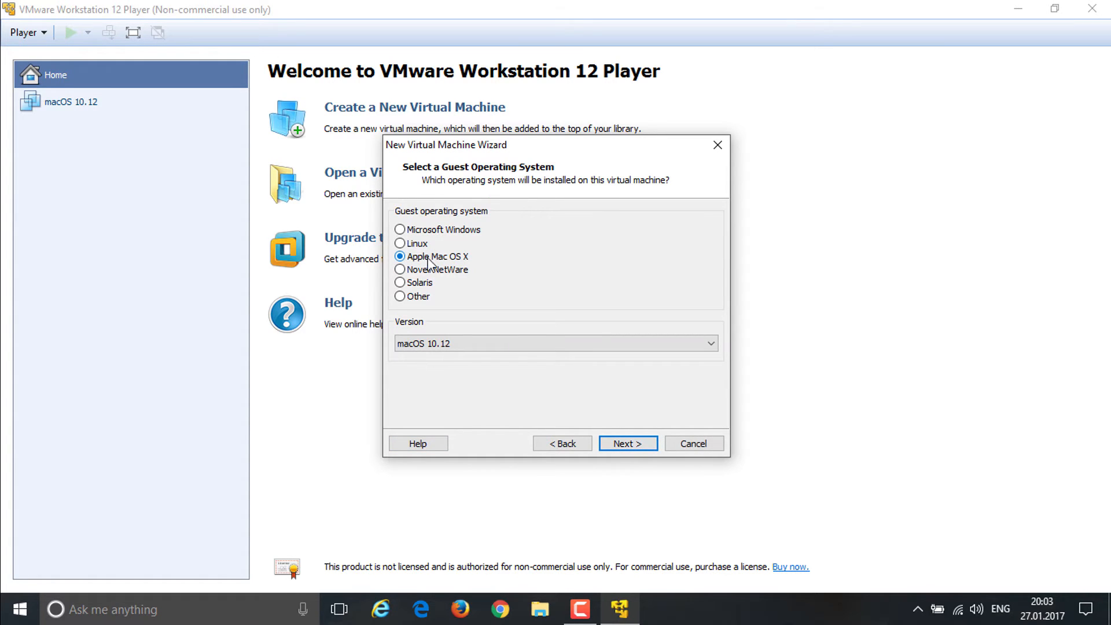
mouse_move(439, 266)
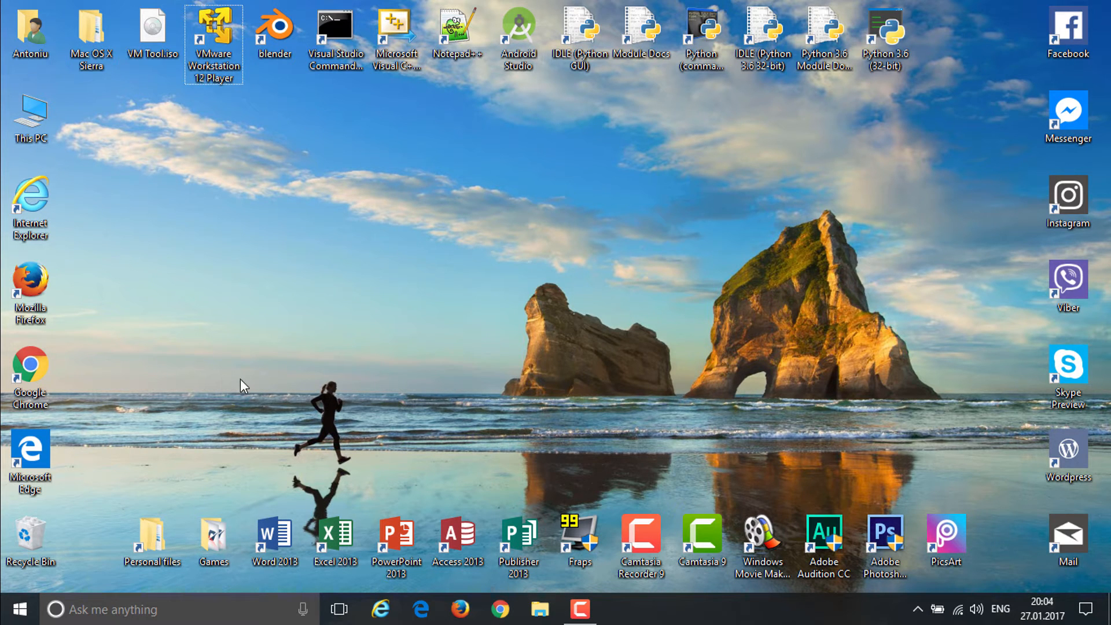
Open %PROGRAMDATA% through the Win+R Run dialog
key("Win+r")
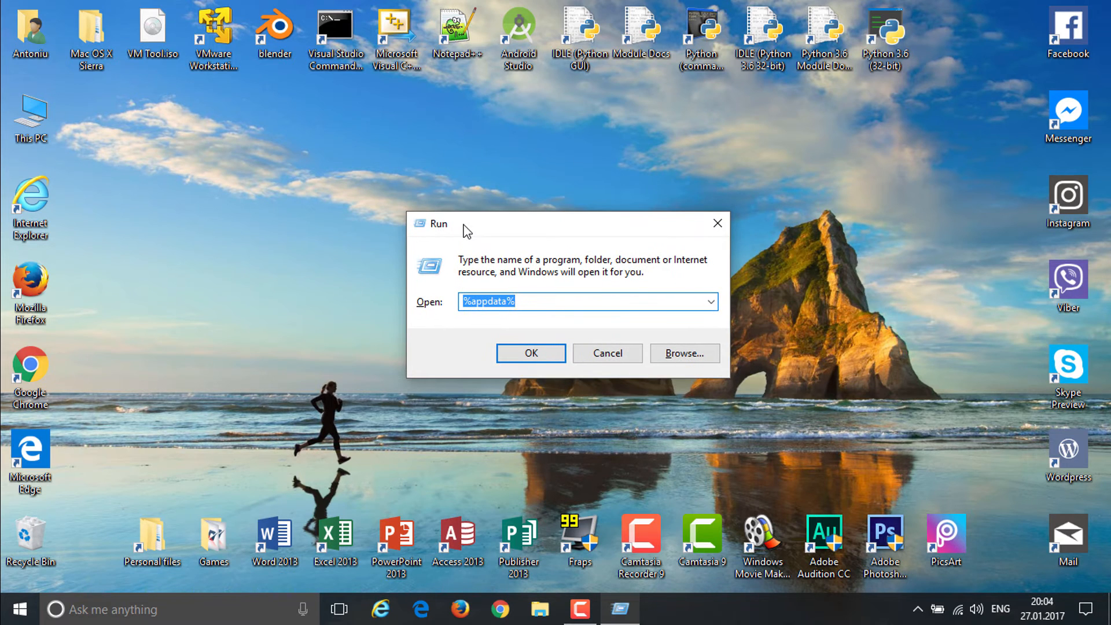
type("%")
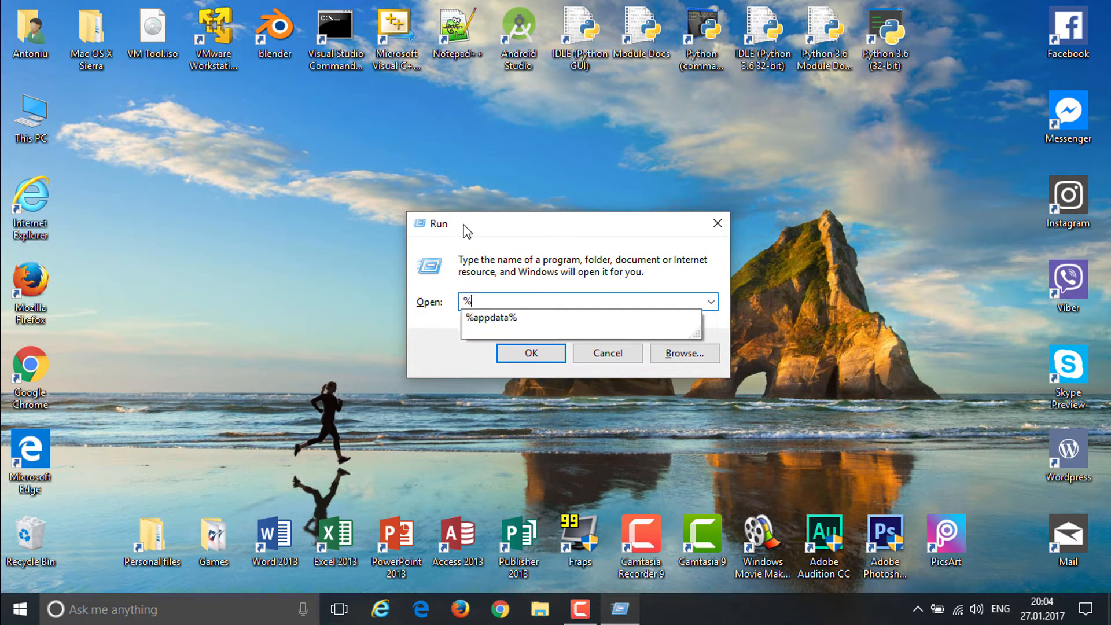
type("%PROGR")
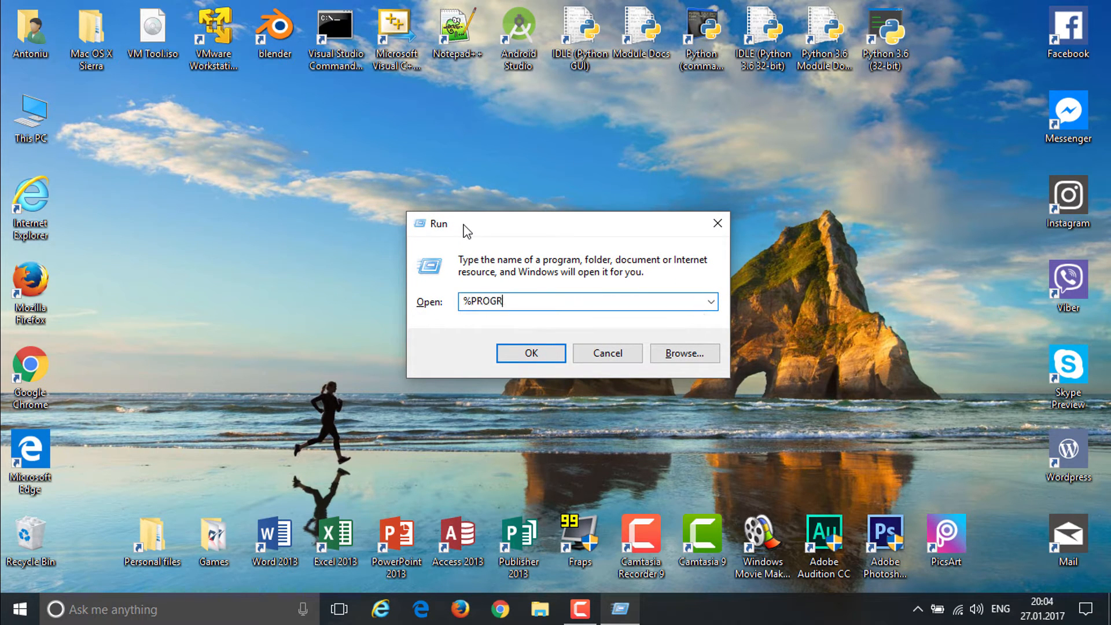
type("AM D")
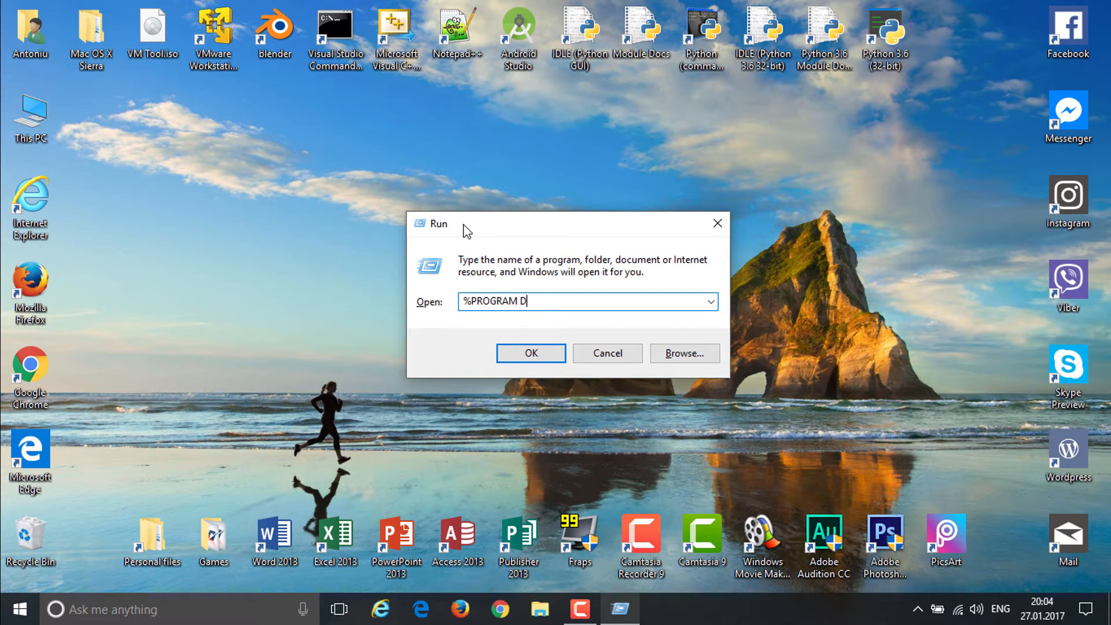
type("ATA")
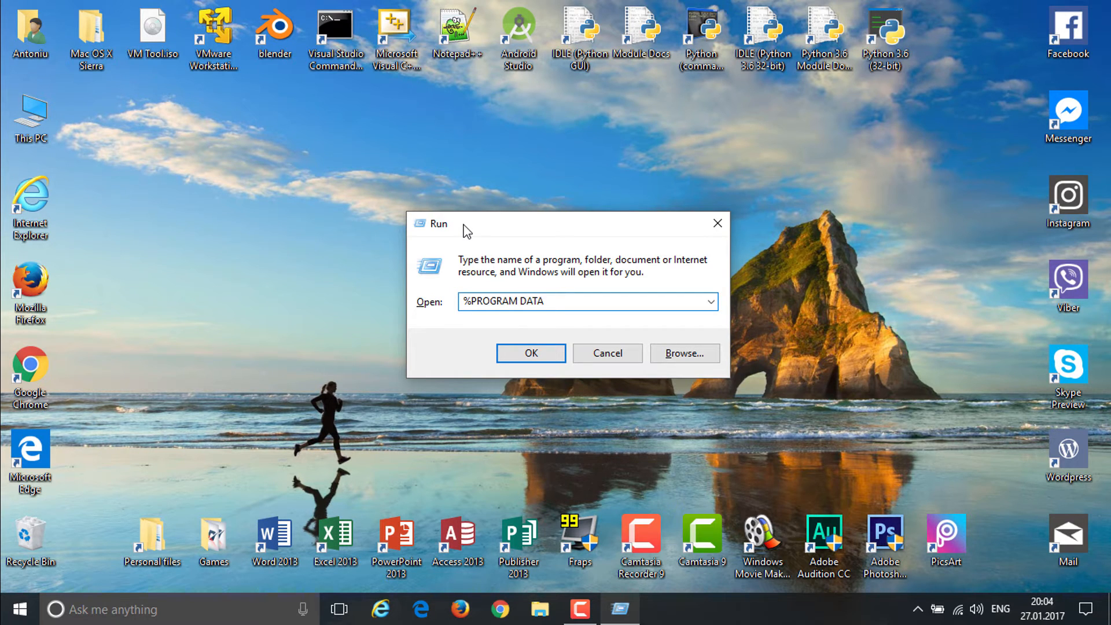
key("Backspace")
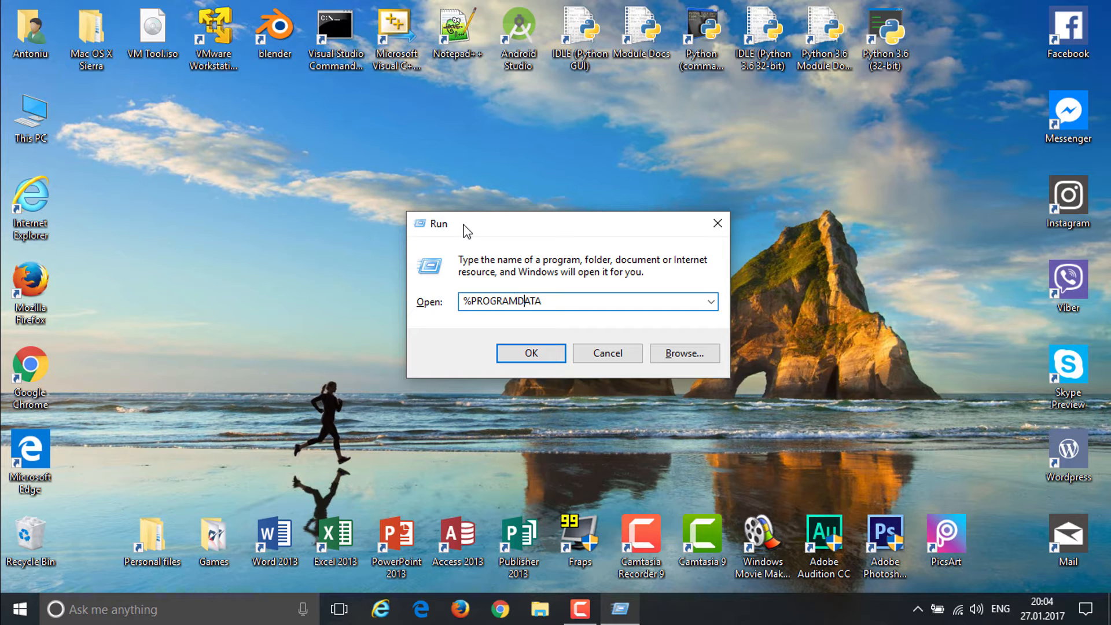
left_click(530, 353)
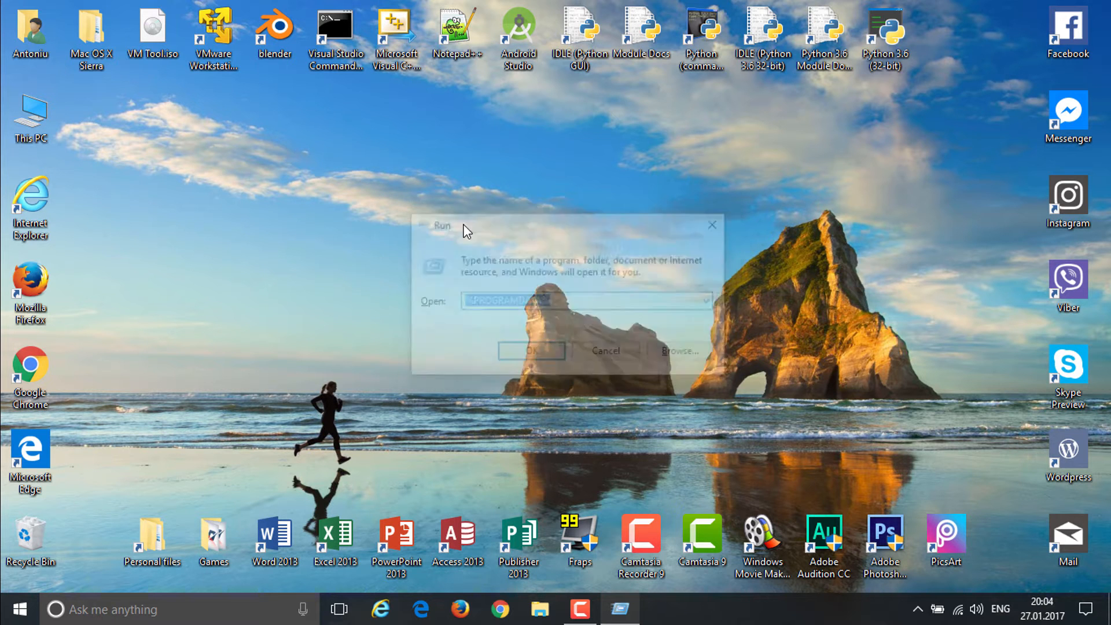
Navigate to ProgramData\VMware\VMware Workstation and right-click config.ini
left_click(530, 350)
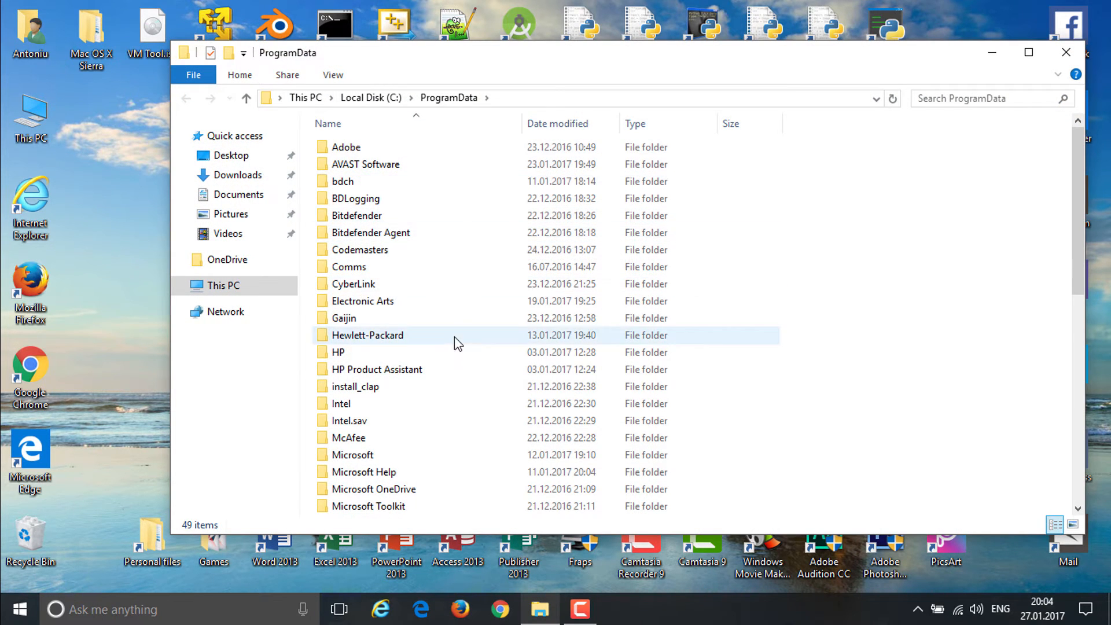
scroll("down", 3)
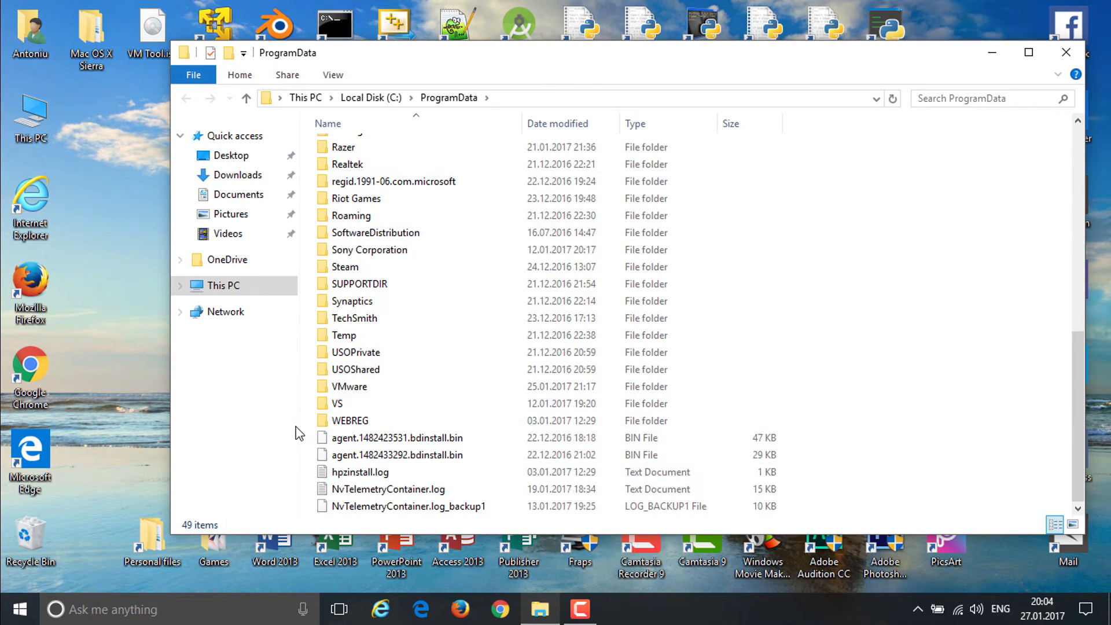
double_click(350, 385)
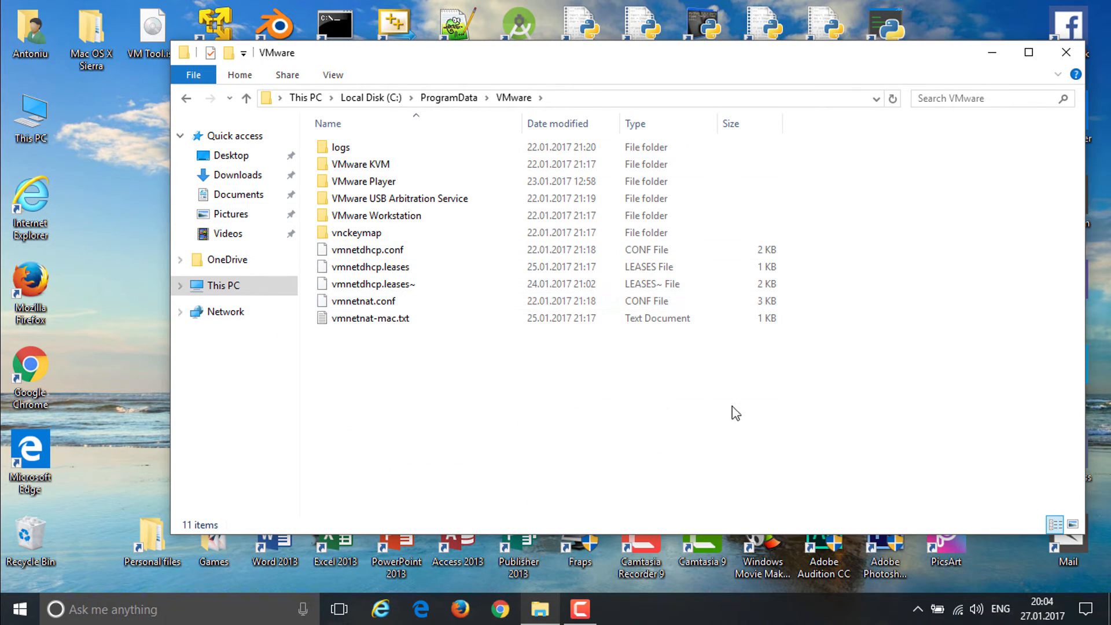
double_click(376, 216)
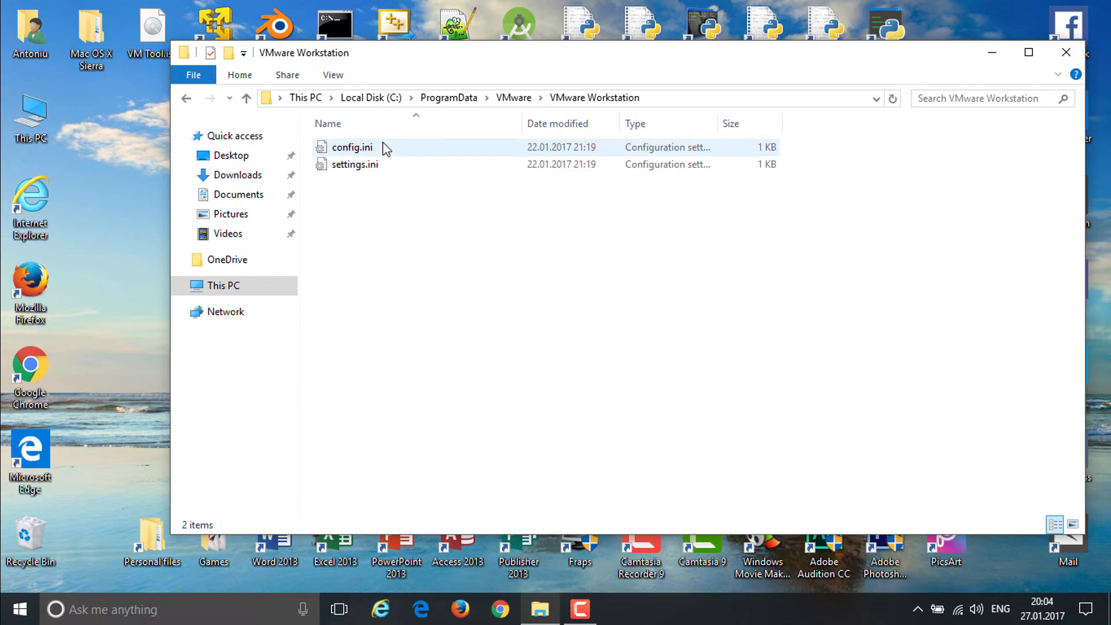
left_click(351, 147)
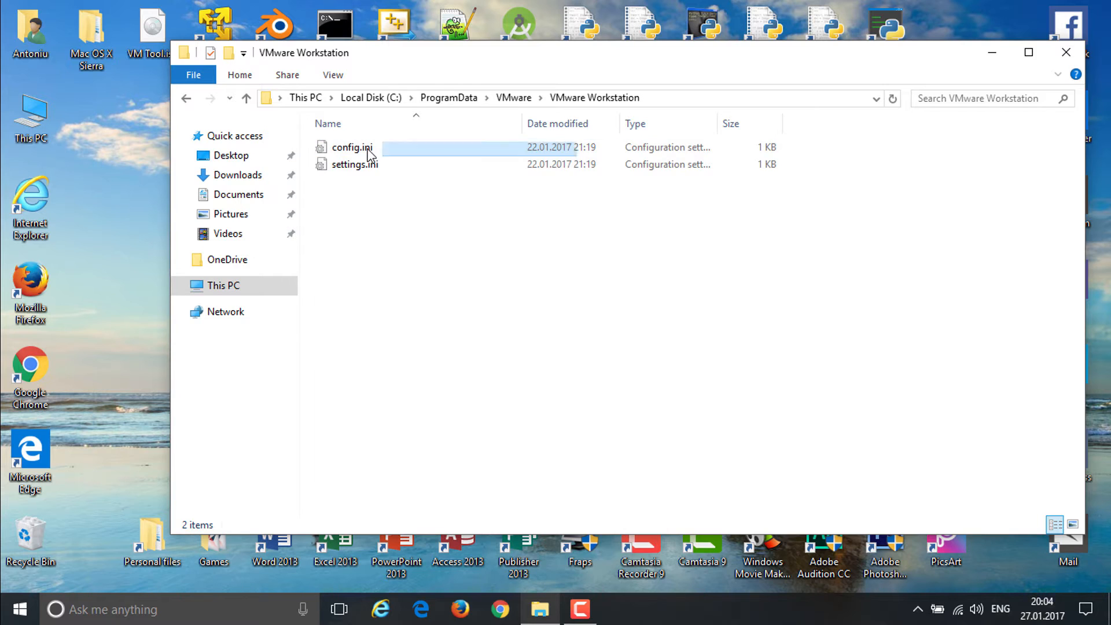
right_click(351, 147)
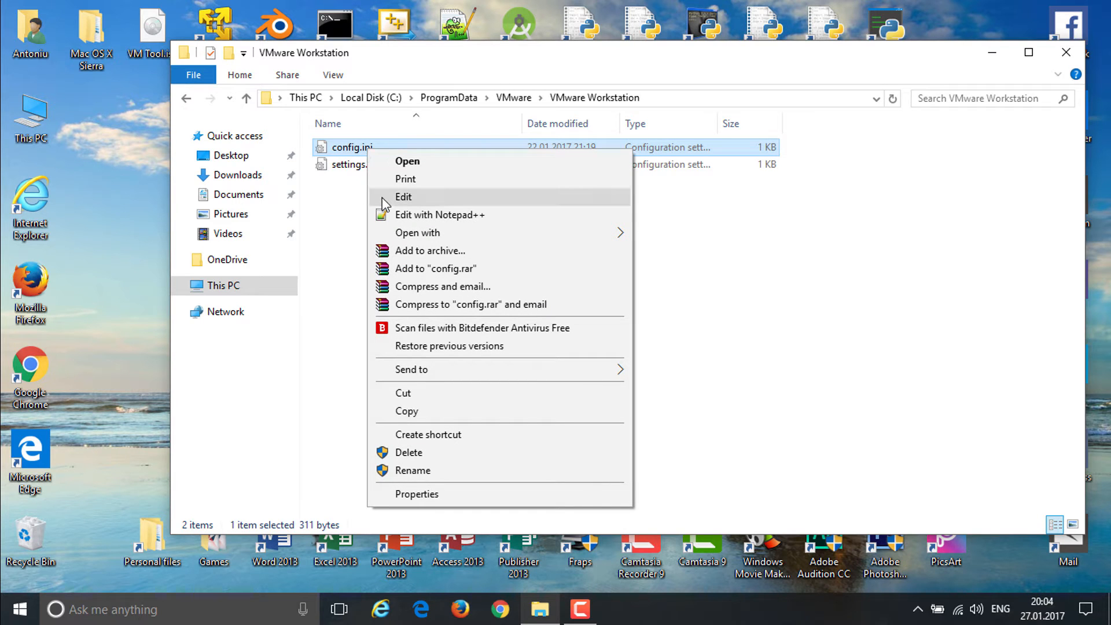
Open config.ini in Notepad and append the line smc.version = "0"
left_click(403, 196)
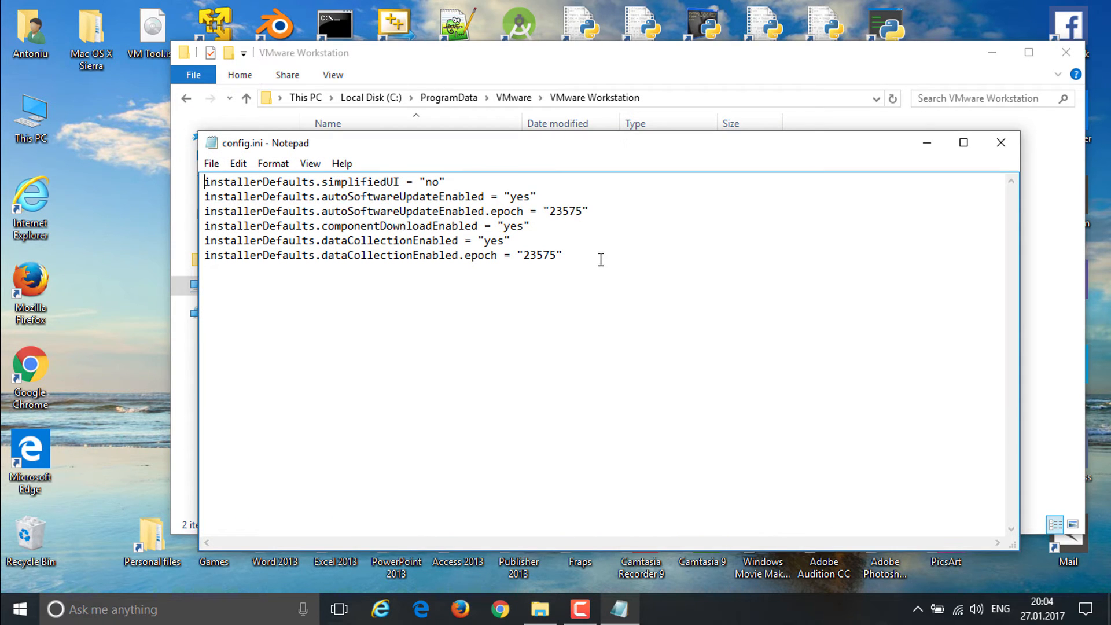
mouse_move(289, 285)
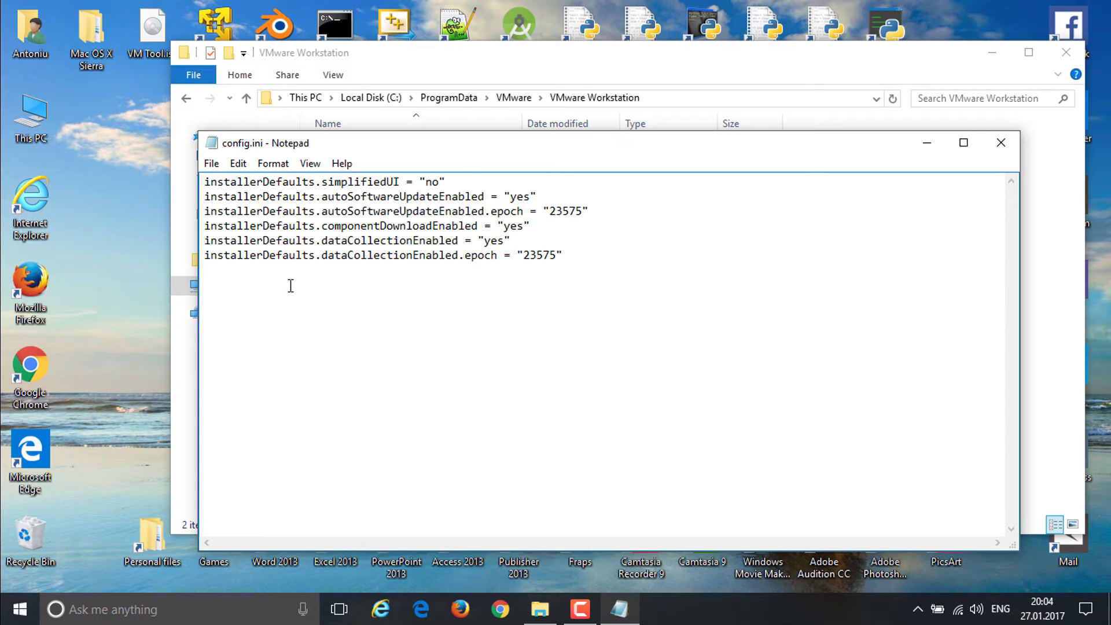
type("s")
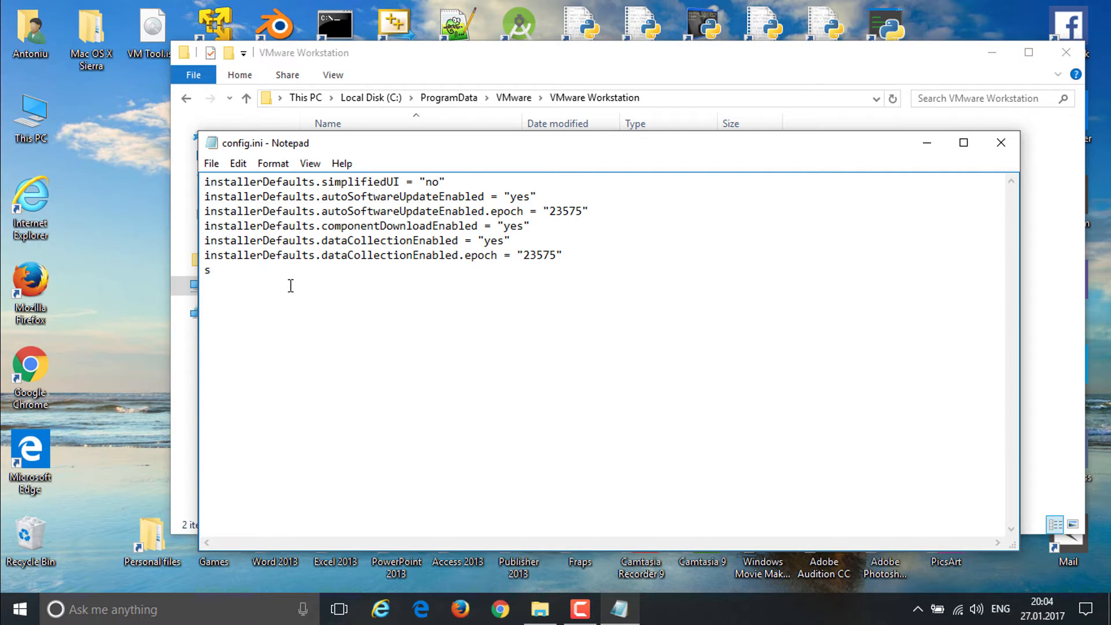
type("mc.v")
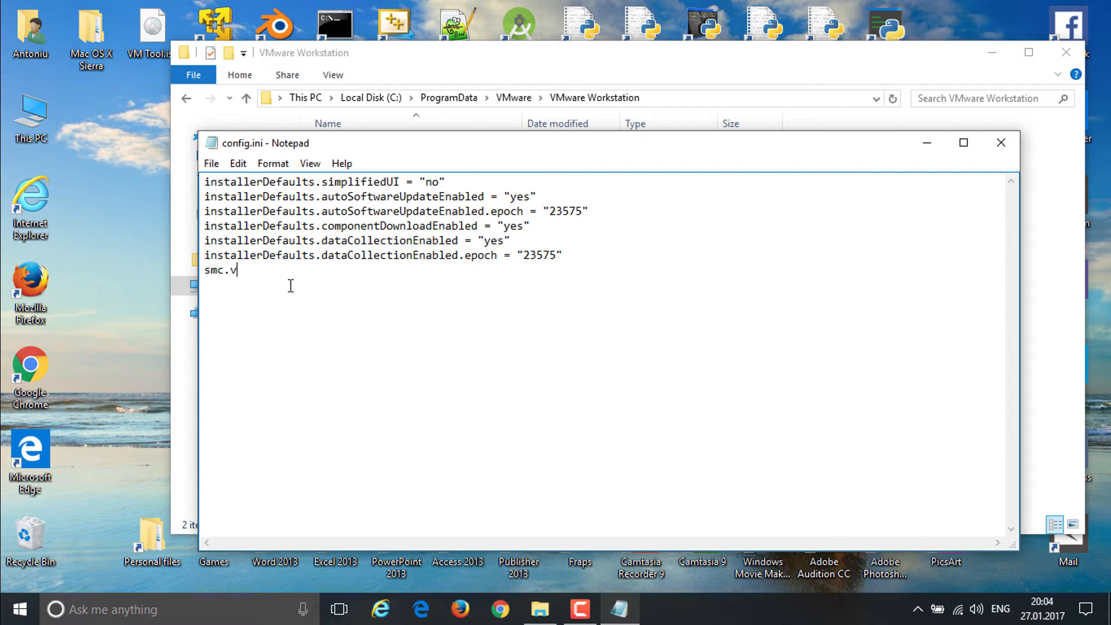
type("ersion =")
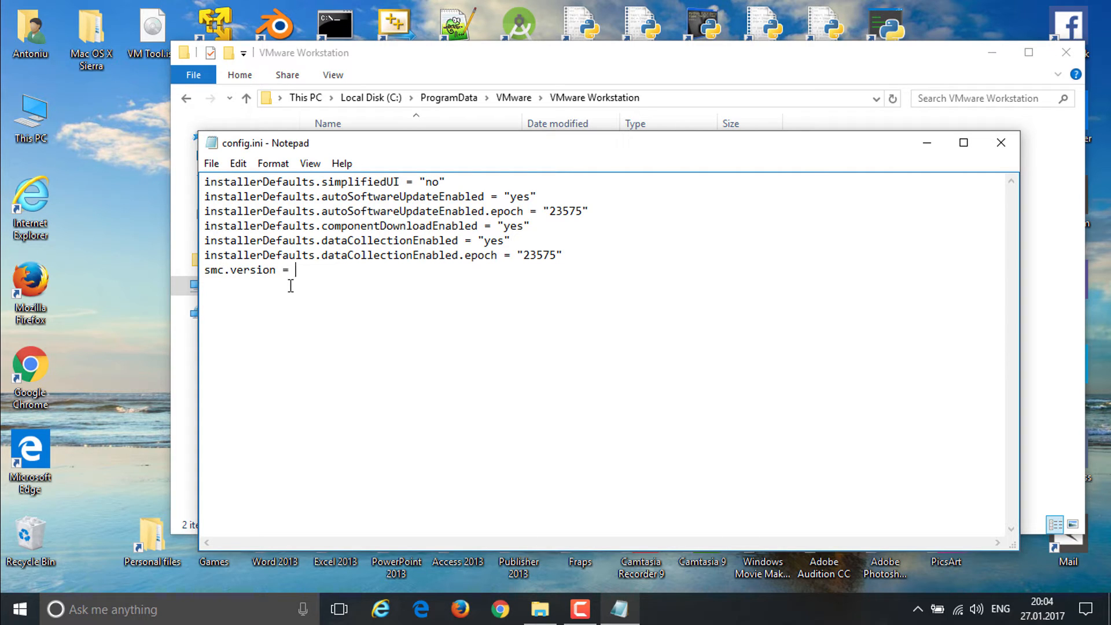
type("\"")
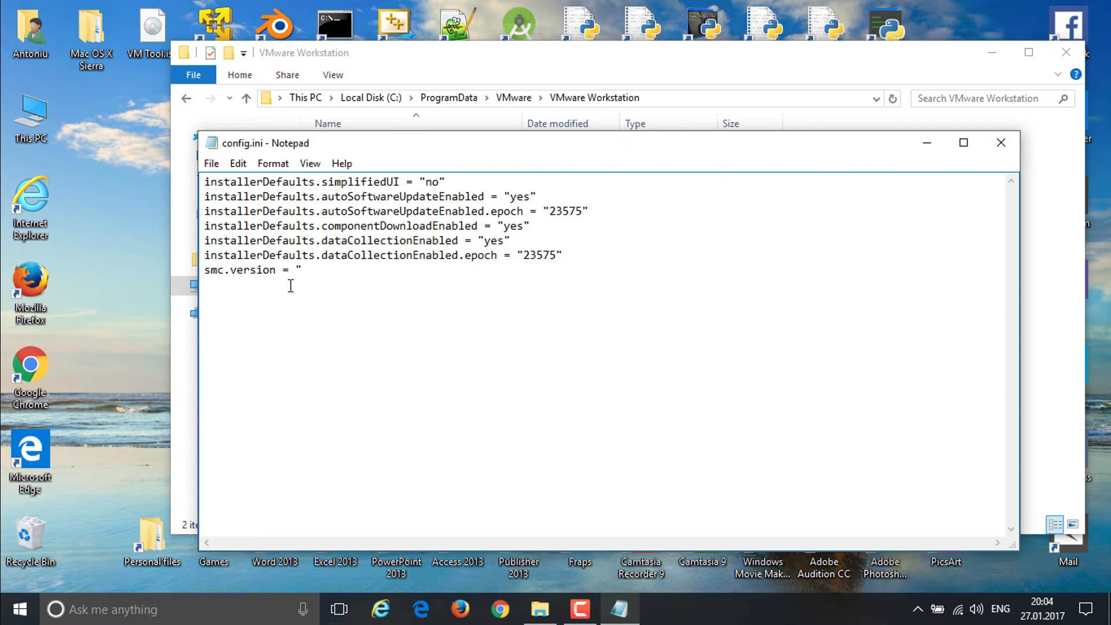
type("0\"")
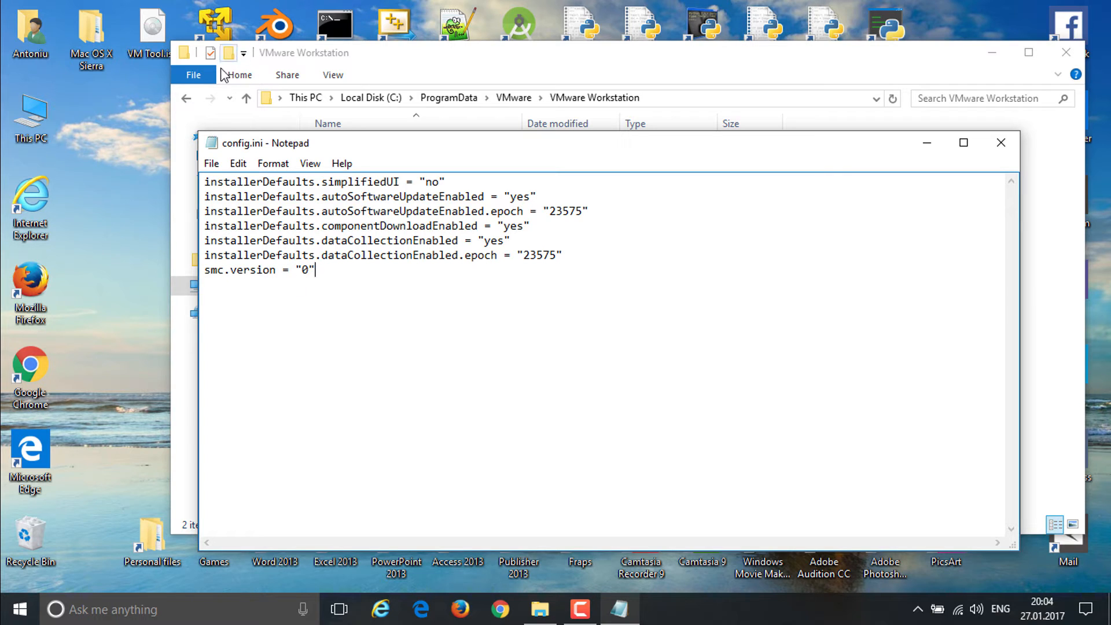
Save the edited config.ini into the Downloads folder with Save As
left_click(211, 163)
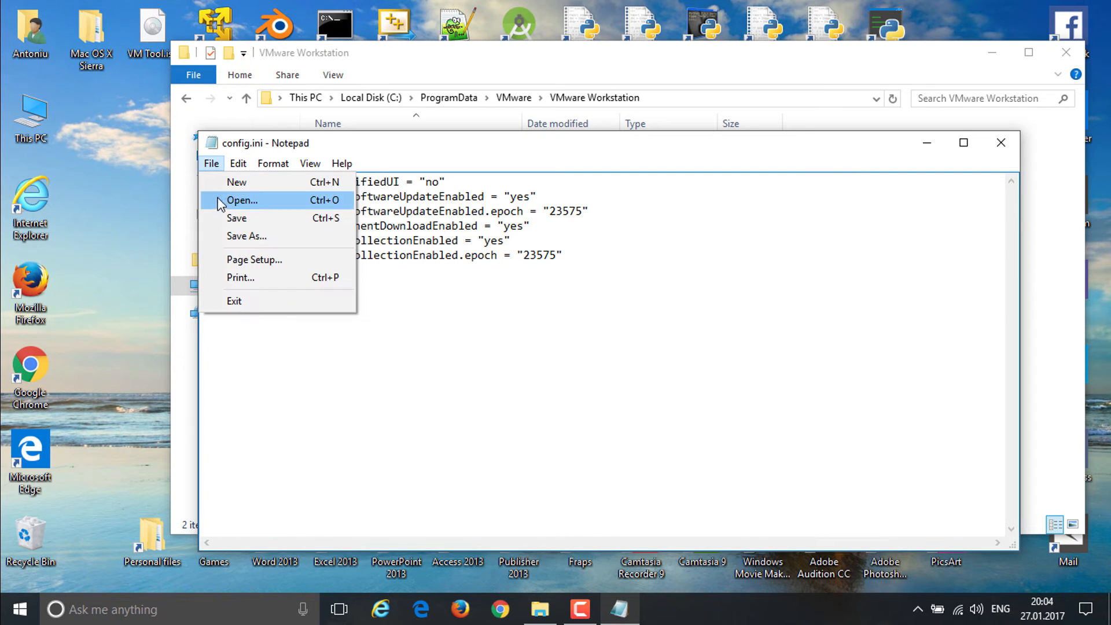
left_click(247, 236)
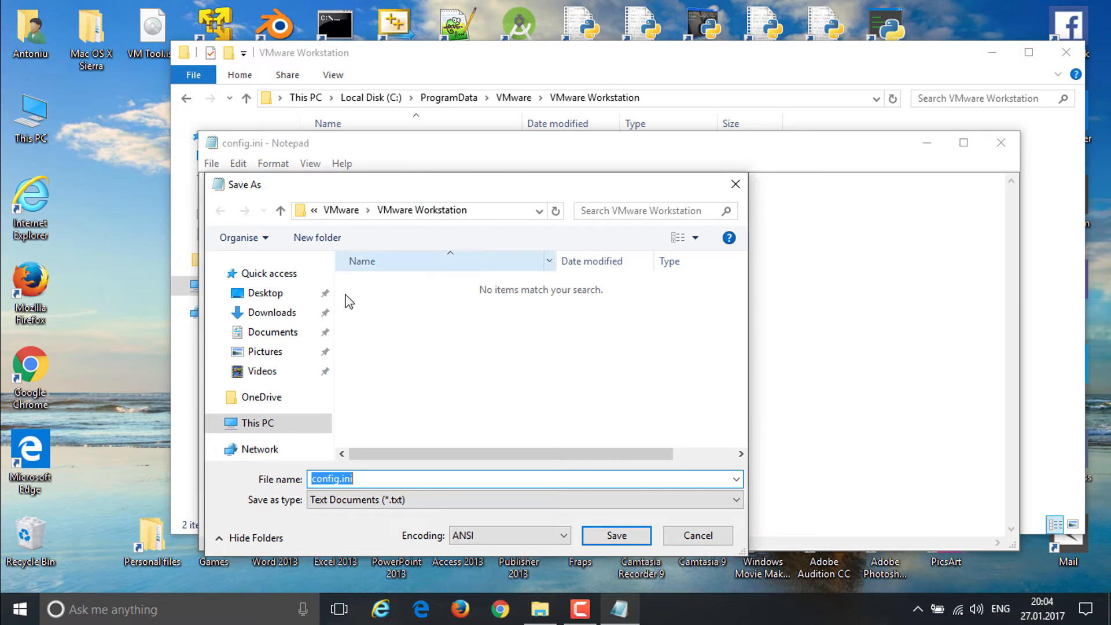
left_click(271, 313)
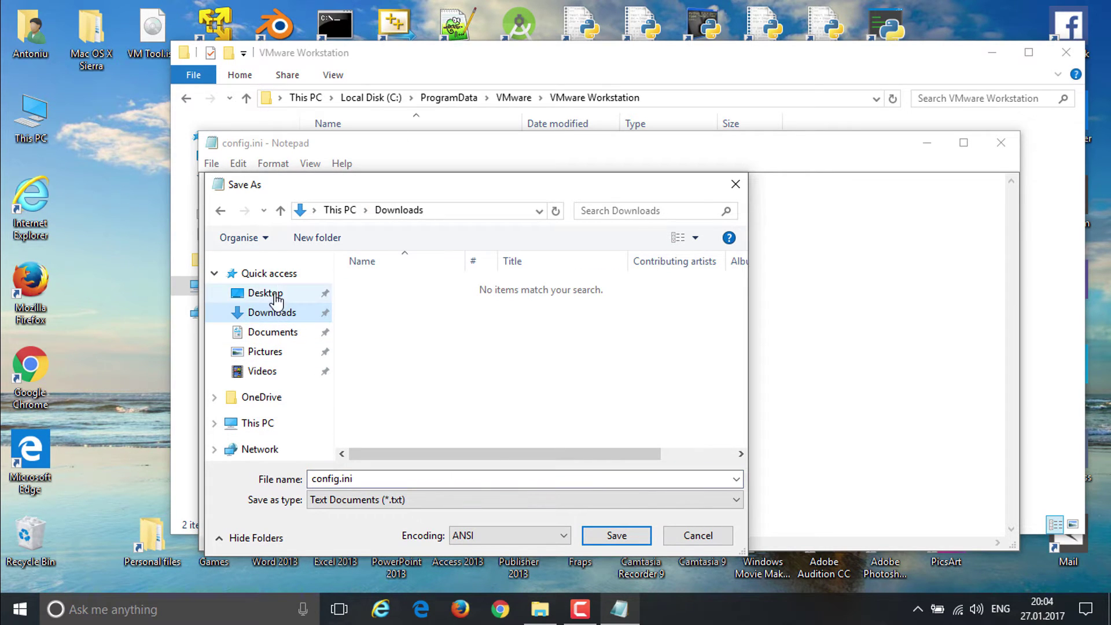
left_click(616, 535)
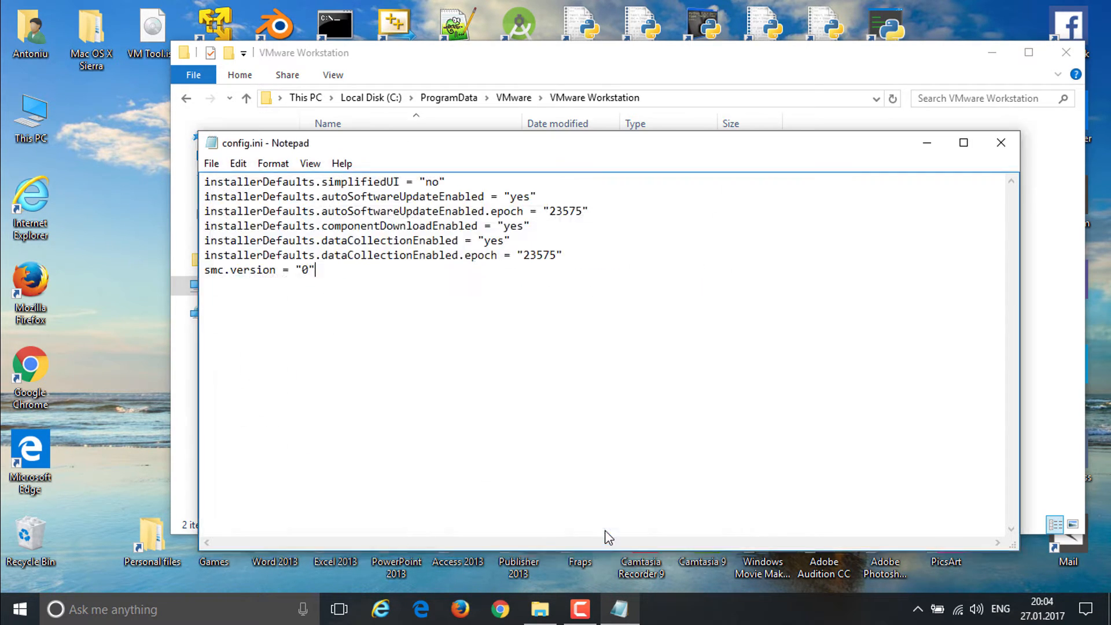
Close Notepad and move Downloads' config.ini into VMware Workstation, replacing the original with admin permission
left_click(1000, 142)
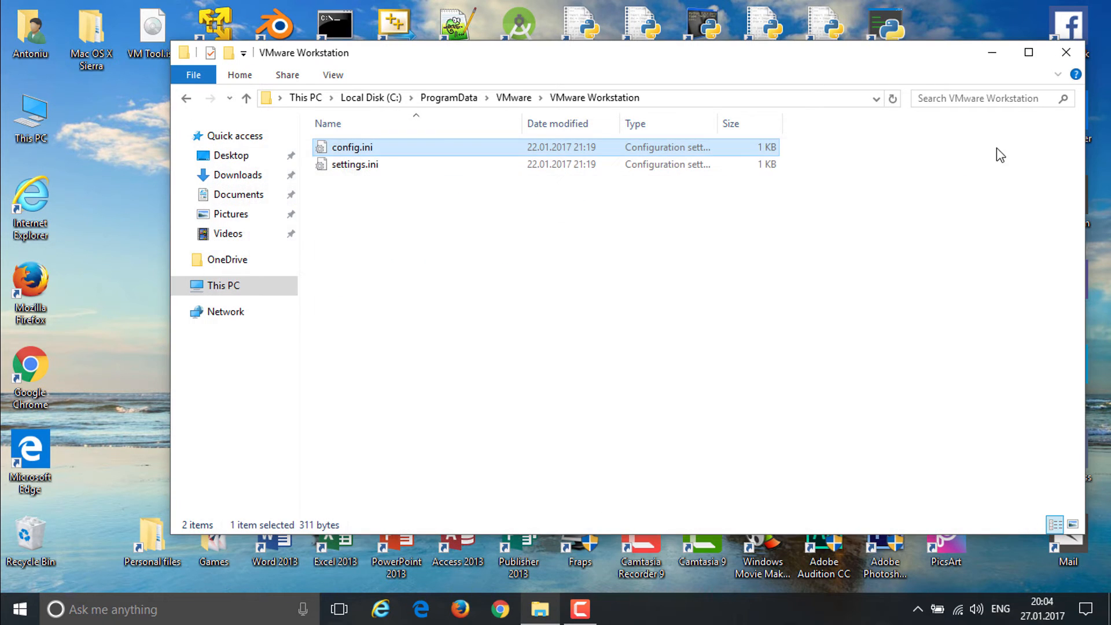
right_click(234, 174)
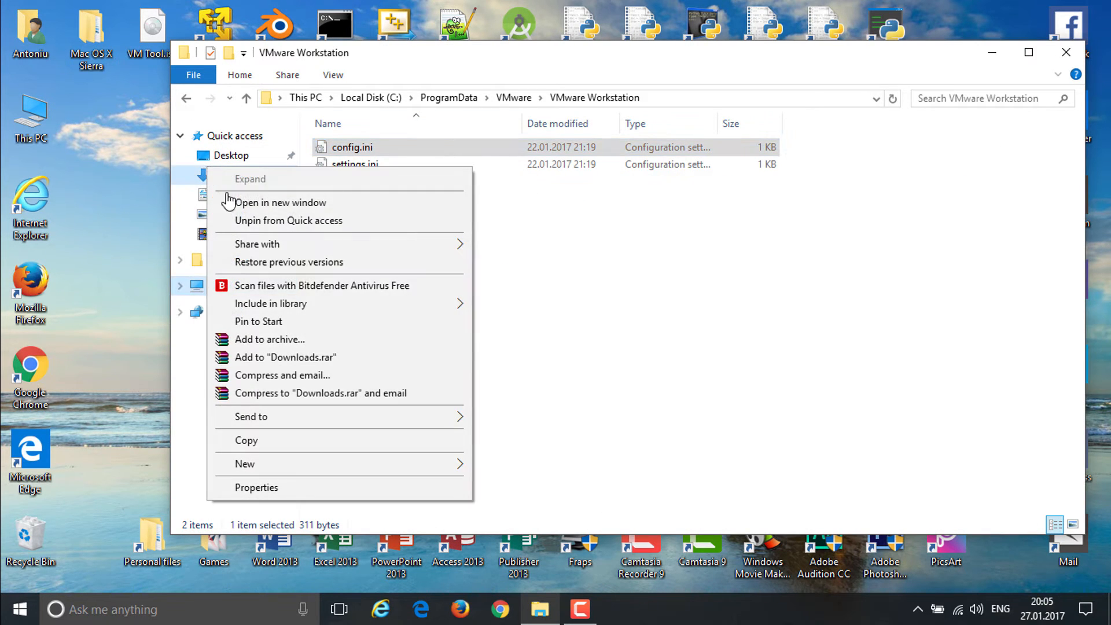
left_click(281, 202)
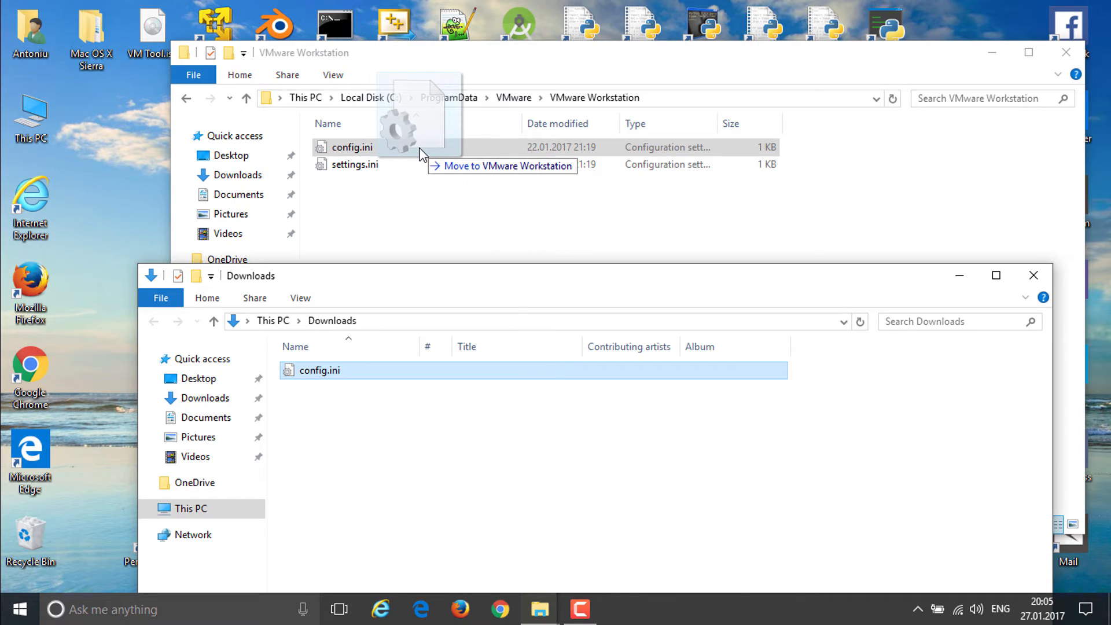
left_click(503, 166)
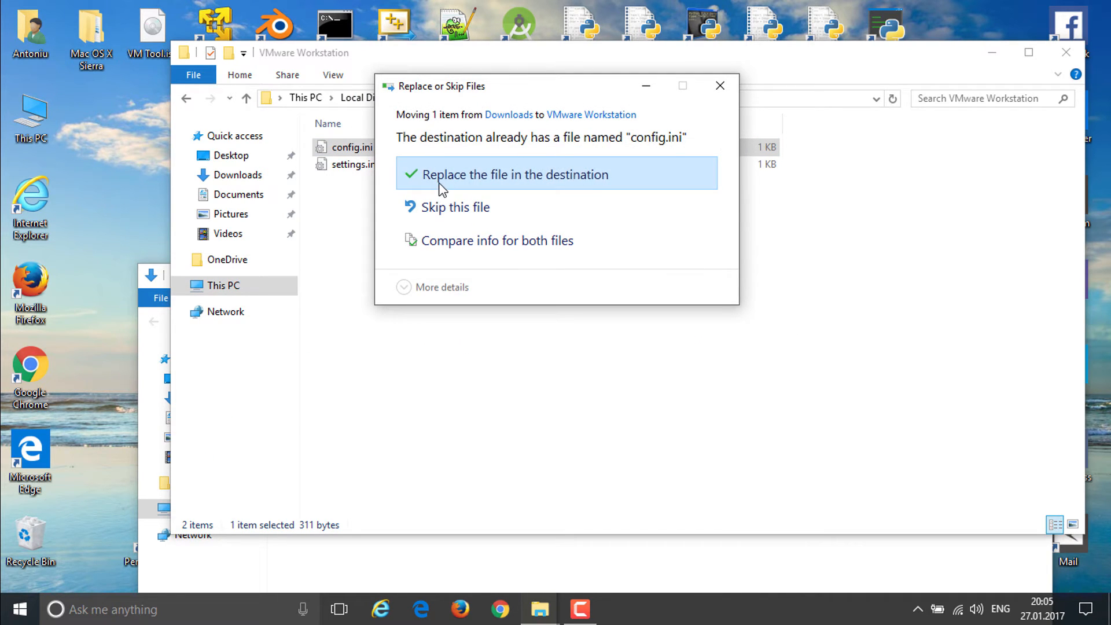
left_click(512, 174)
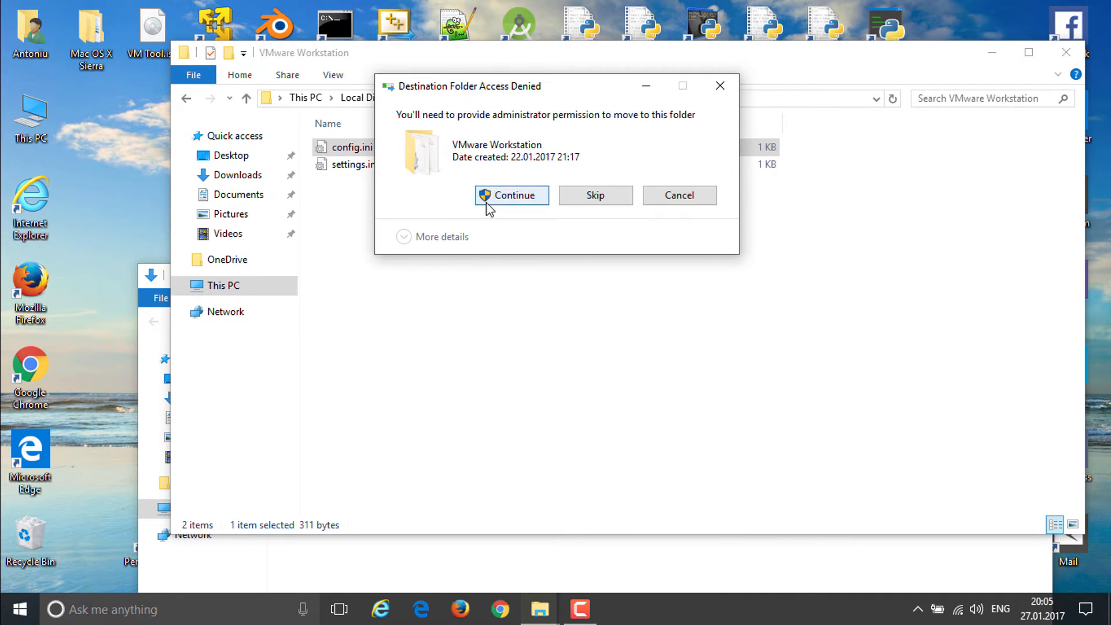
left_click(512, 195)
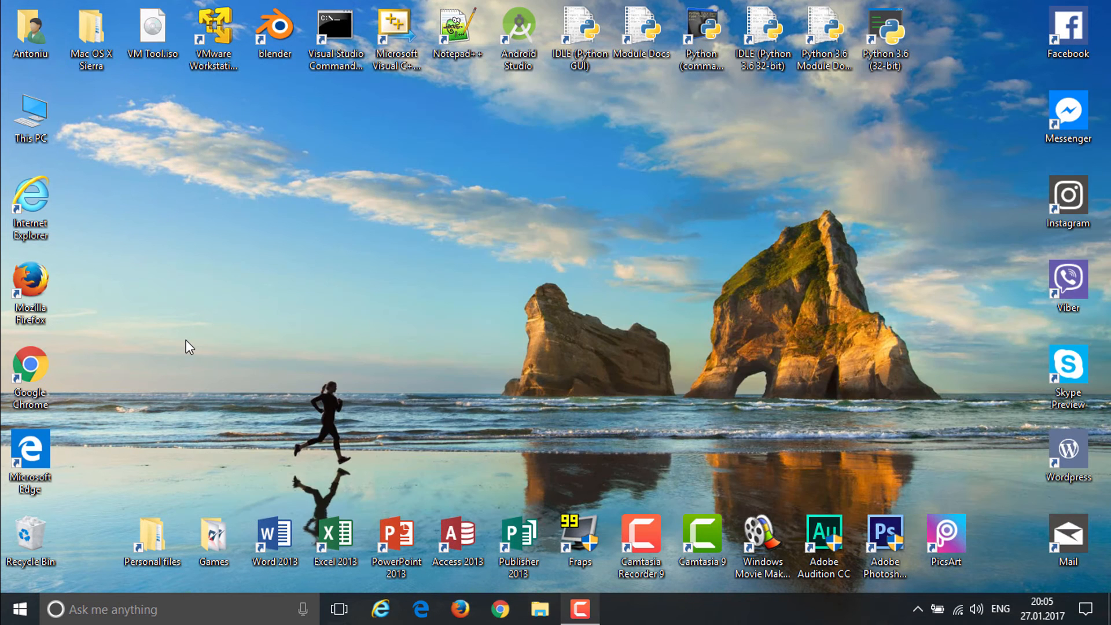
mouse_move(218, 201)
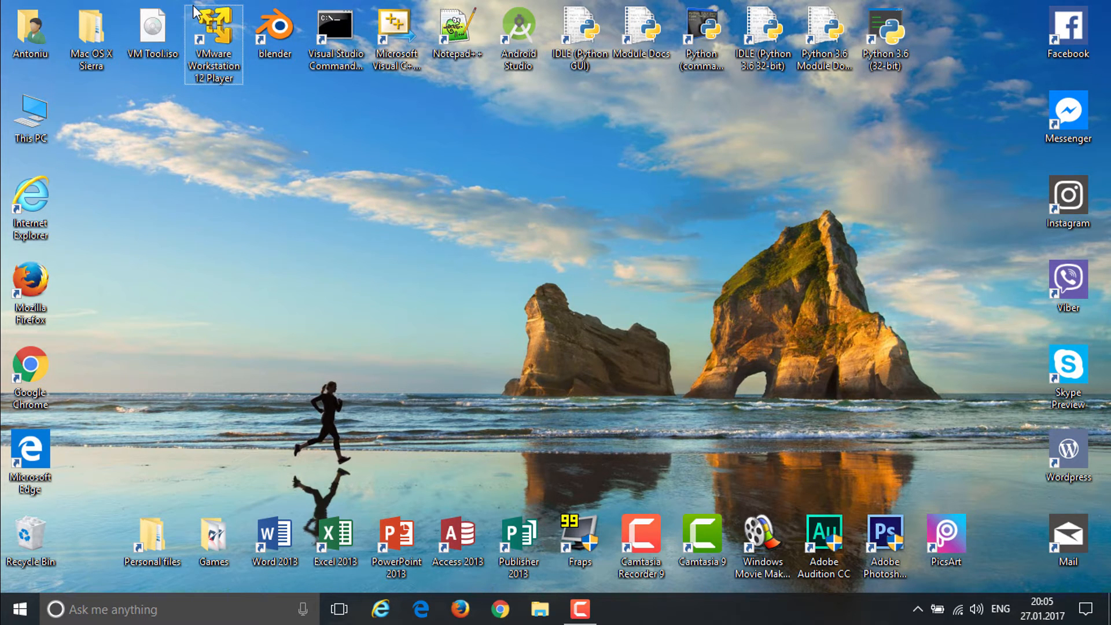
Launch VMware Workstation 12 Player maximized and select the macOS 10.12 library entry
double_click(213, 25)
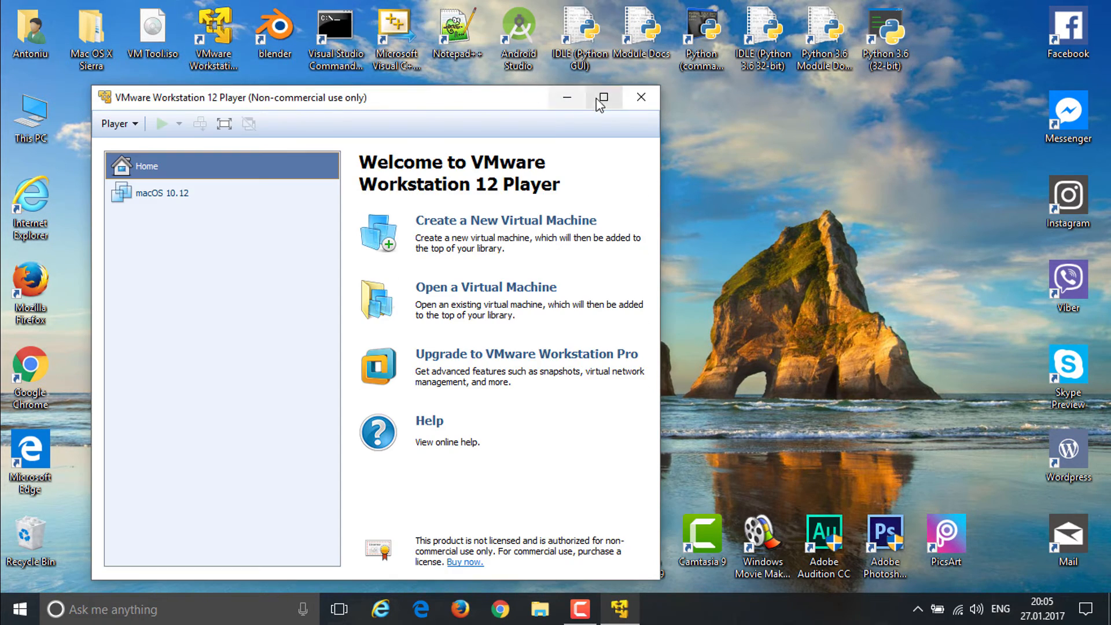
left_click(602, 98)
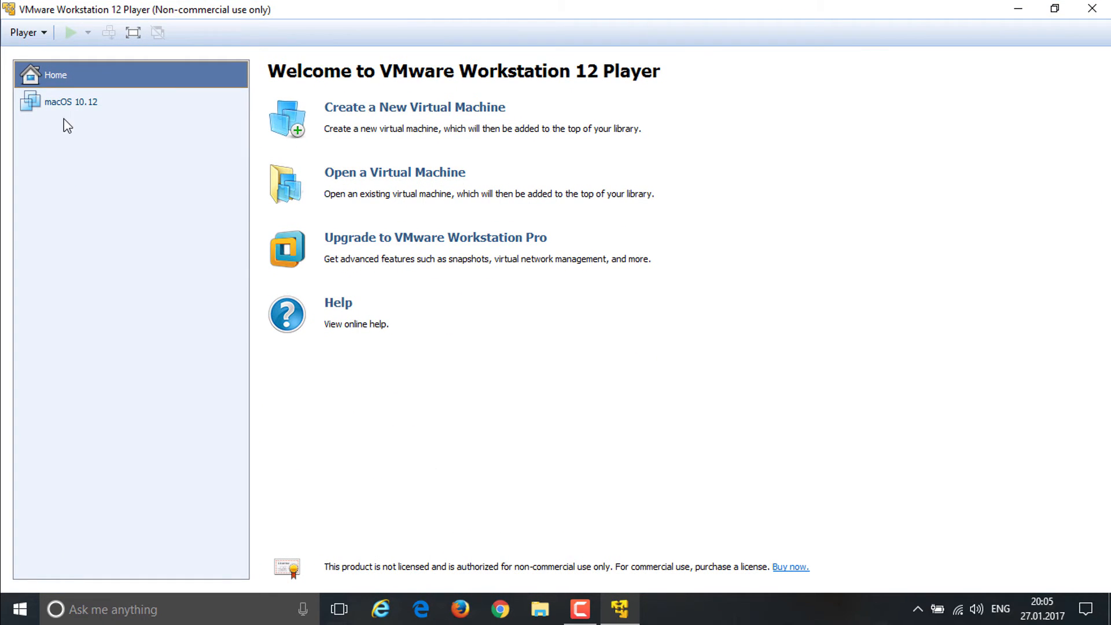
left_click(71, 101)
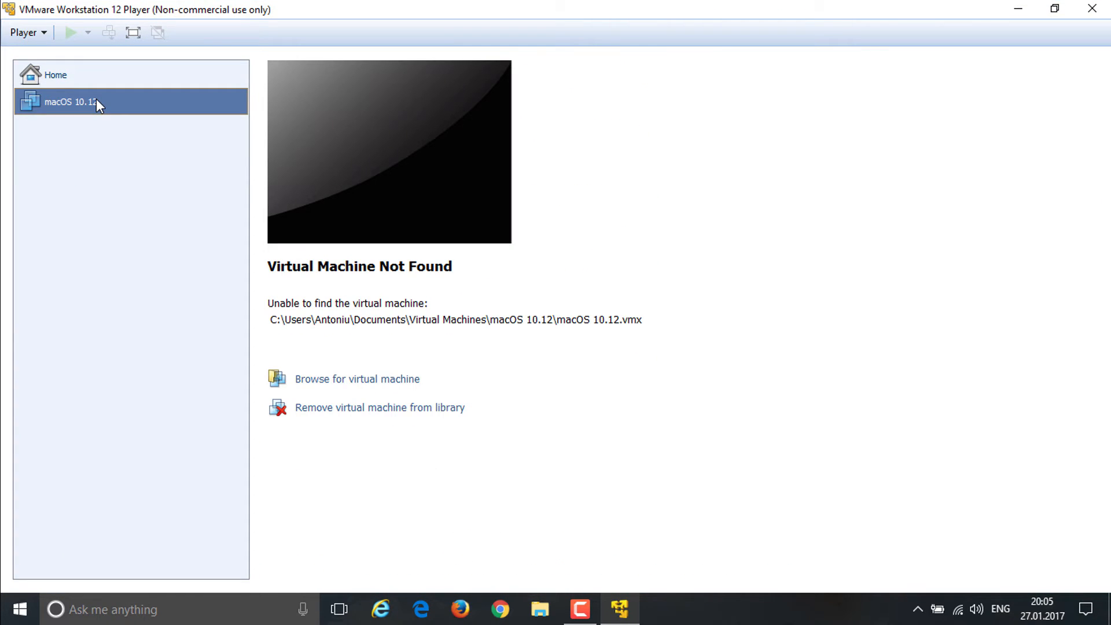
mouse_move(135, 218)
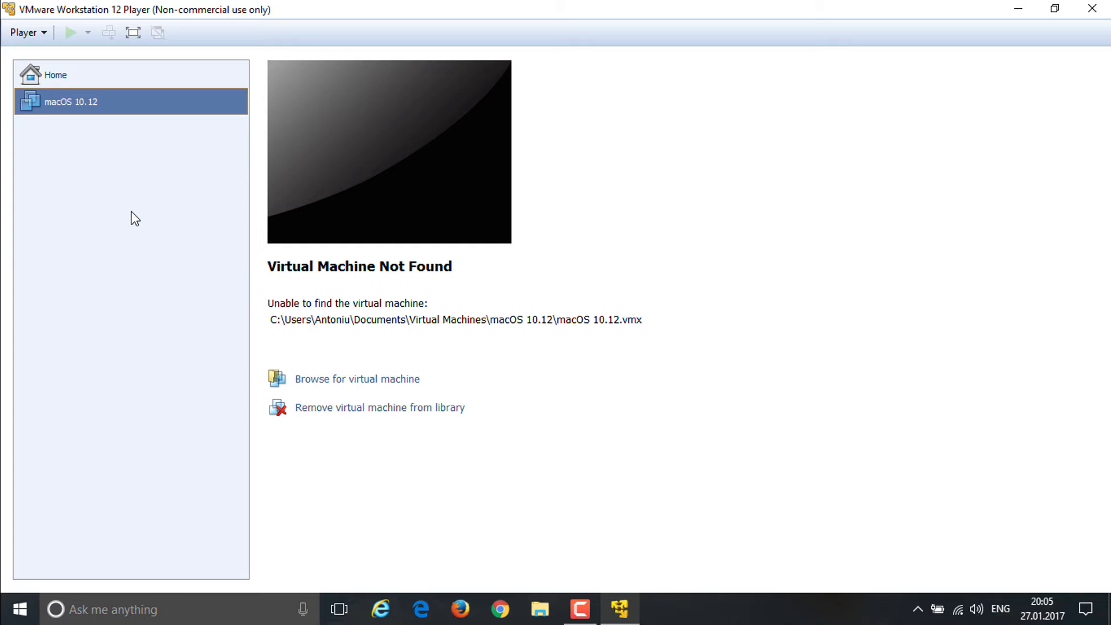
mouse_move(367, 311)
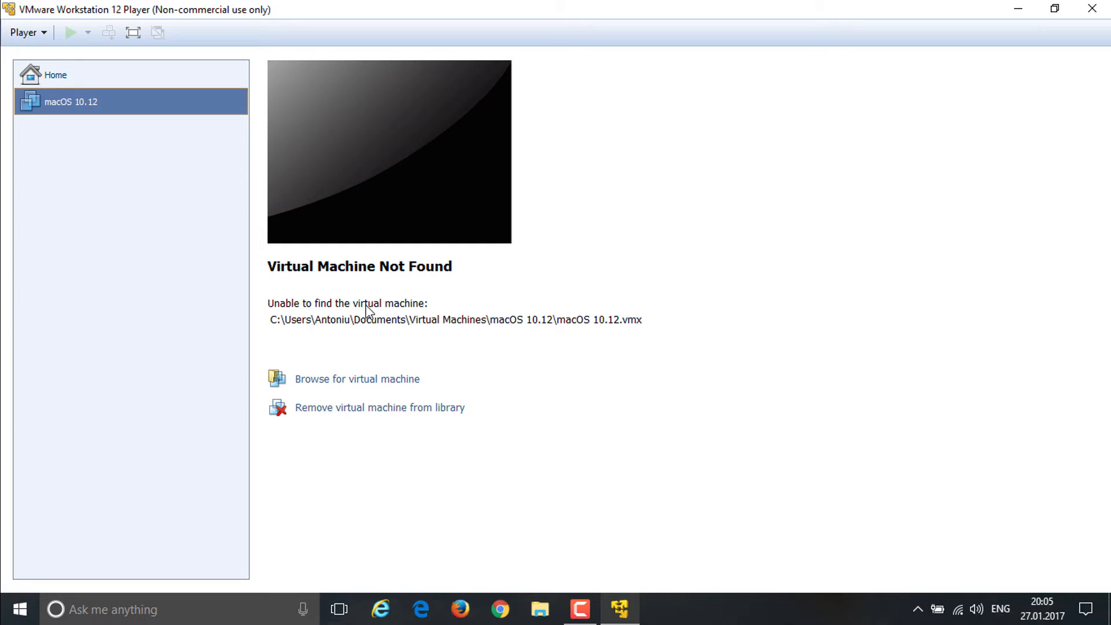
mouse_move(279, 137)
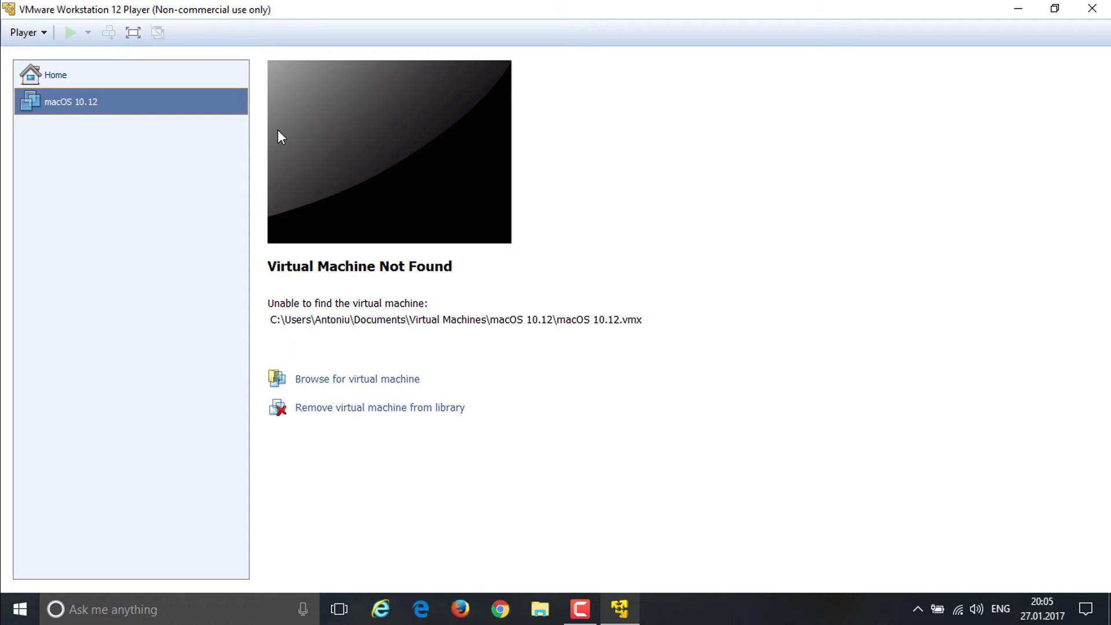
Remove the missing VM; create a macOS 10.12 VM, OS installed later, single-file disk
left_click(379, 407)
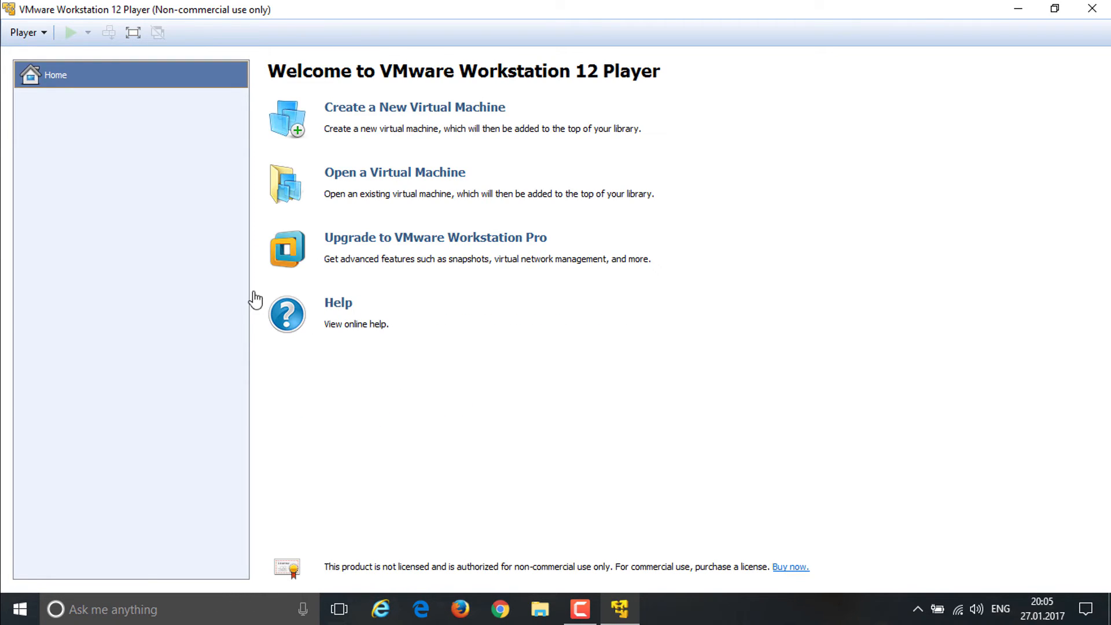
mouse_move(373, 123)
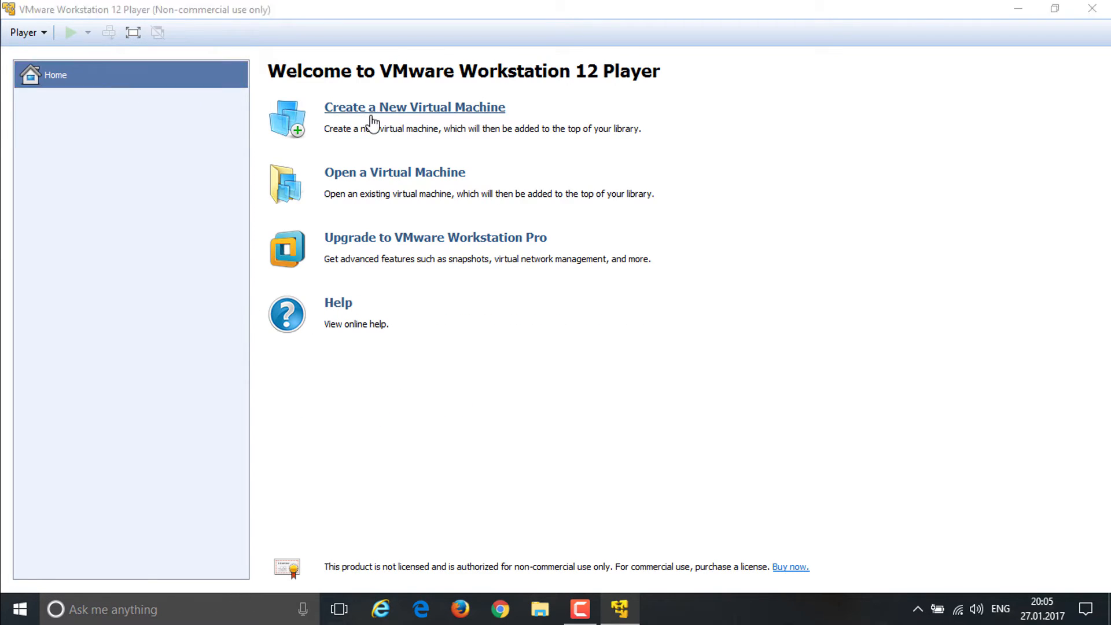
left_click(414, 107)
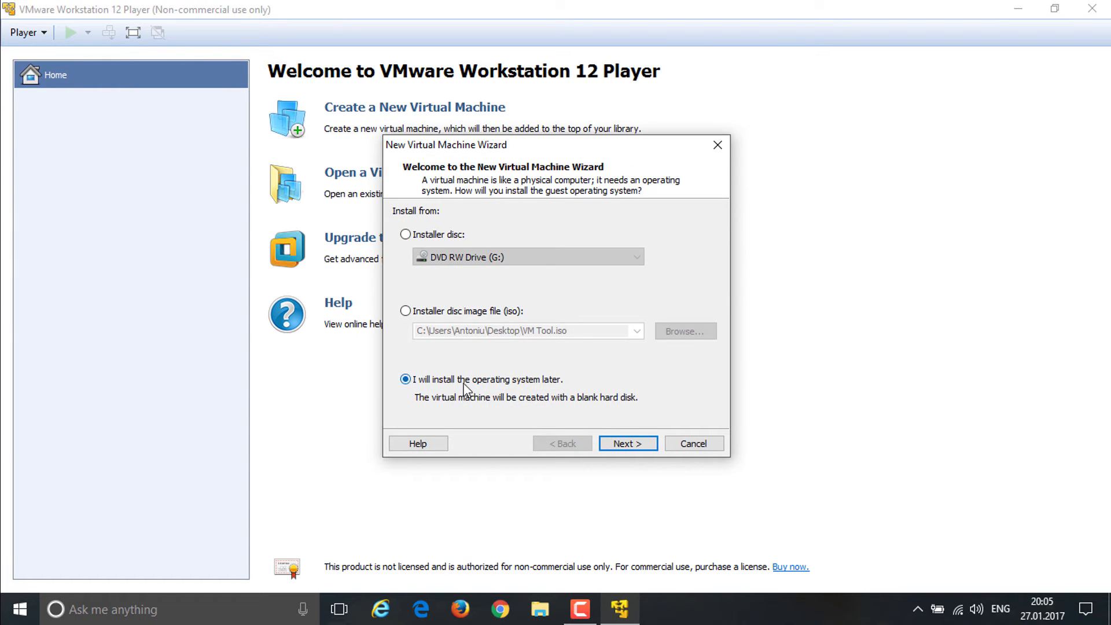
left_click(626, 443)
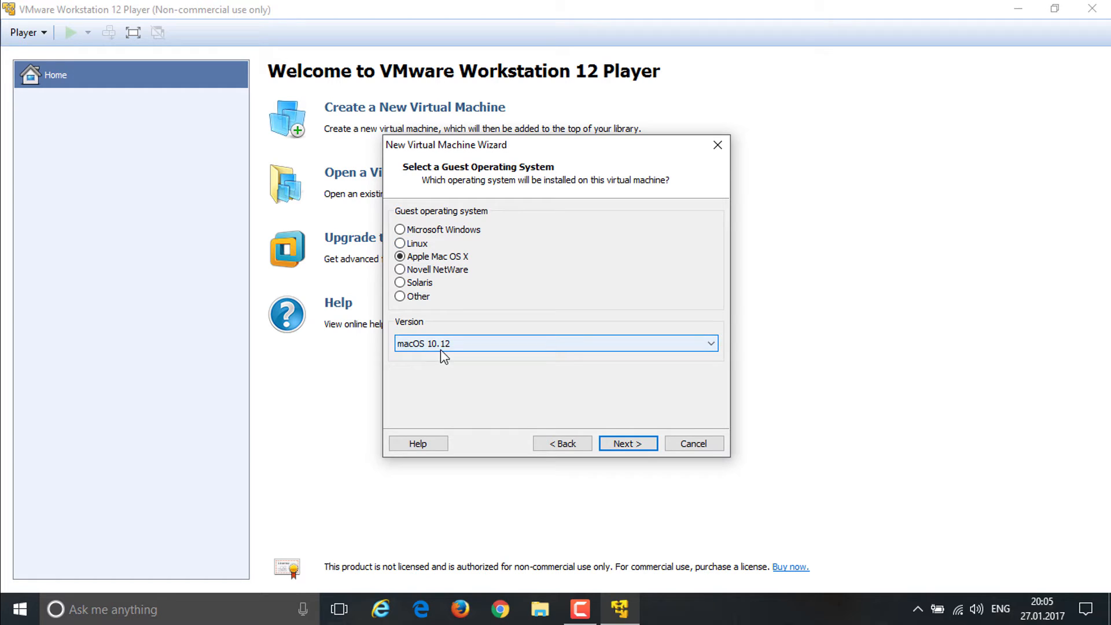
left_click(626, 442)
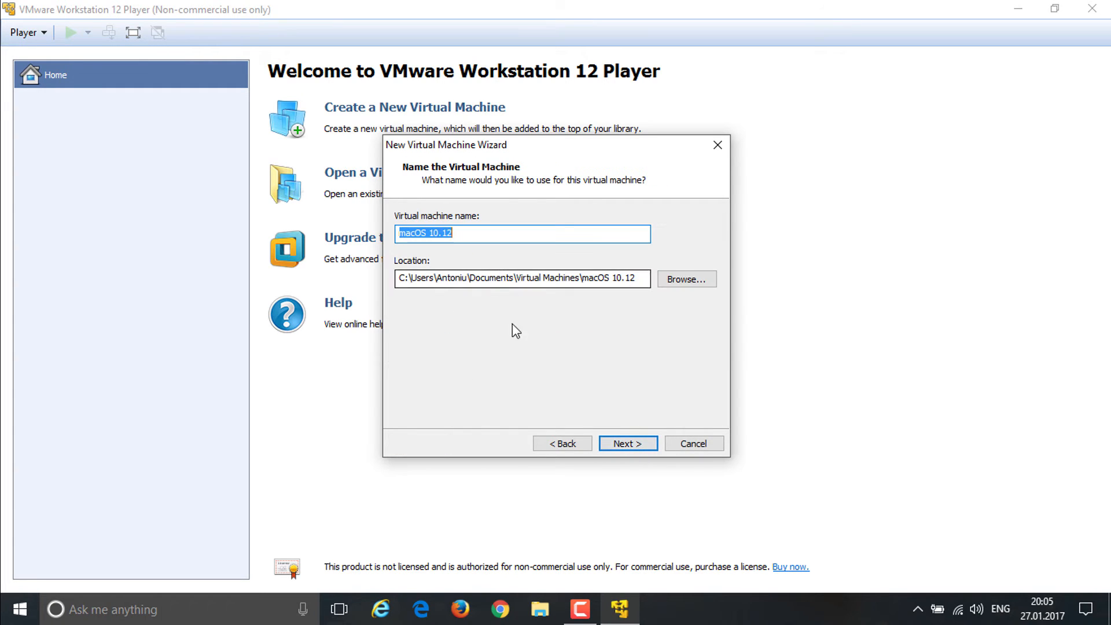
left_click(626, 443)
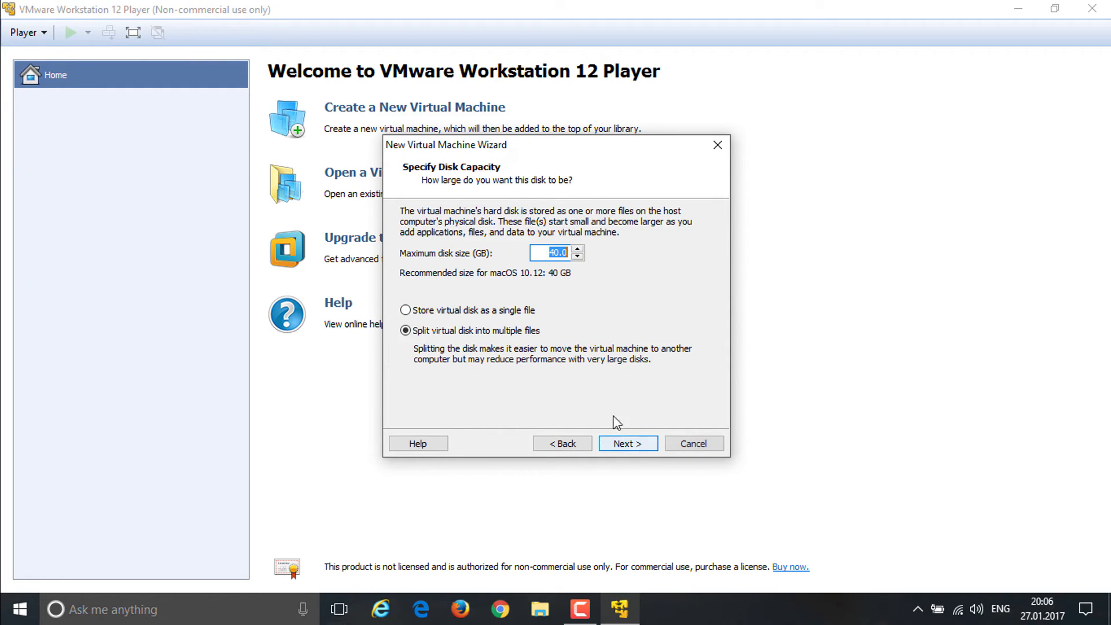
left_click(405, 310)
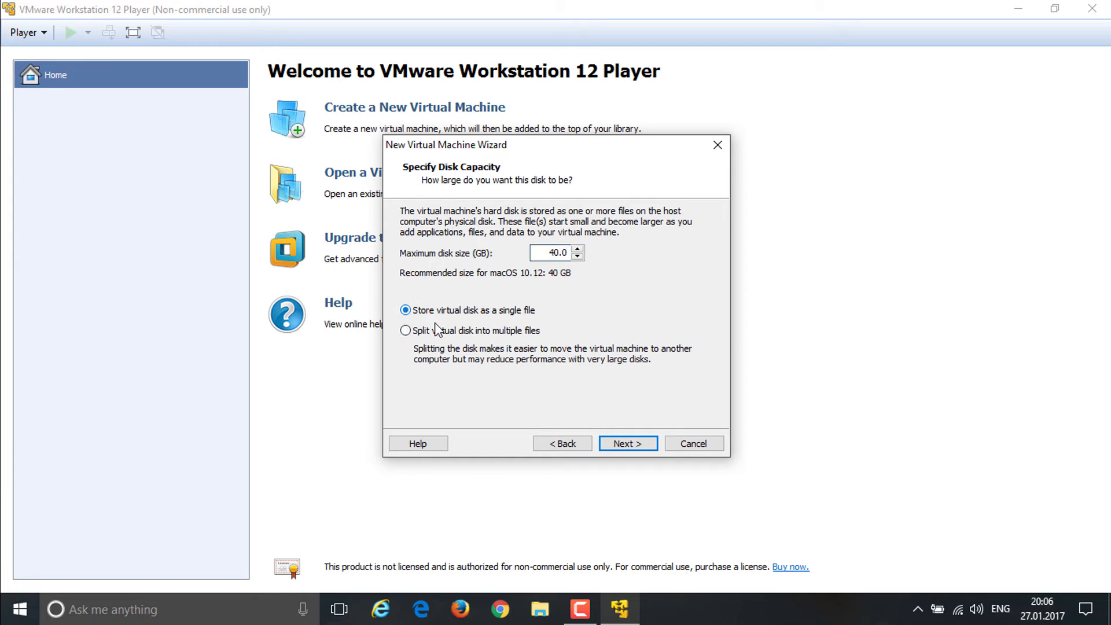
left_click(626, 443)
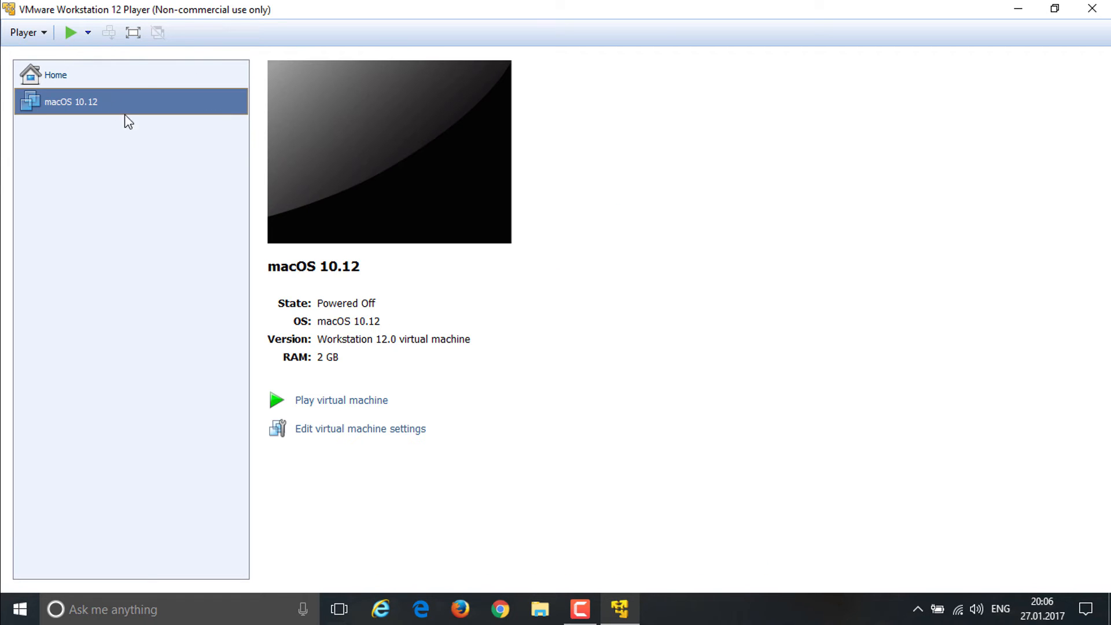
Remove the blank 40 GB SATA hard disk from the macOS 10.12 VM's hardware
left_click(360, 428)
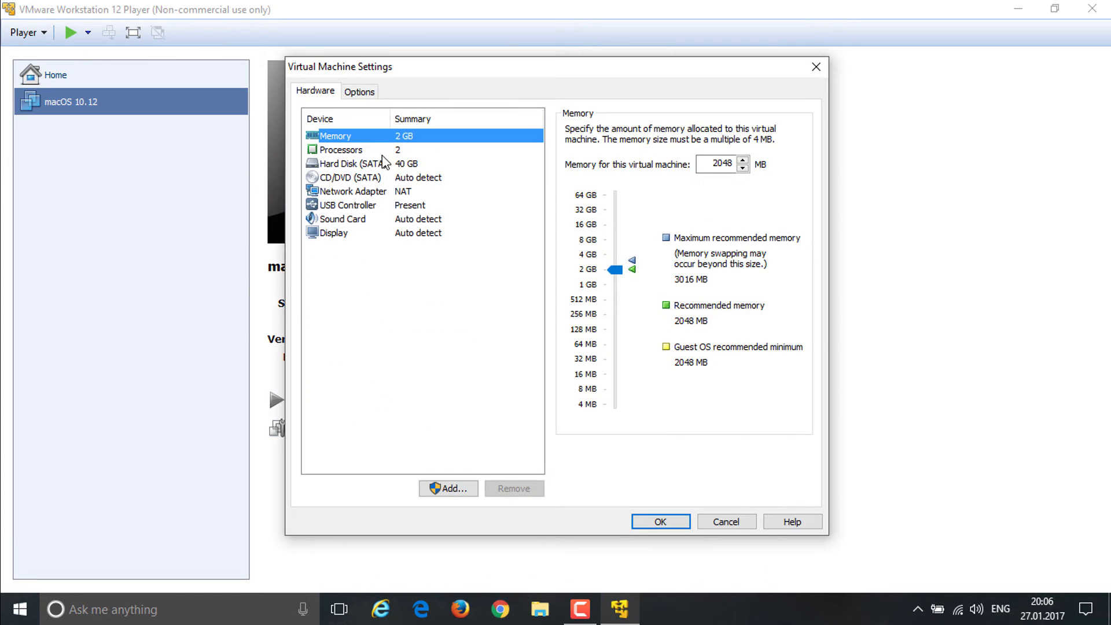
left_click(347, 163)
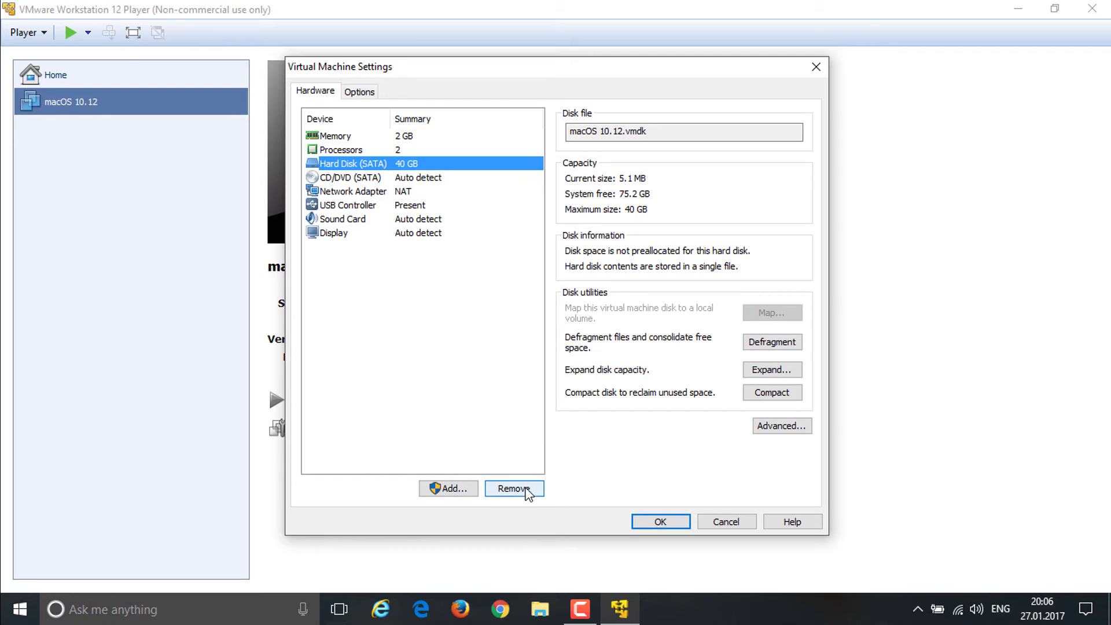
left_click(514, 489)
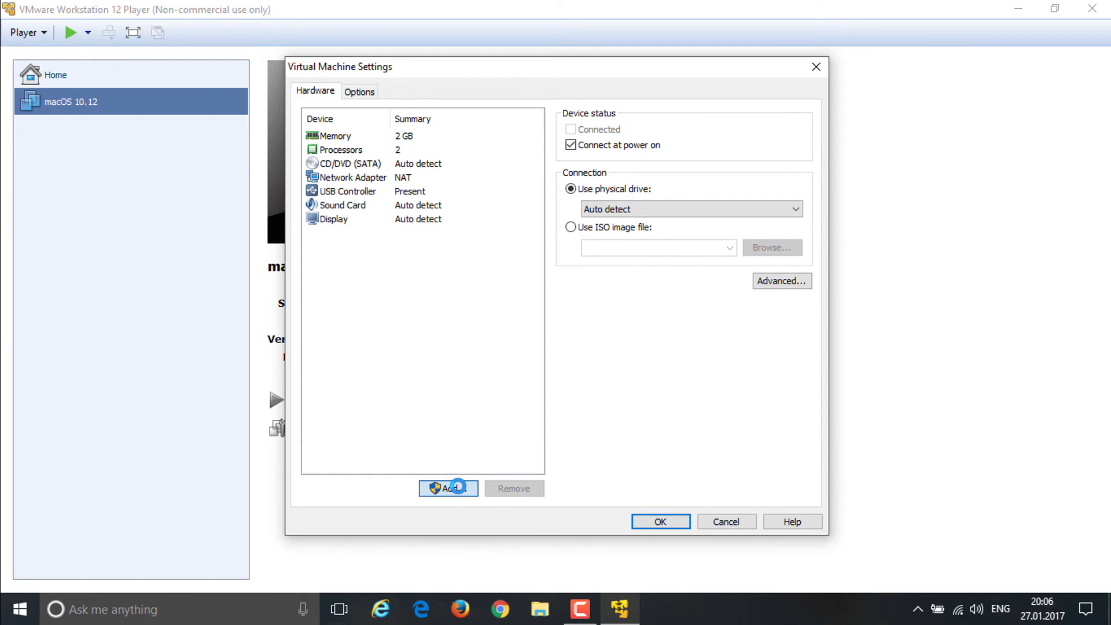
Add a new SATA hard disk that uses an existing virtual disk
left_click(448, 488)
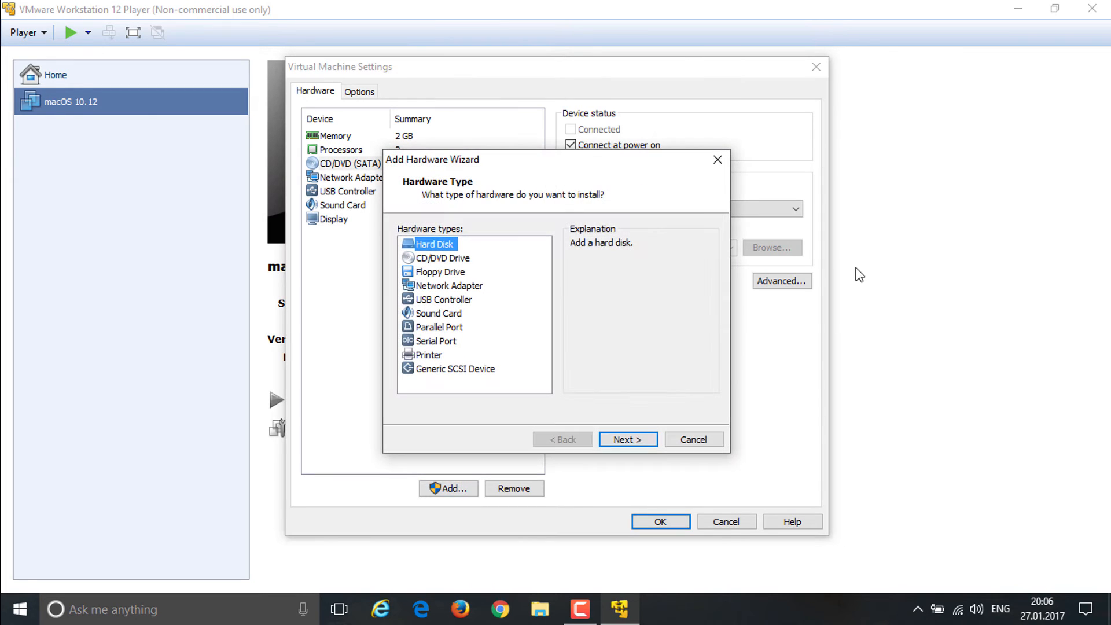
mouse_move(424, 256)
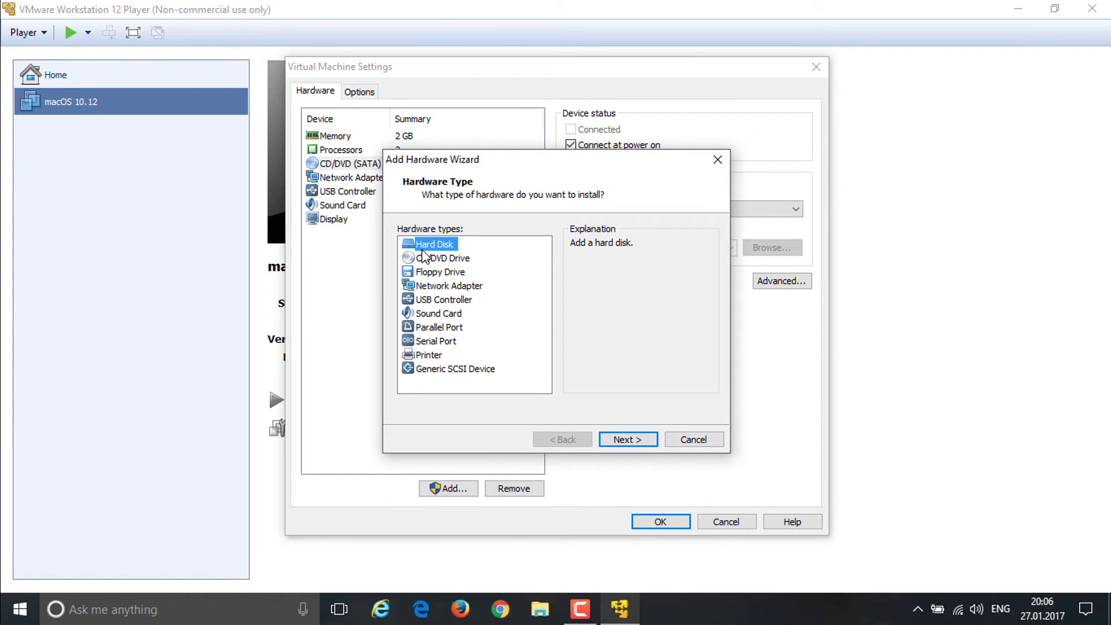
left_click(627, 439)
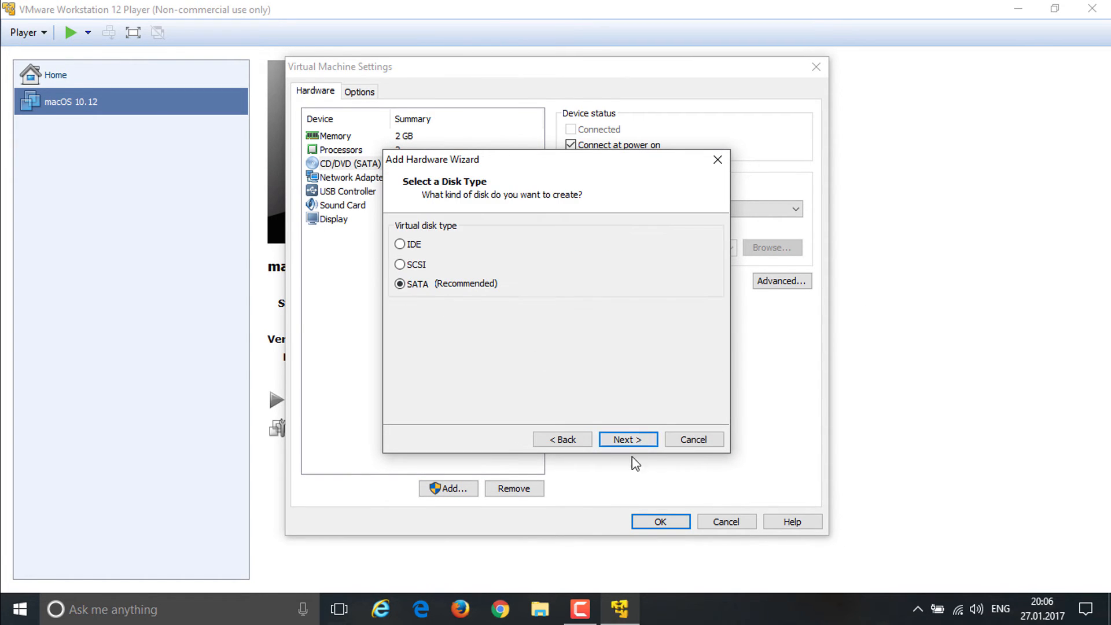
left_click(626, 440)
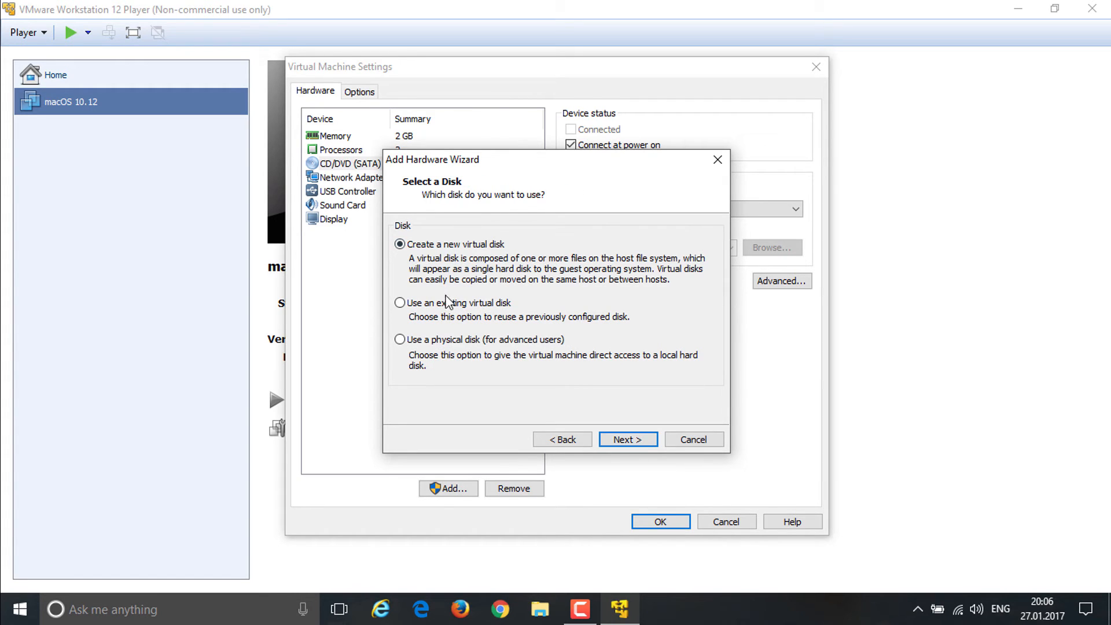
left_click(400, 302)
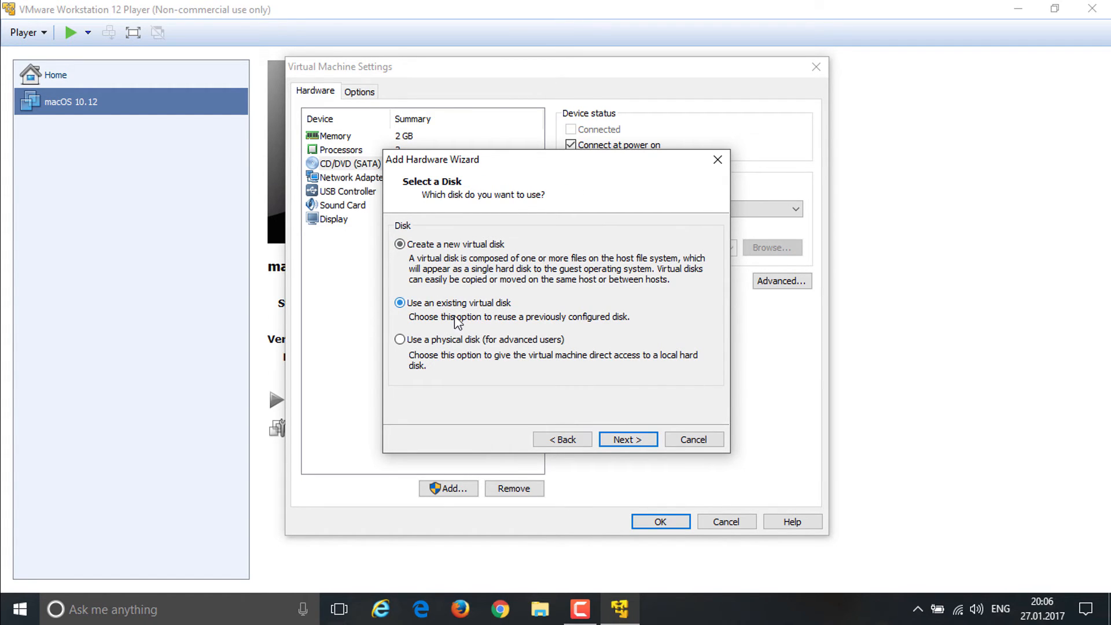
left_click(626, 440)
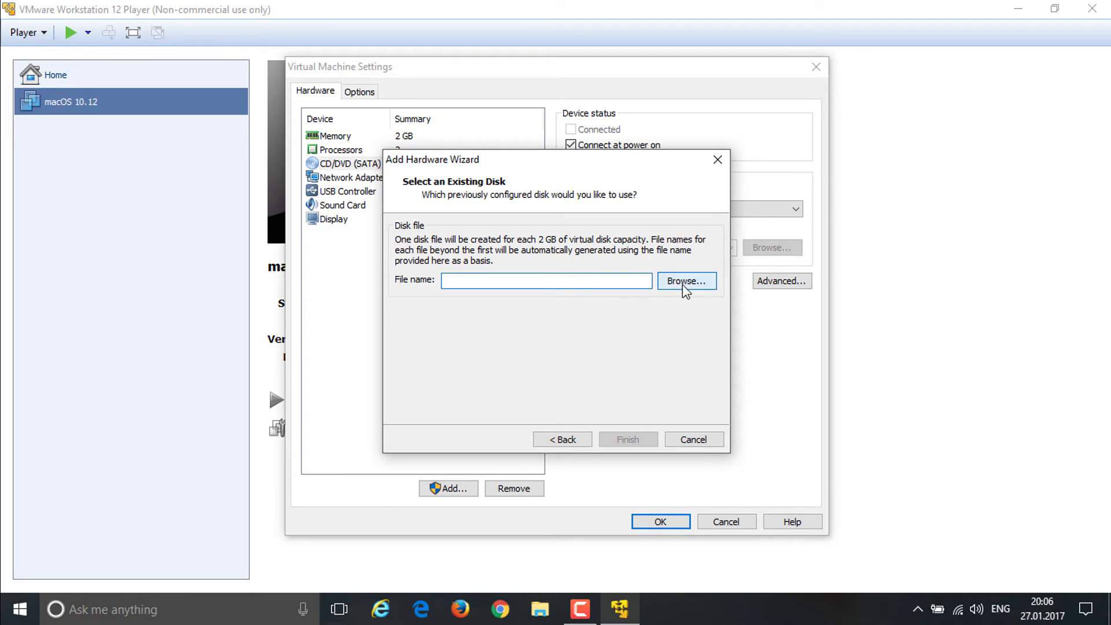
Select the Sierra vmdk in the macOS 10.12 Sierra Final folder, finish, and save
left_click(685, 281)
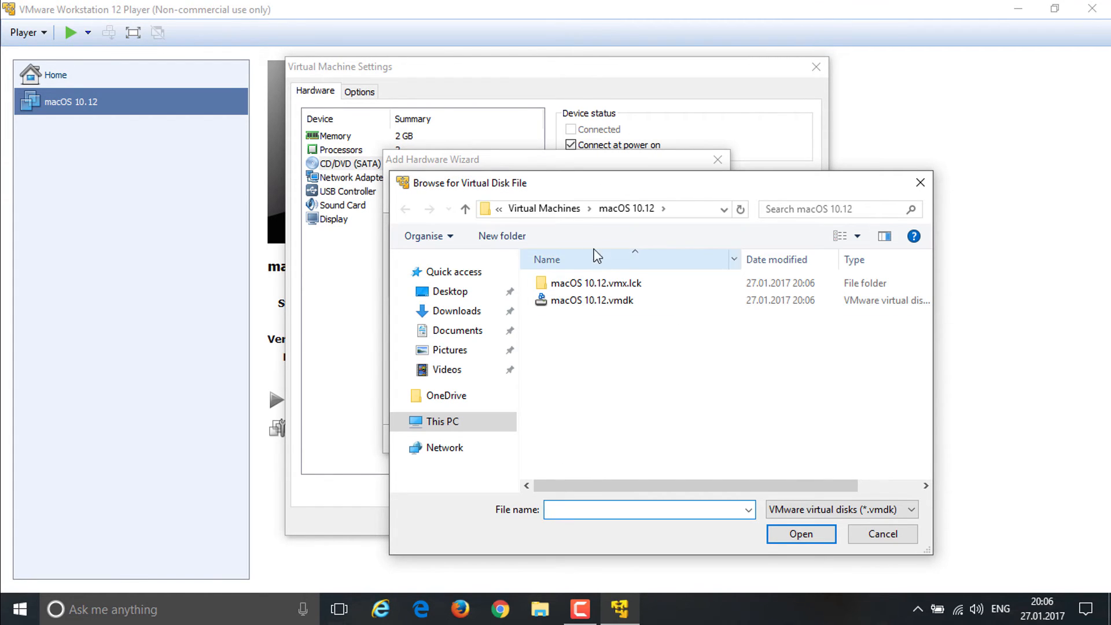
left_click(592, 300)
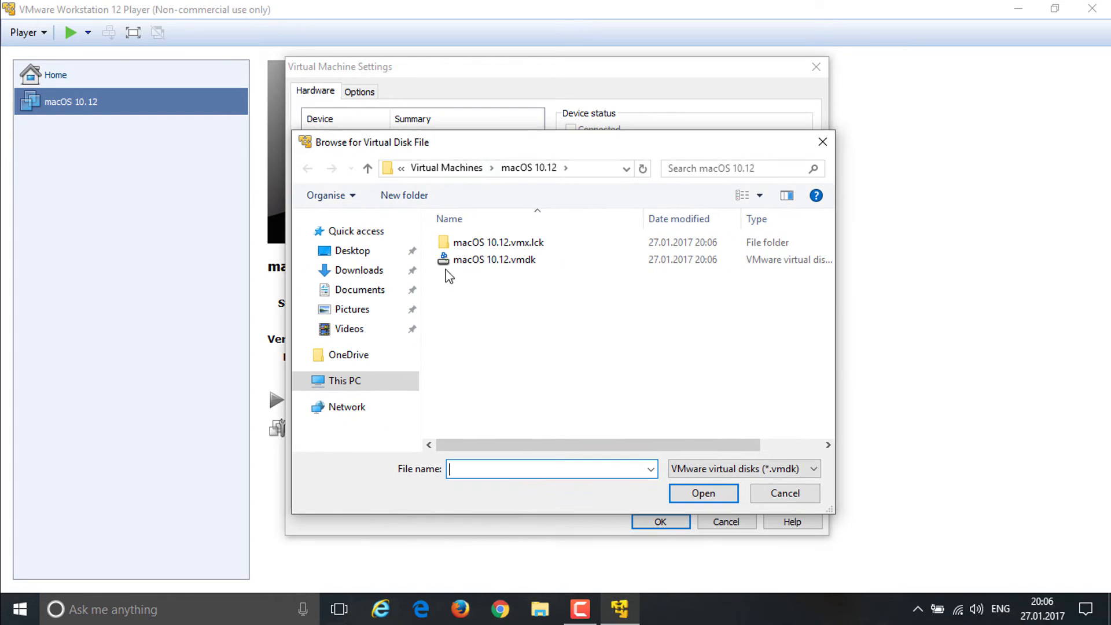
left_click(352, 250)
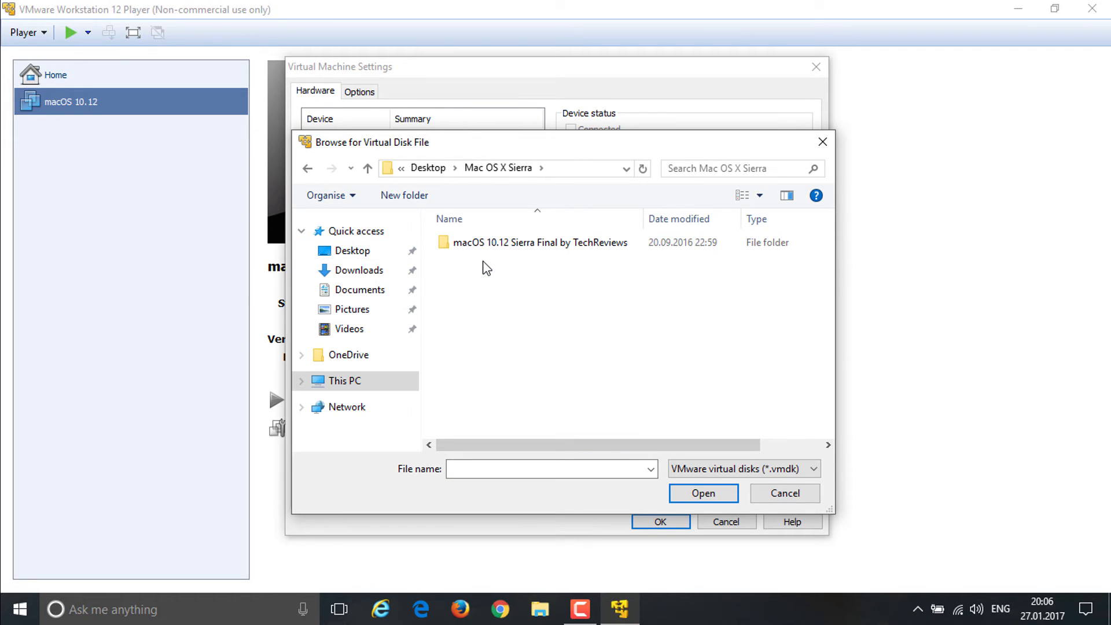
left_click(540, 242)
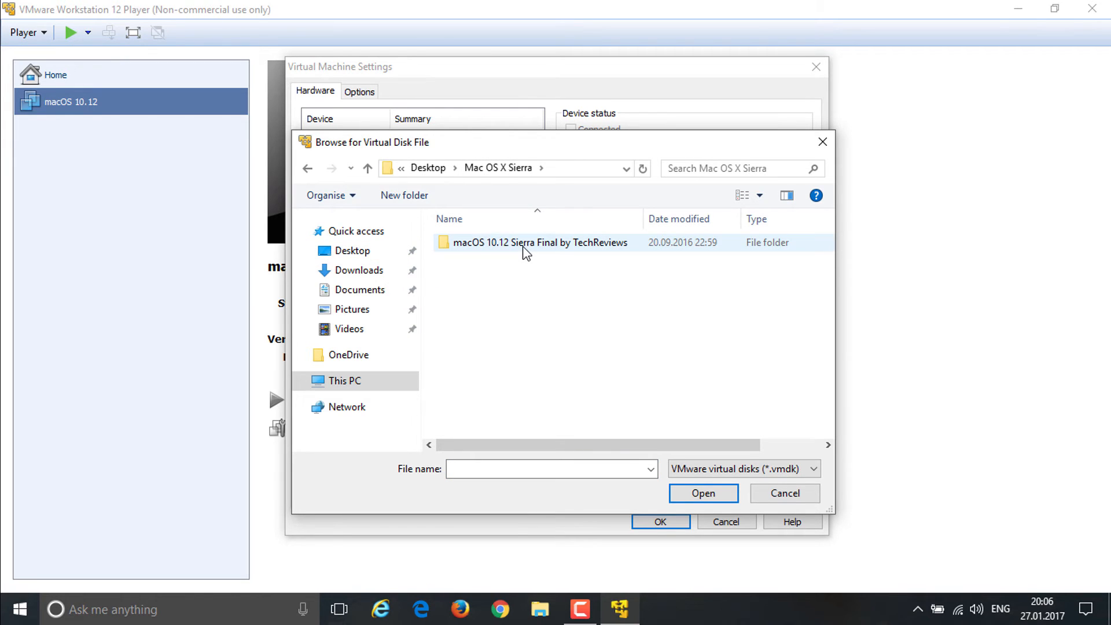
double_click(540, 242)
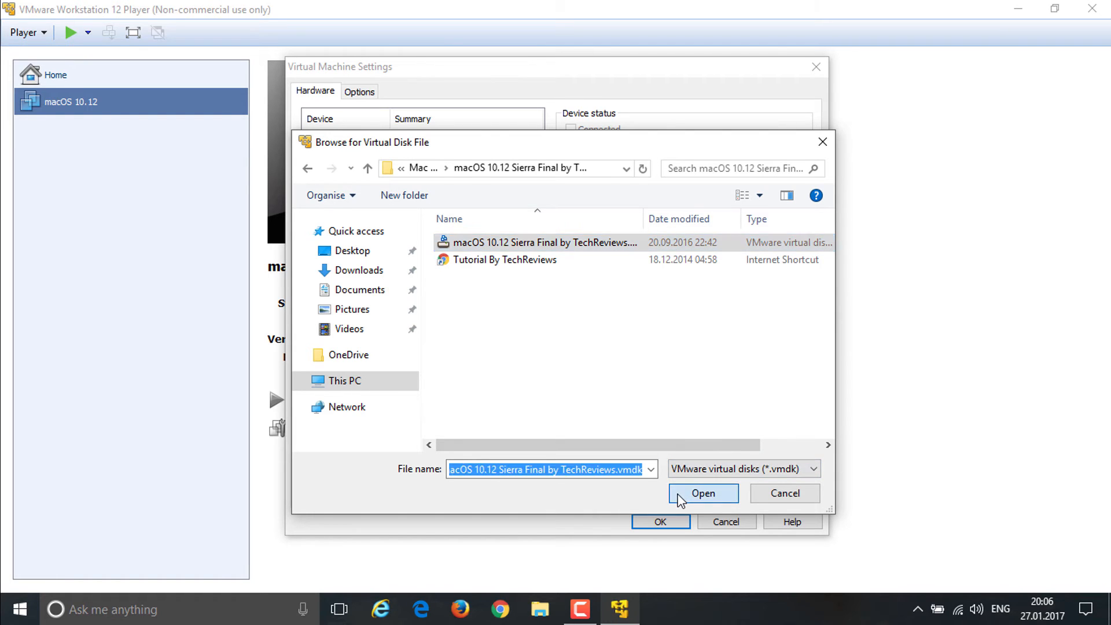
left_click(703, 493)
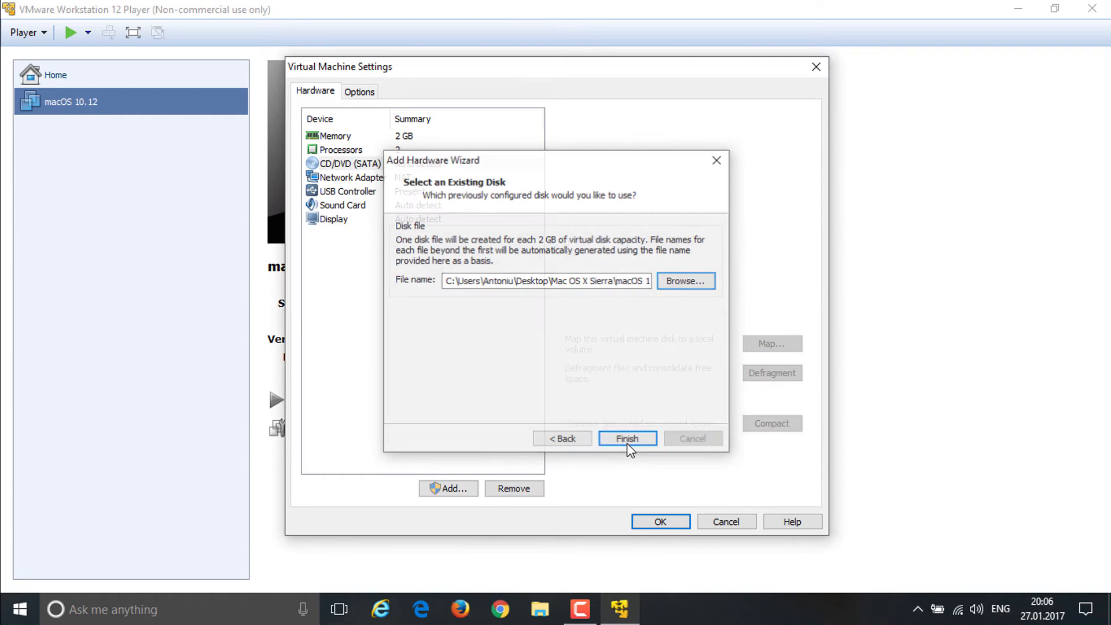
left_click(626, 438)
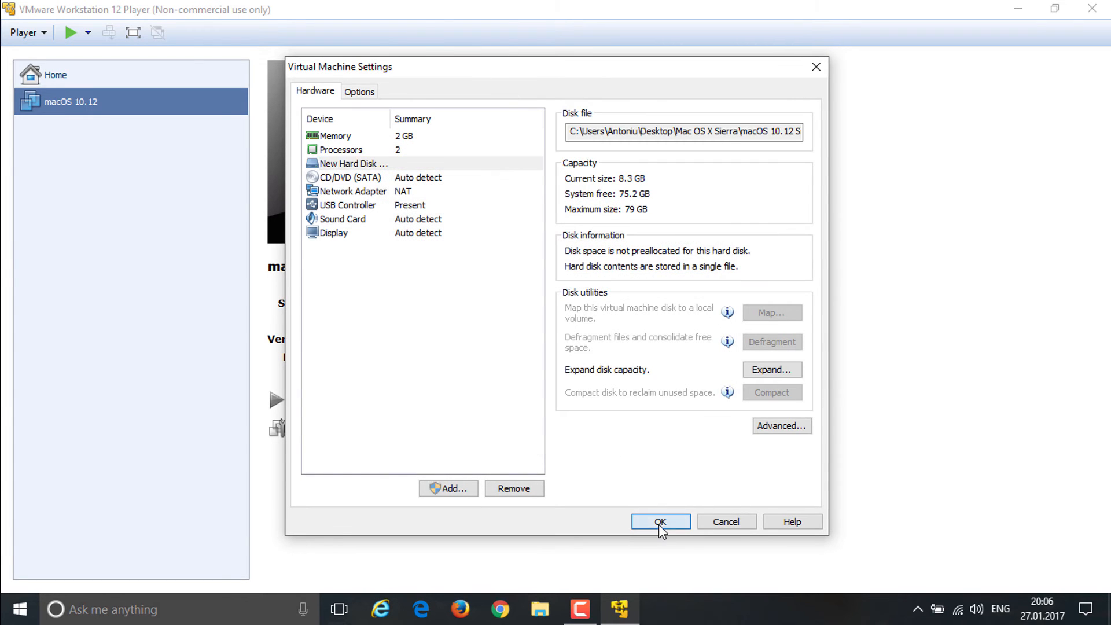
left_click(660, 522)
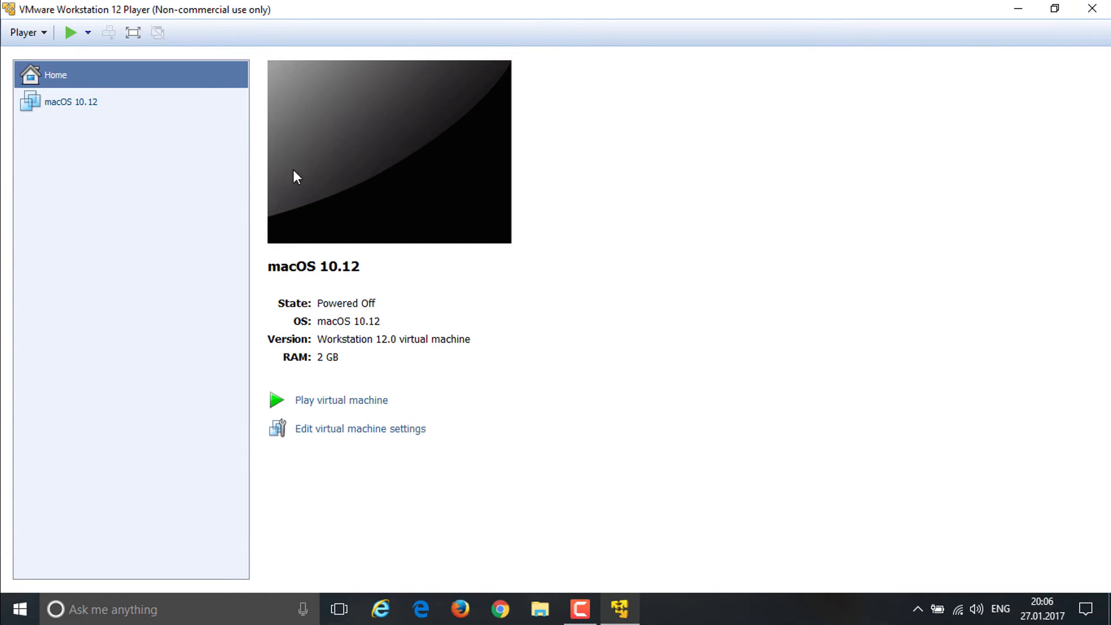
Close Player and delete macOS 10.12.vmdk from Documents\Virtual Machines\macOS 10.12
left_click(1019, 8)
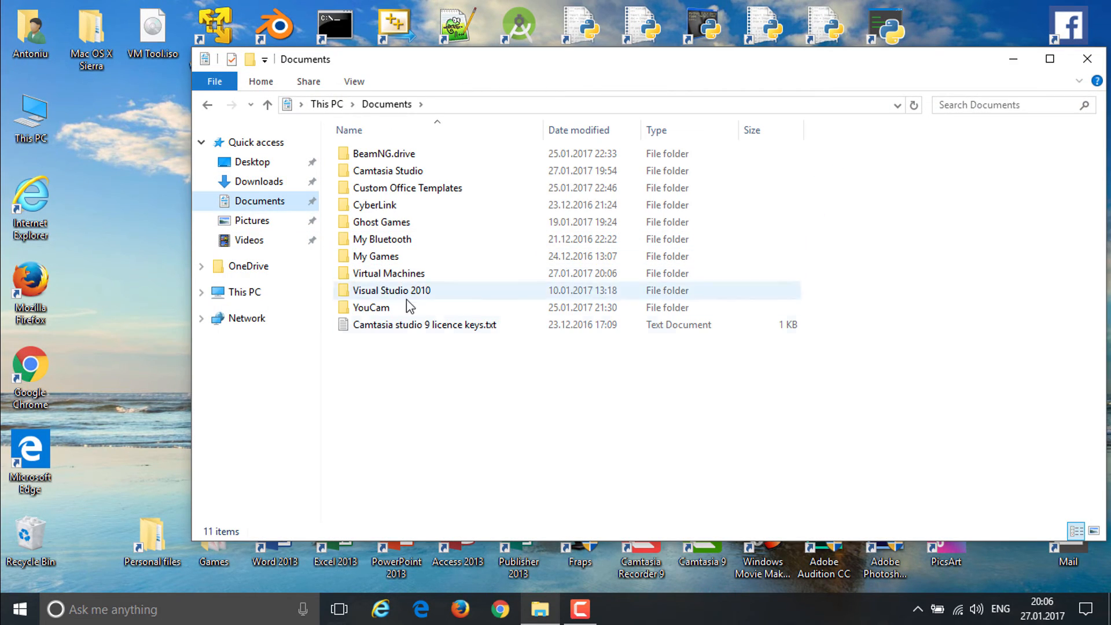
double_click(389, 273)
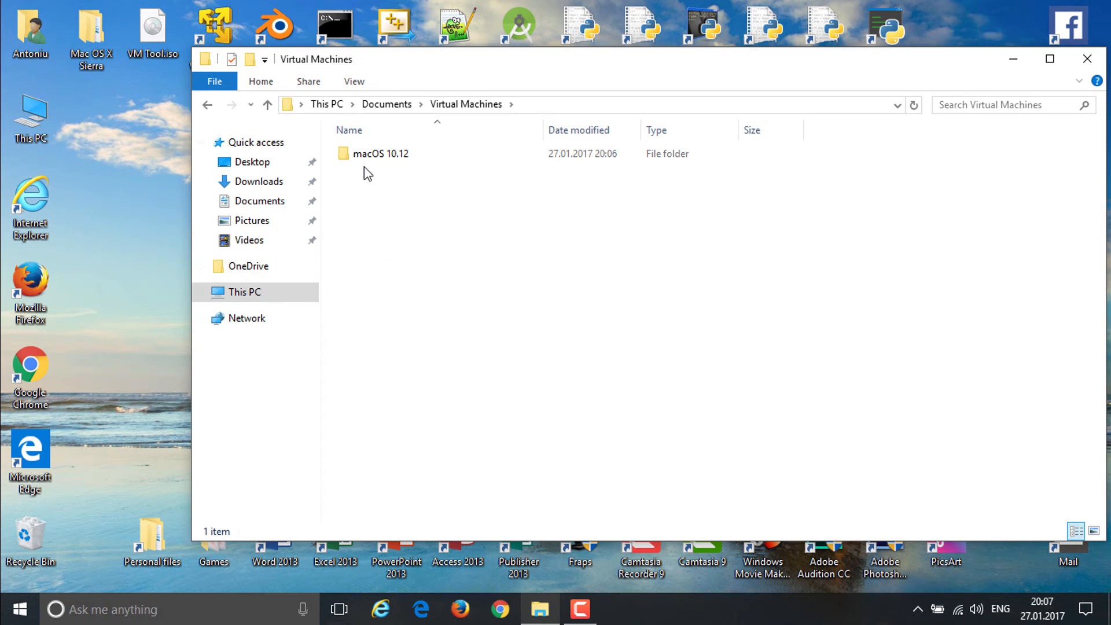
double_click(381, 153)
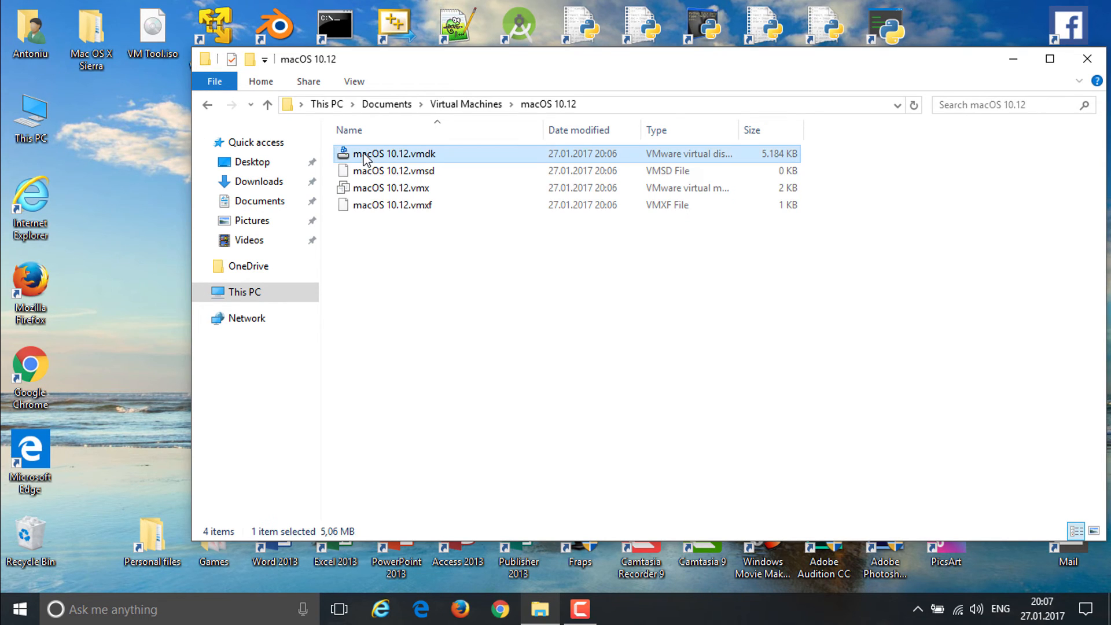
key("Delete")
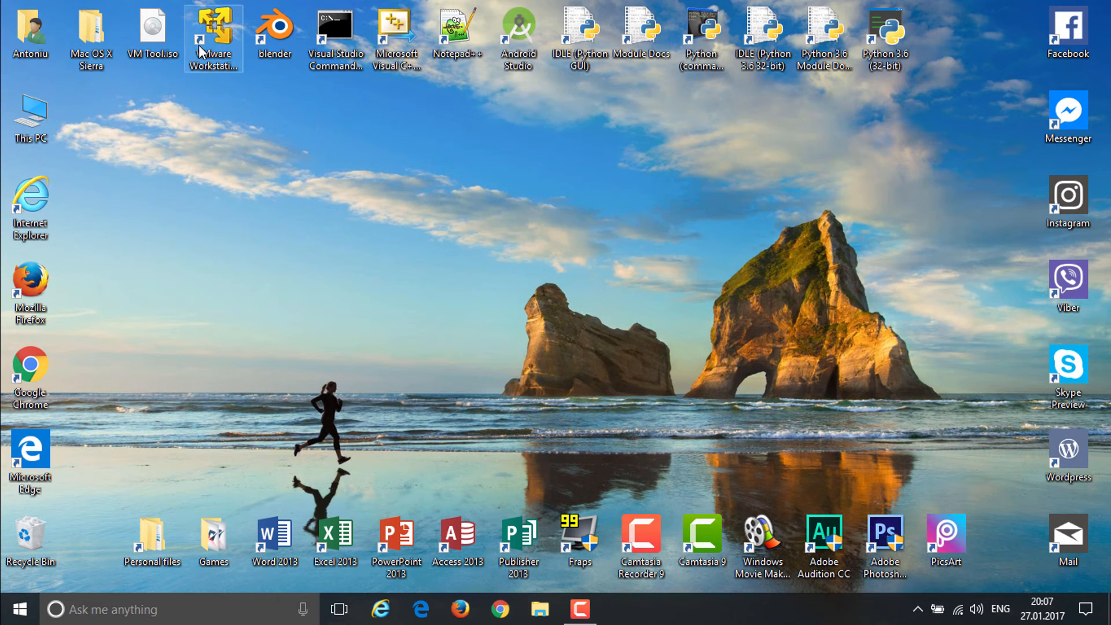
Relaunch VMware Workstation Player and select macOS 10.12 in the library
left_click(581, 610)
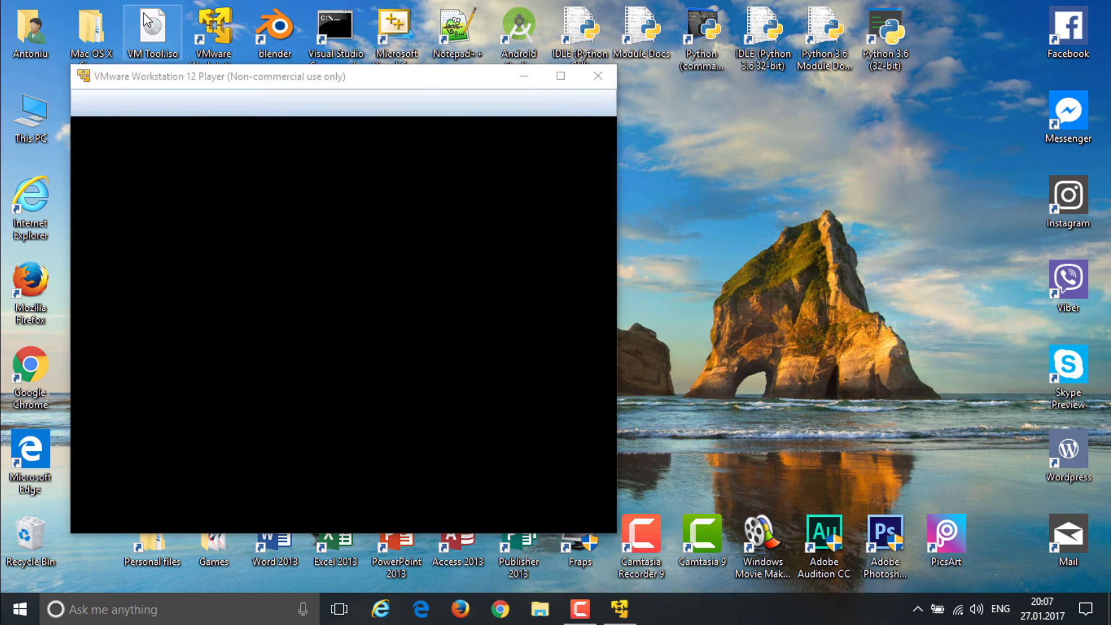
left_click(559, 75)
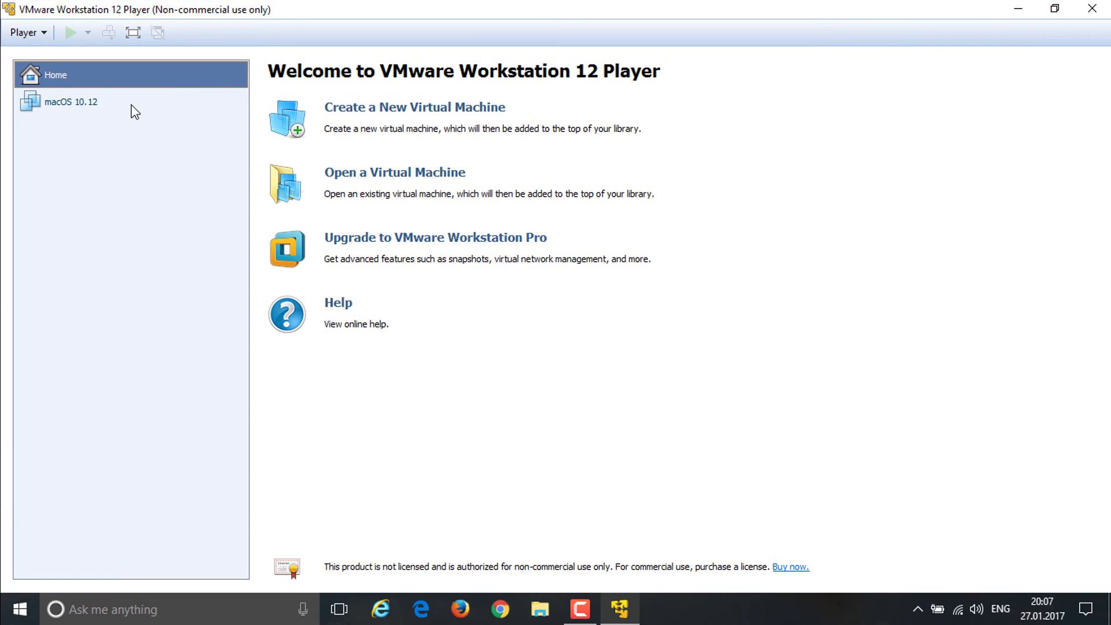
left_click(70, 101)
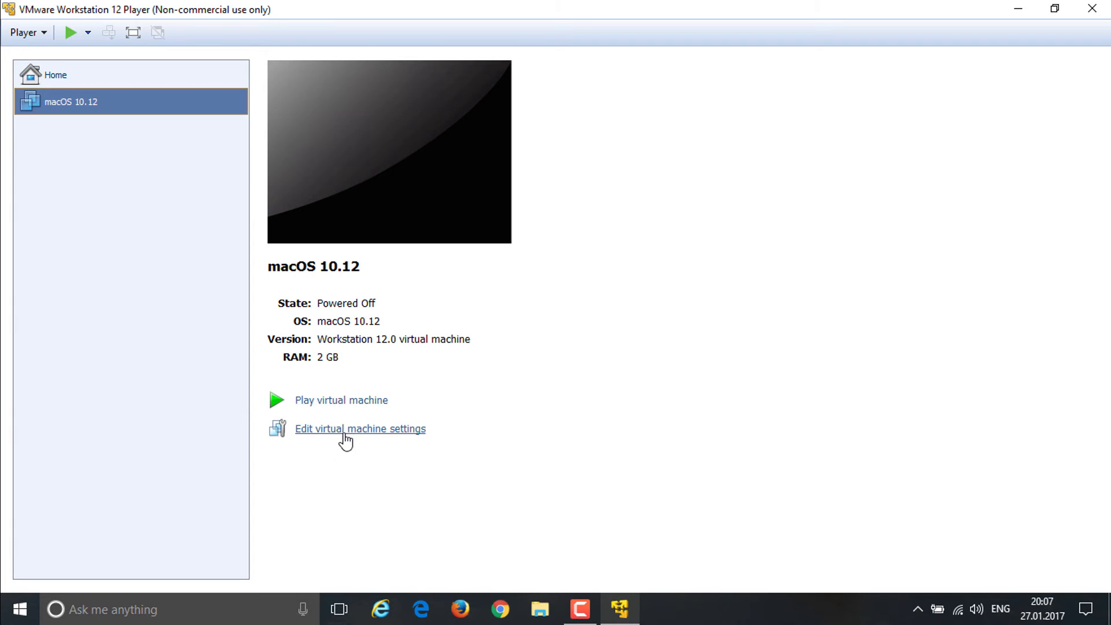
Set the macOS 10.12 VM to 3000 MB memory and 4 processor cores, then save
left_click(360, 429)
type("3000")
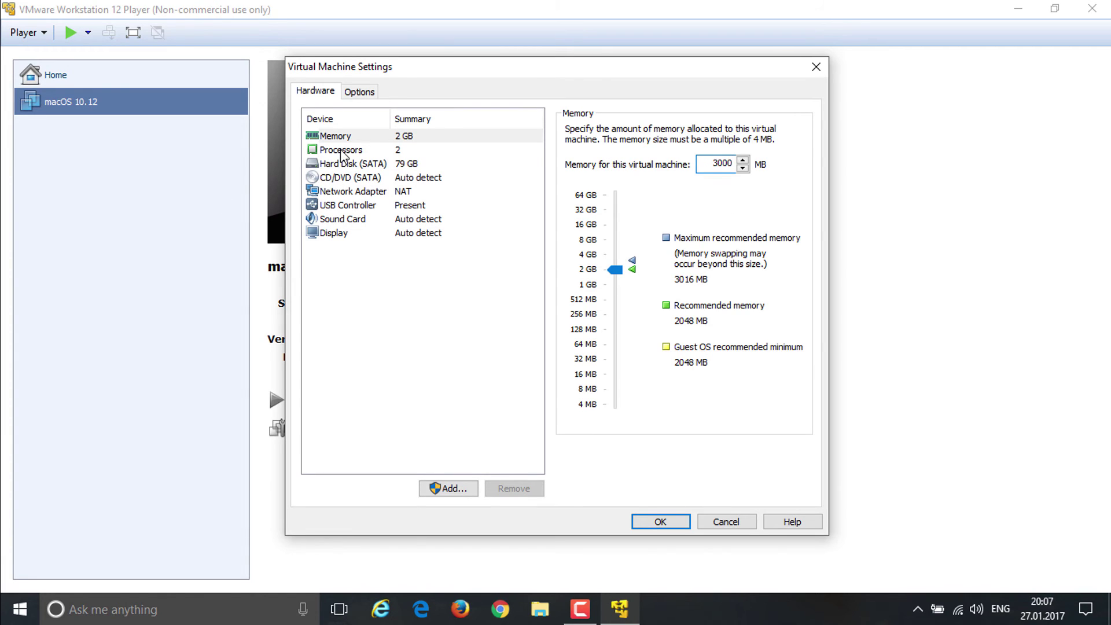
left_click(341, 150)
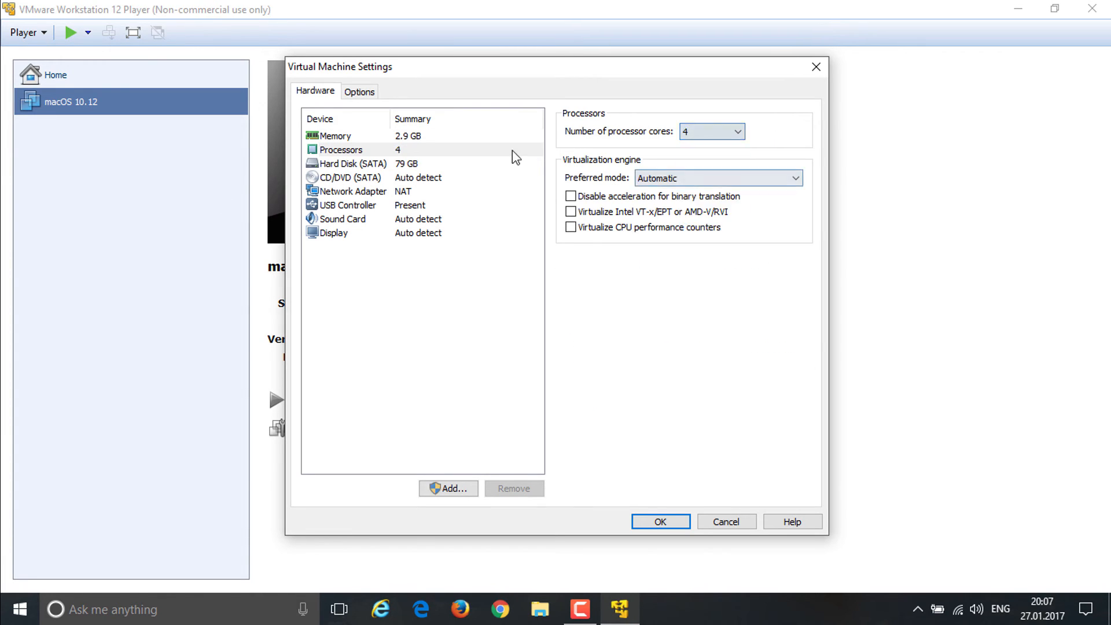
mouse_move(349, 206)
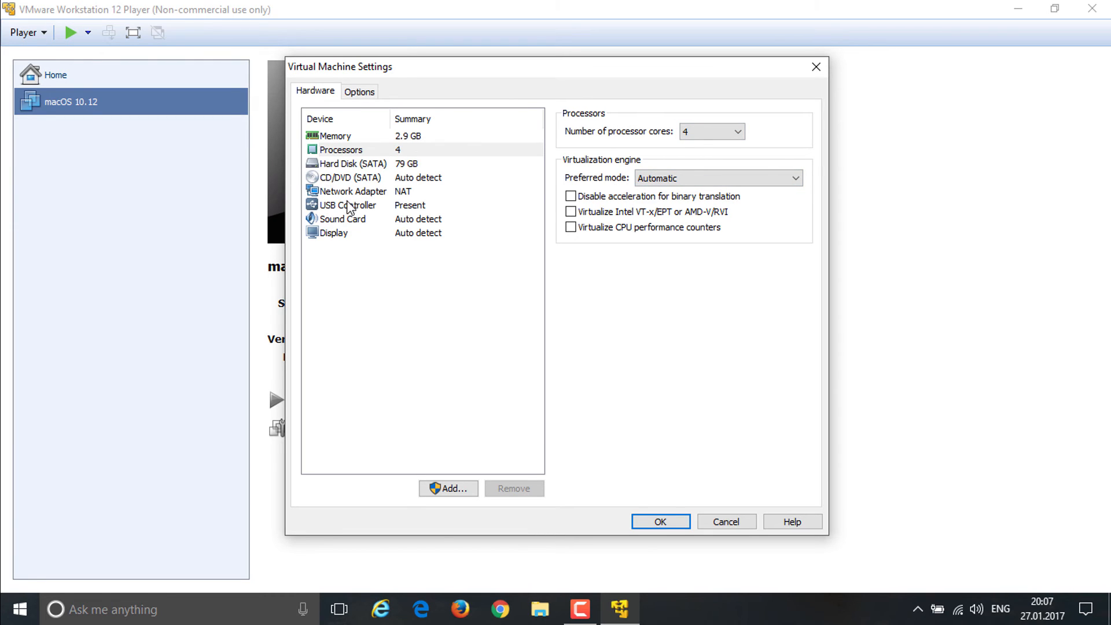
left_click(333, 233)
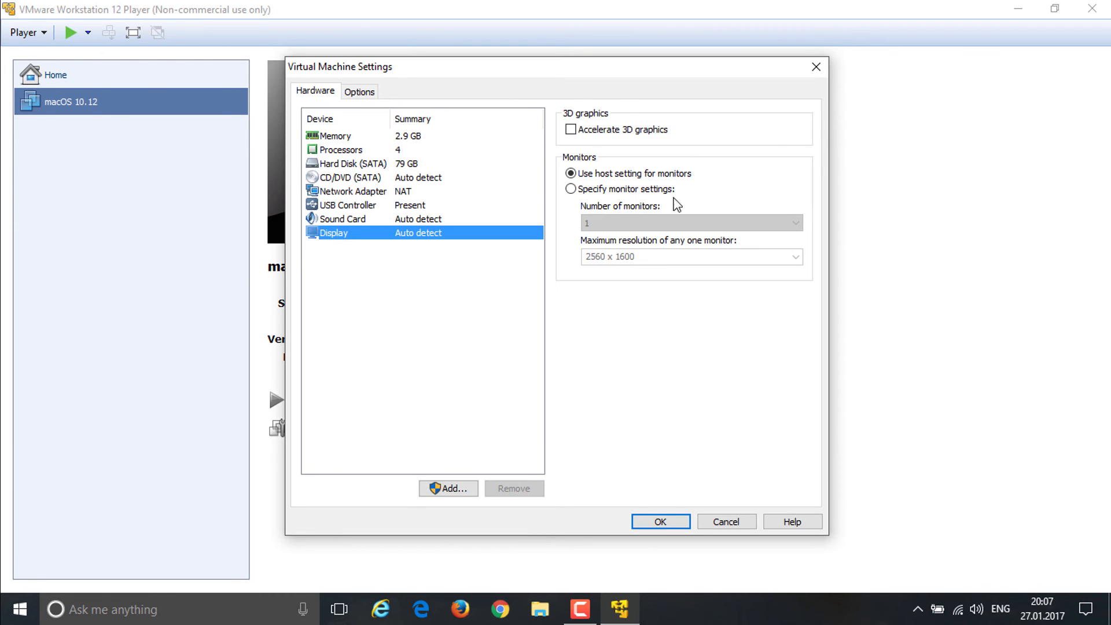
mouse_move(414, 246)
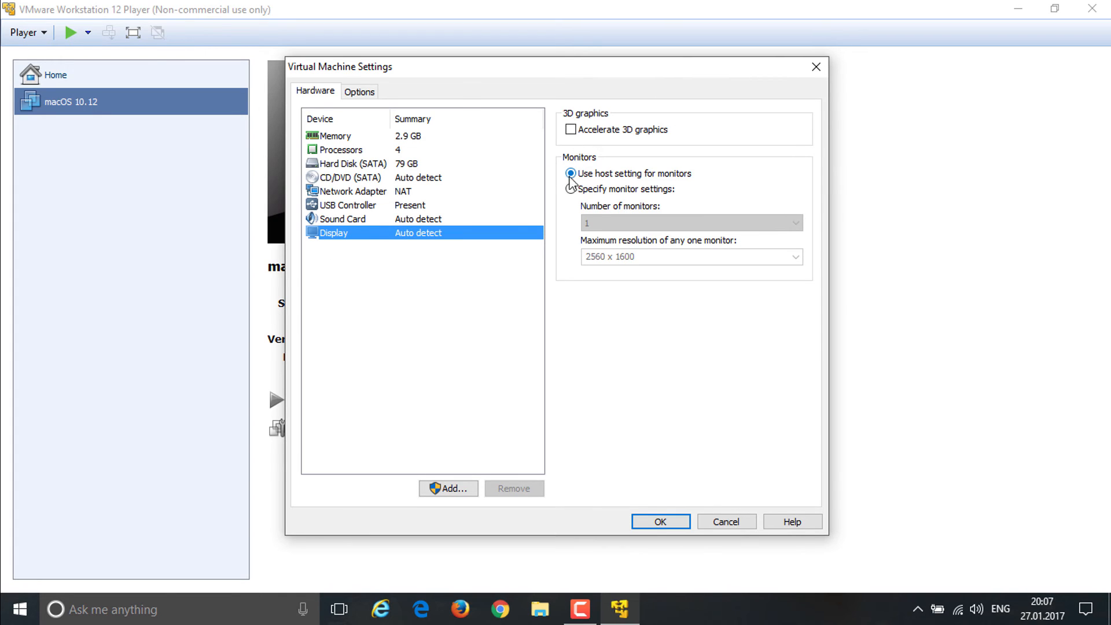
mouse_move(341, 167)
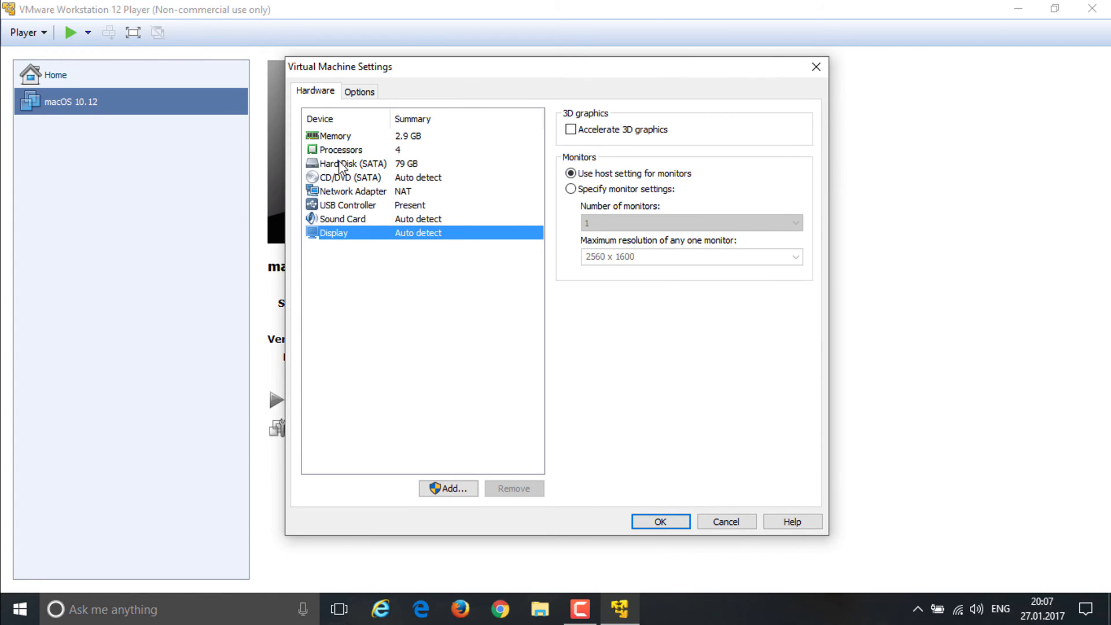
mouse_move(679, 452)
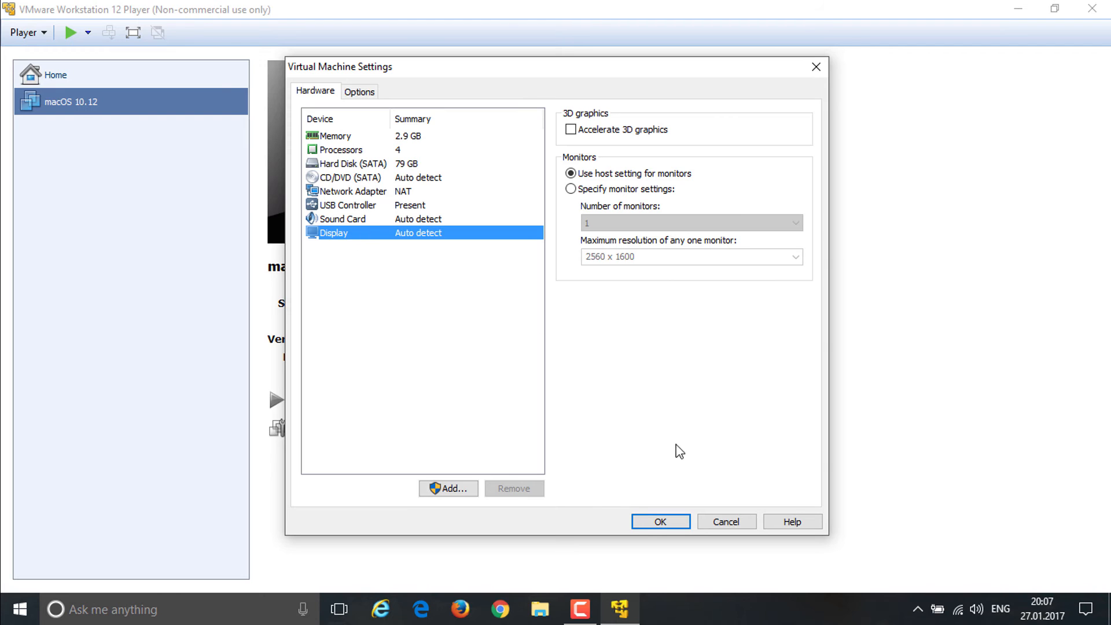
left_click(659, 522)
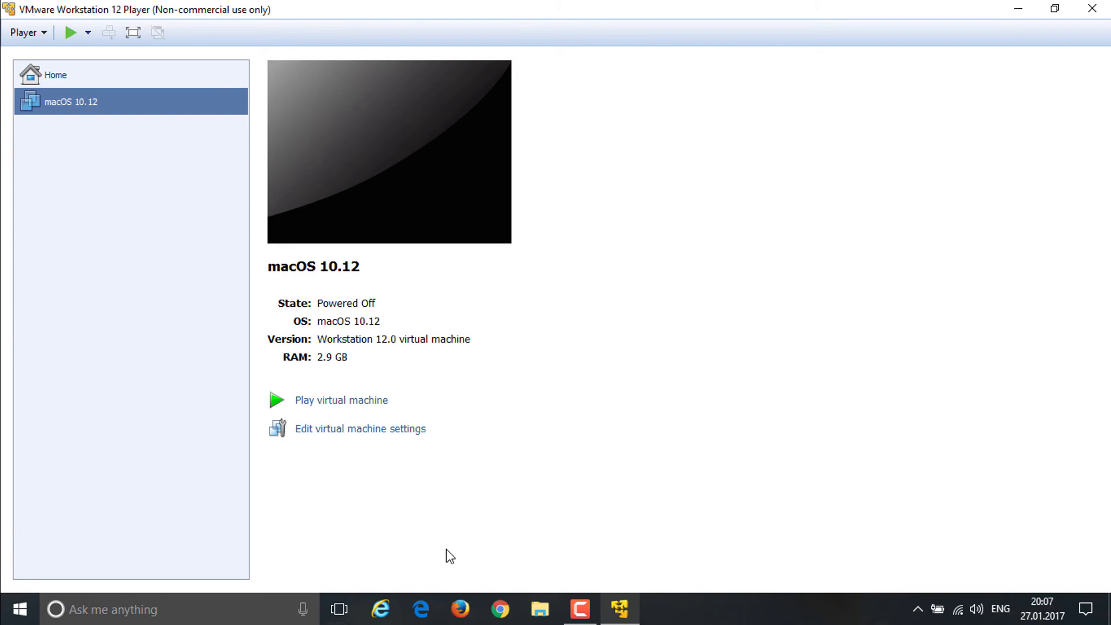
mouse_move(341, 401)
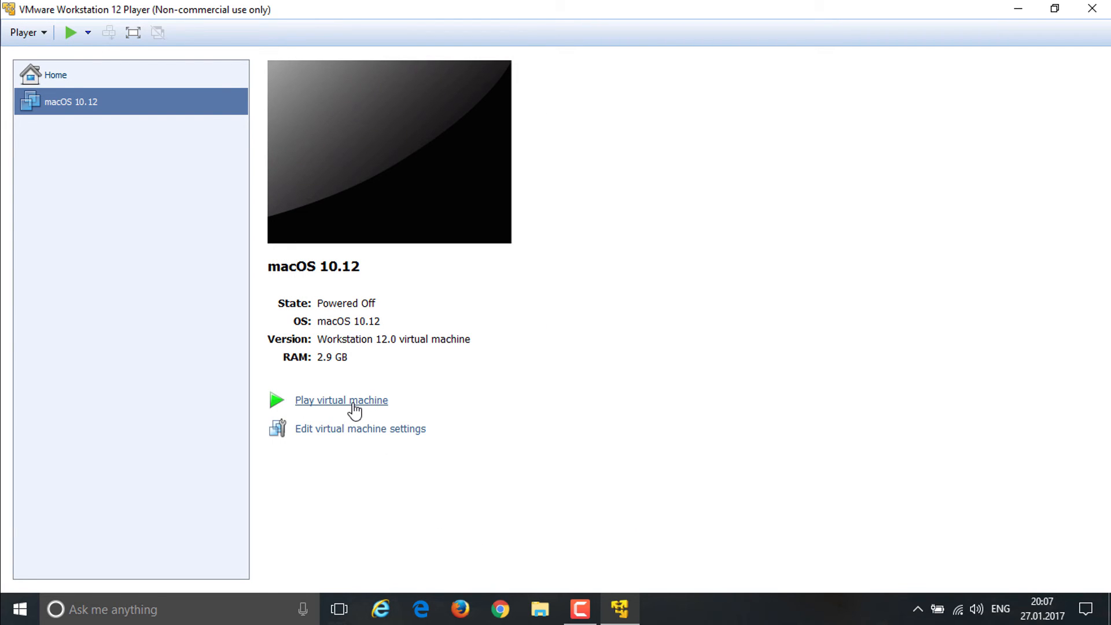
Power on the macOS 10.12 VM and dismiss the Removable Devices notice
left_click(340, 401)
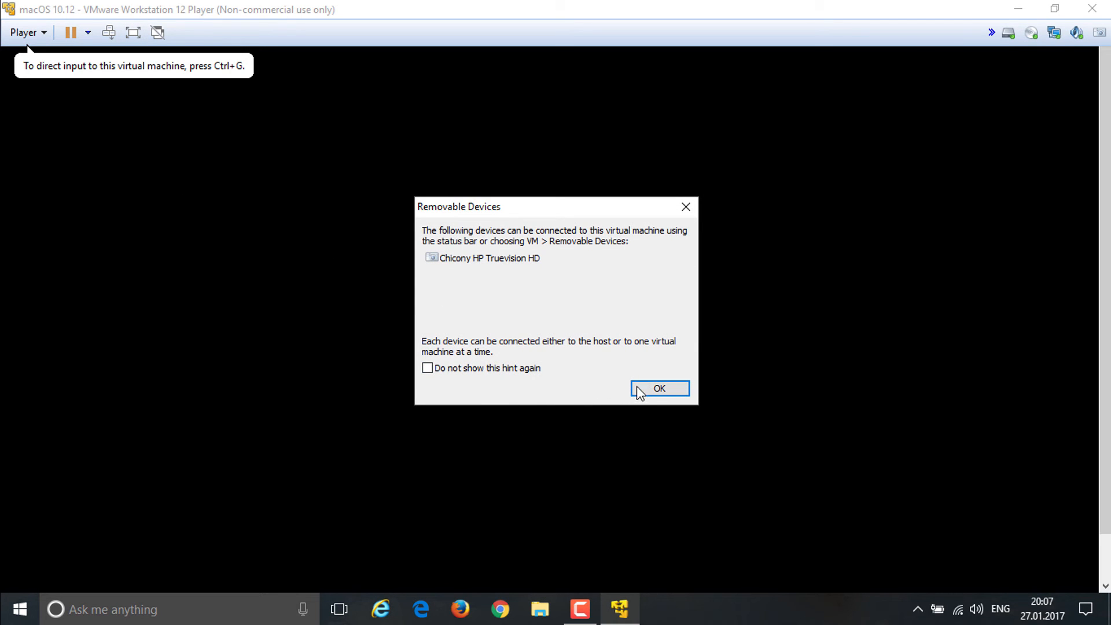
left_click(659, 388)
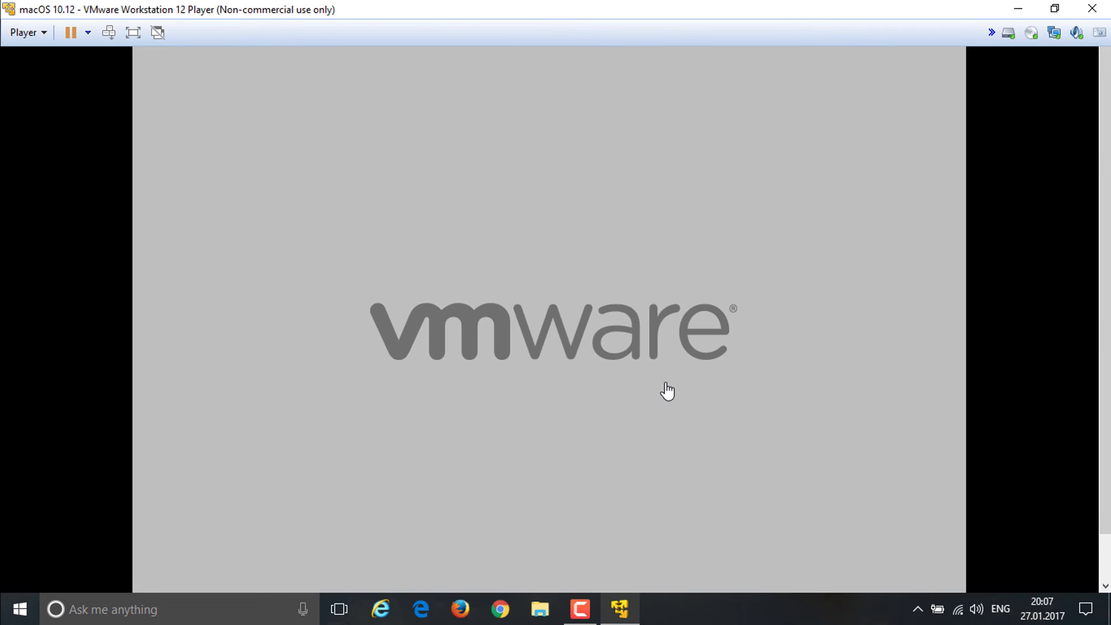
mouse_move(104, 43)
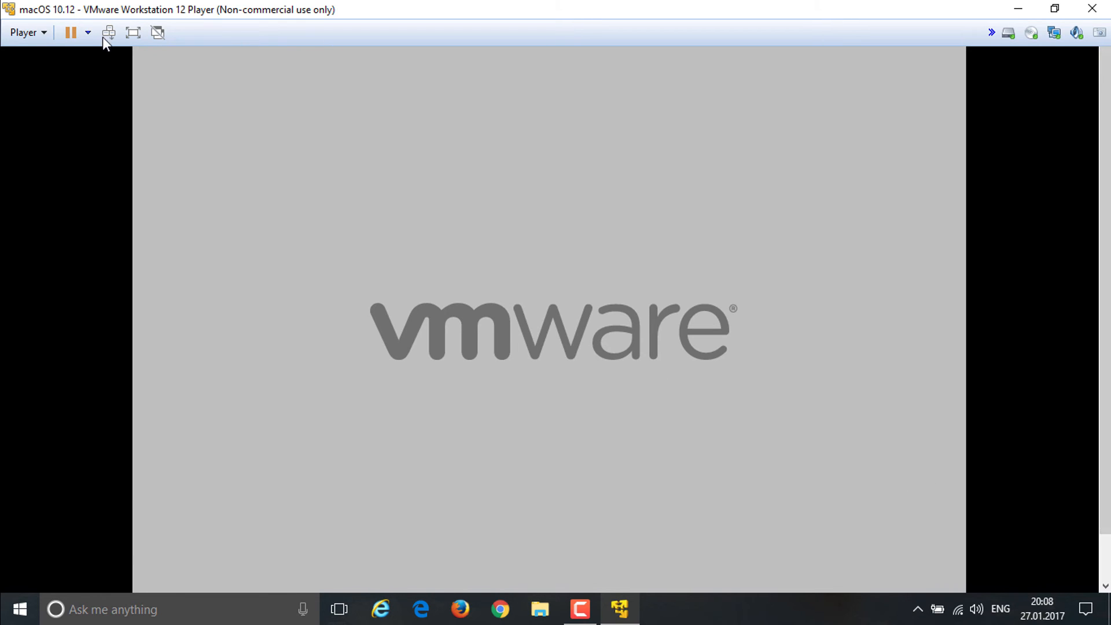